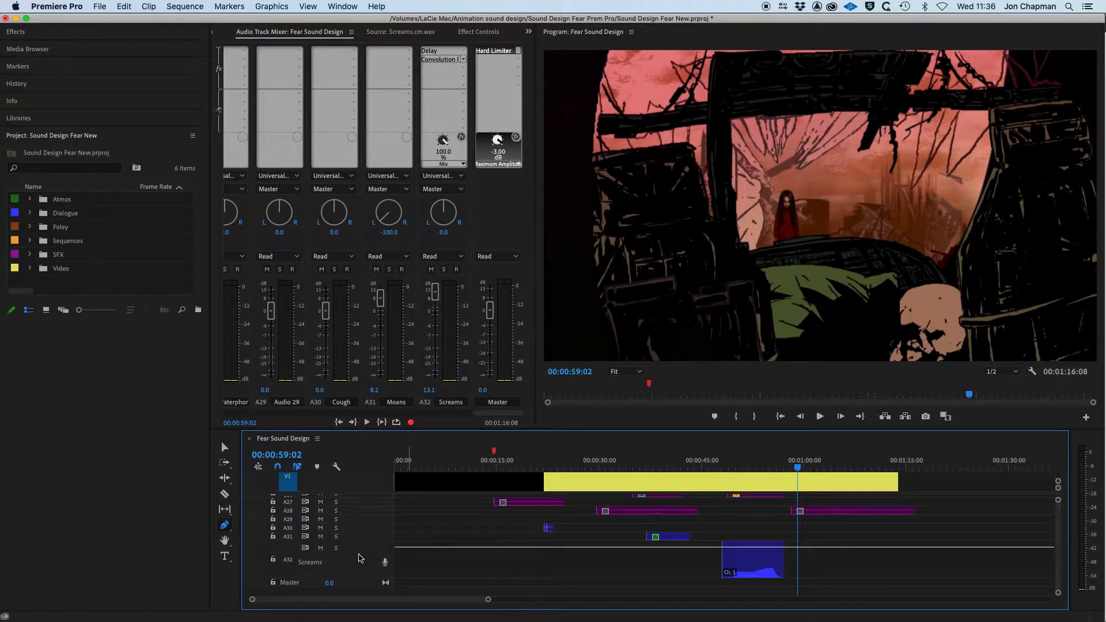
mouse_move(354, 563)
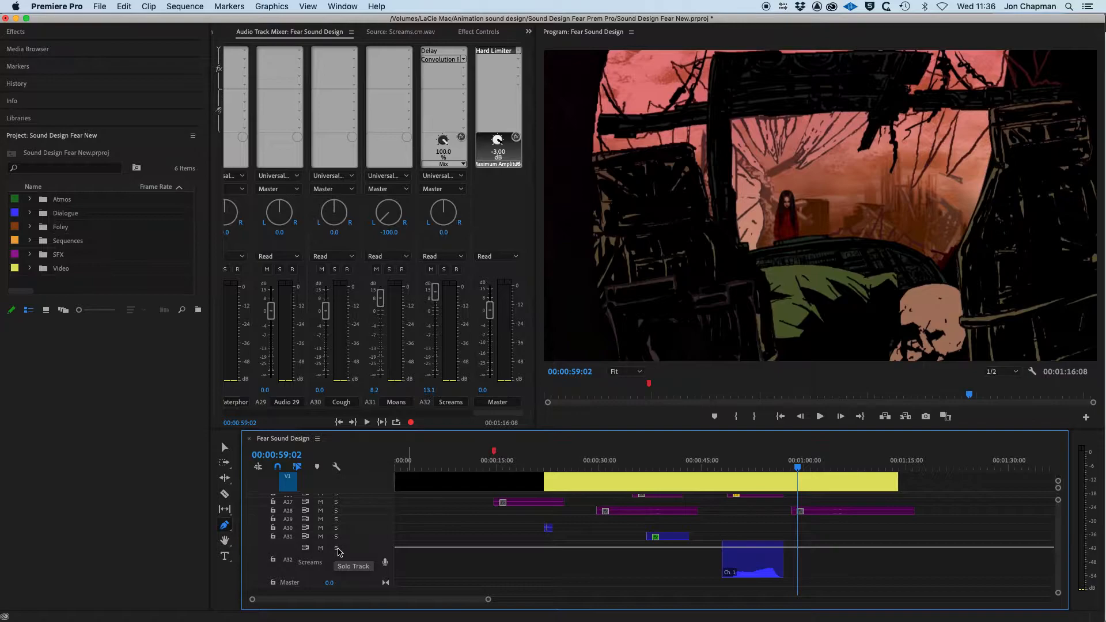
Solo the Screams track and scrub the playhead across the scream clip to audition it
left_click(335, 548)
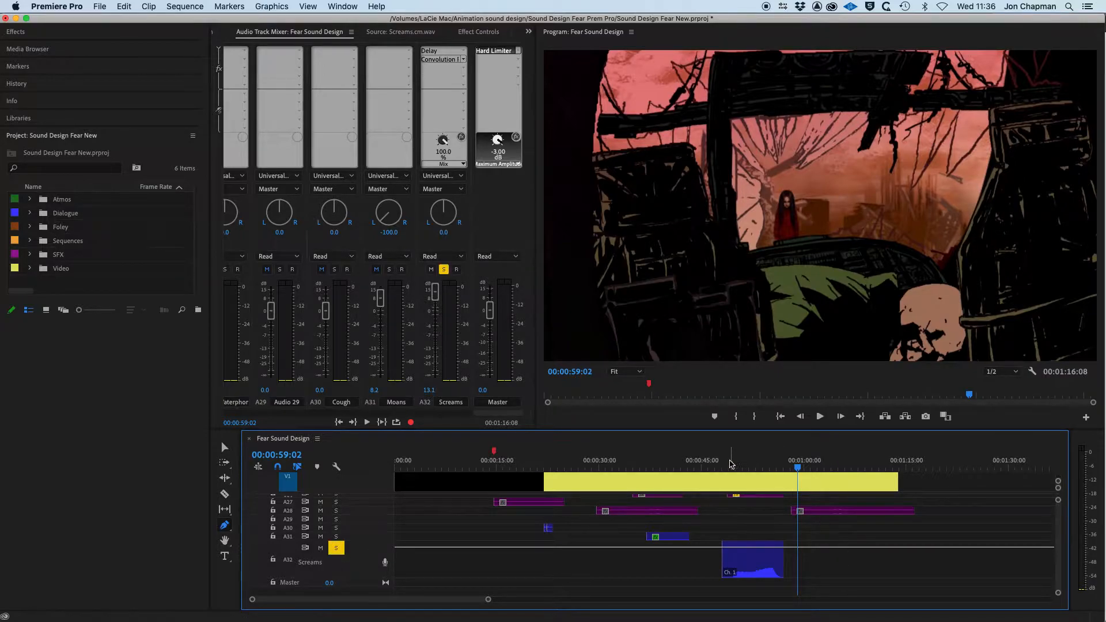
left_click(719, 465)
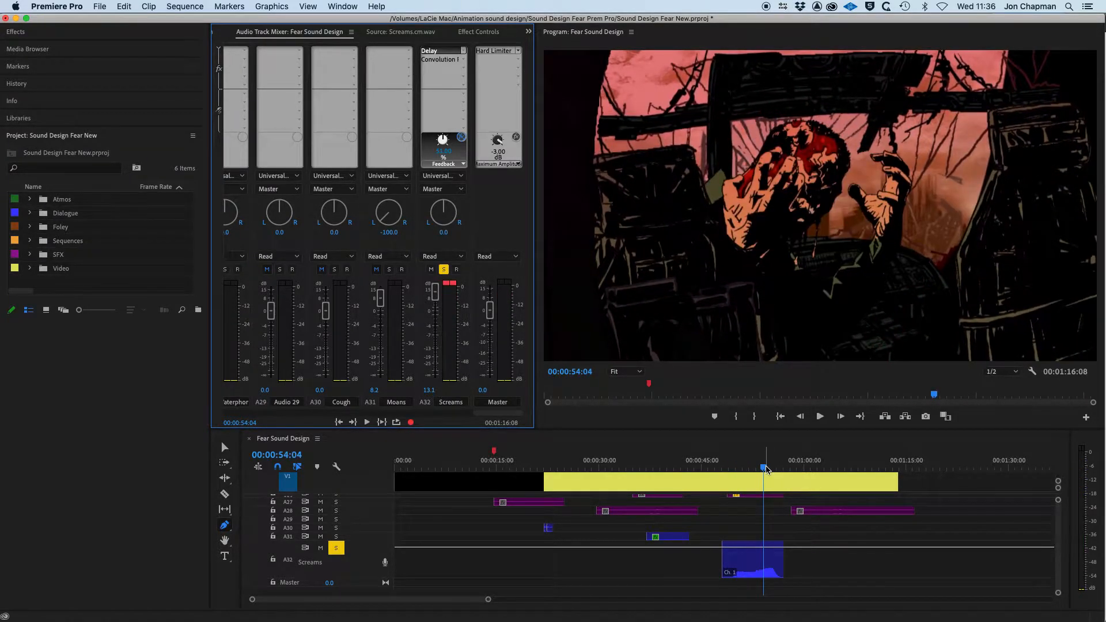
left_click_drag(764, 468, 761, 468)
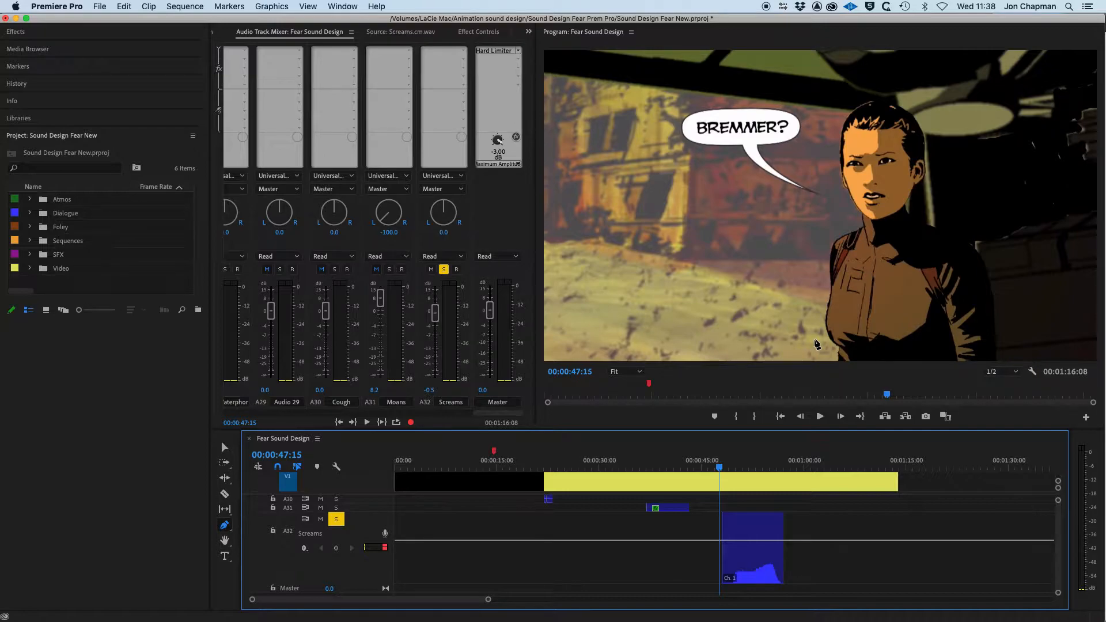
mouse_move(821, 351)
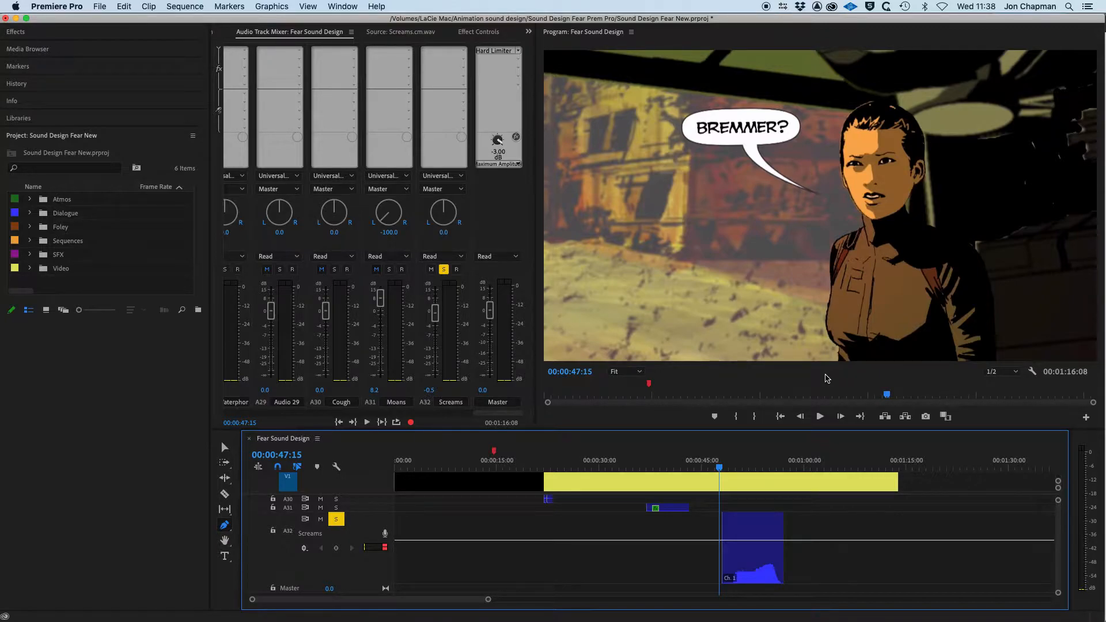
mouse_move(818, 386)
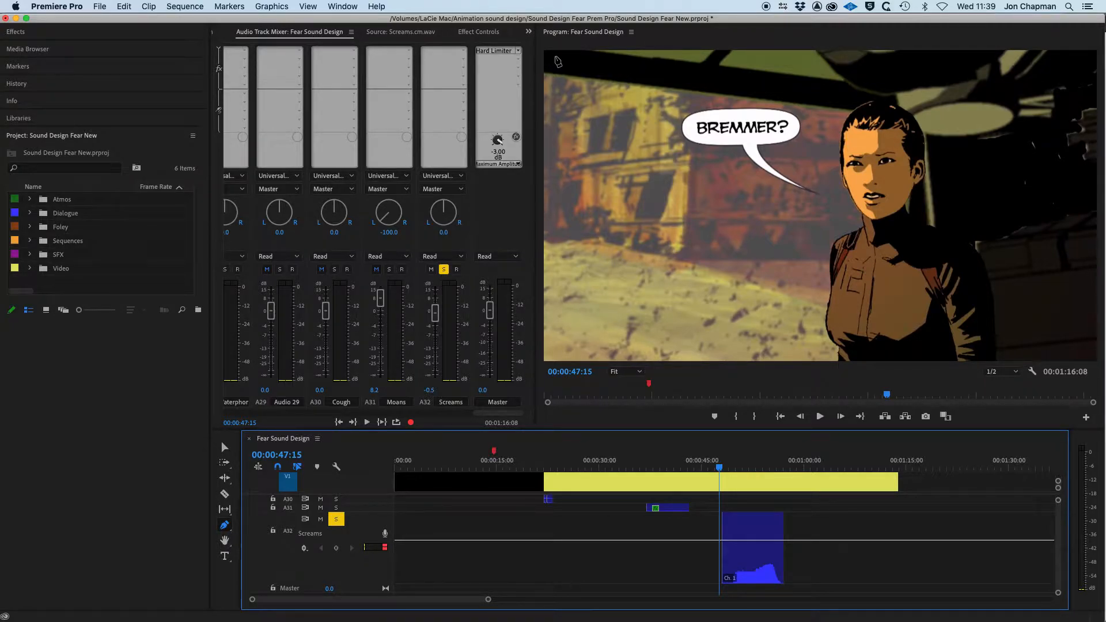
Switch to the Audio workspace and scroll the track mixer to the Screams channel
left_click(342, 7)
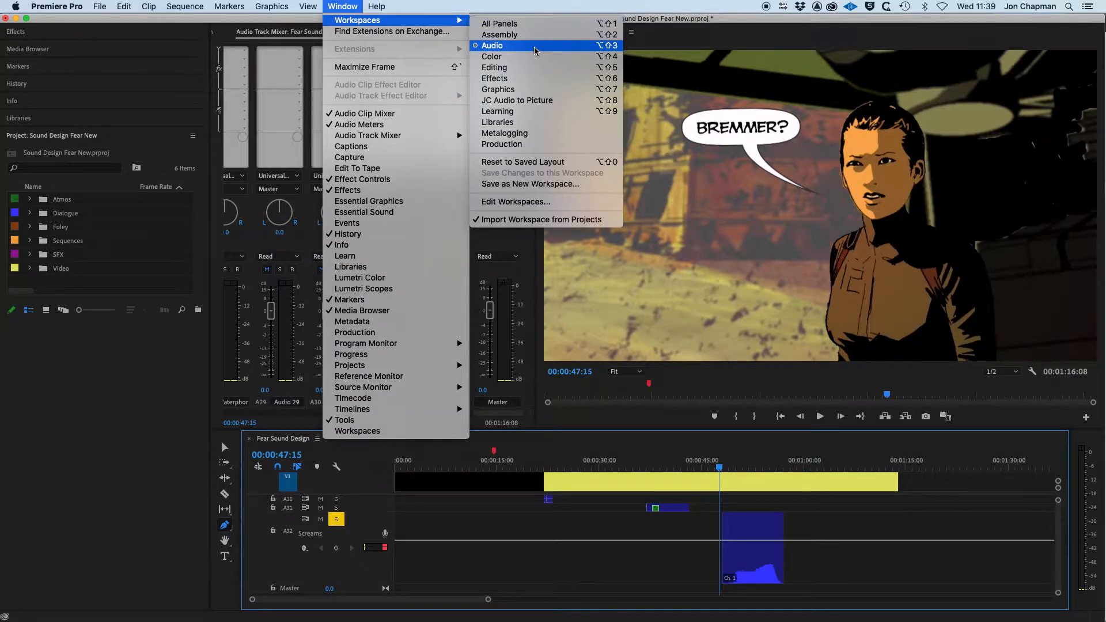
left_click(492, 45)
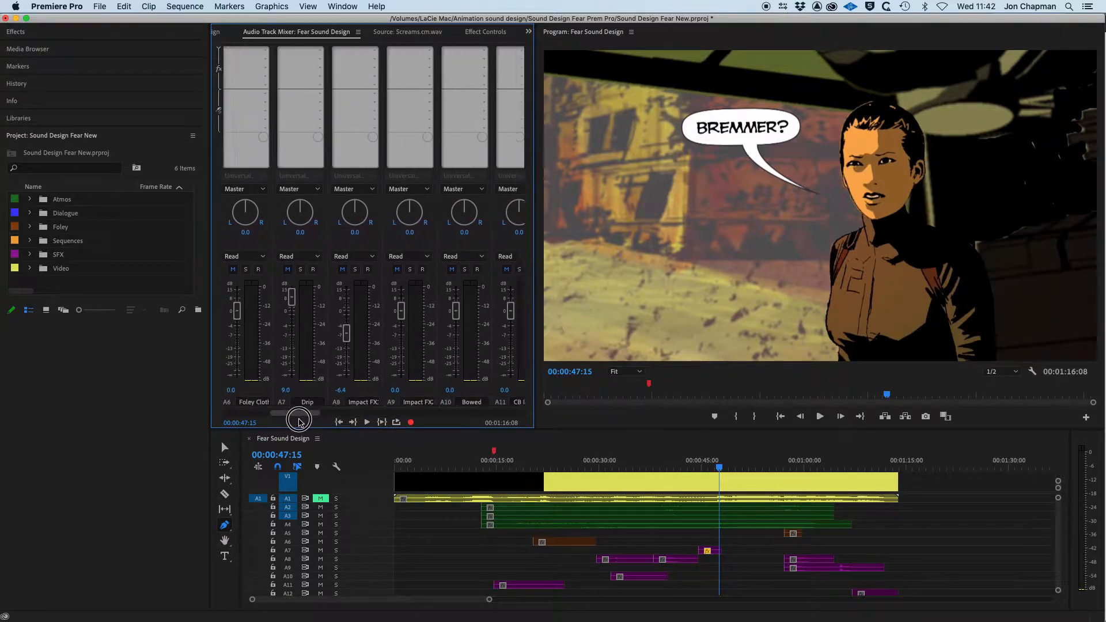
left_click_drag(296, 422, 406, 423)
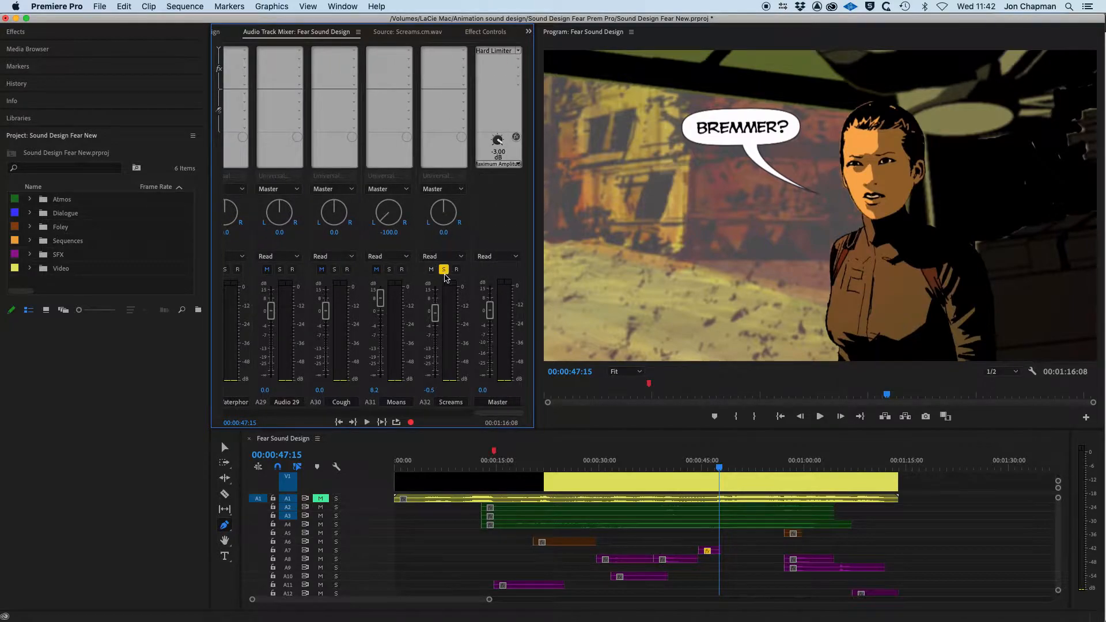
mouse_move(456, 270)
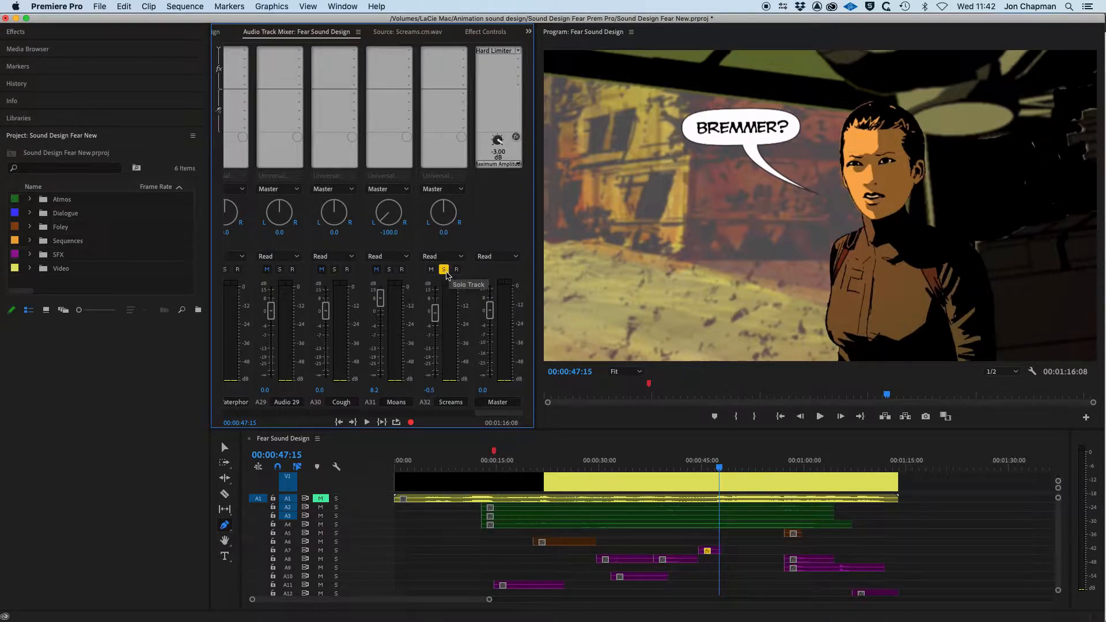
mouse_move(381, 422)
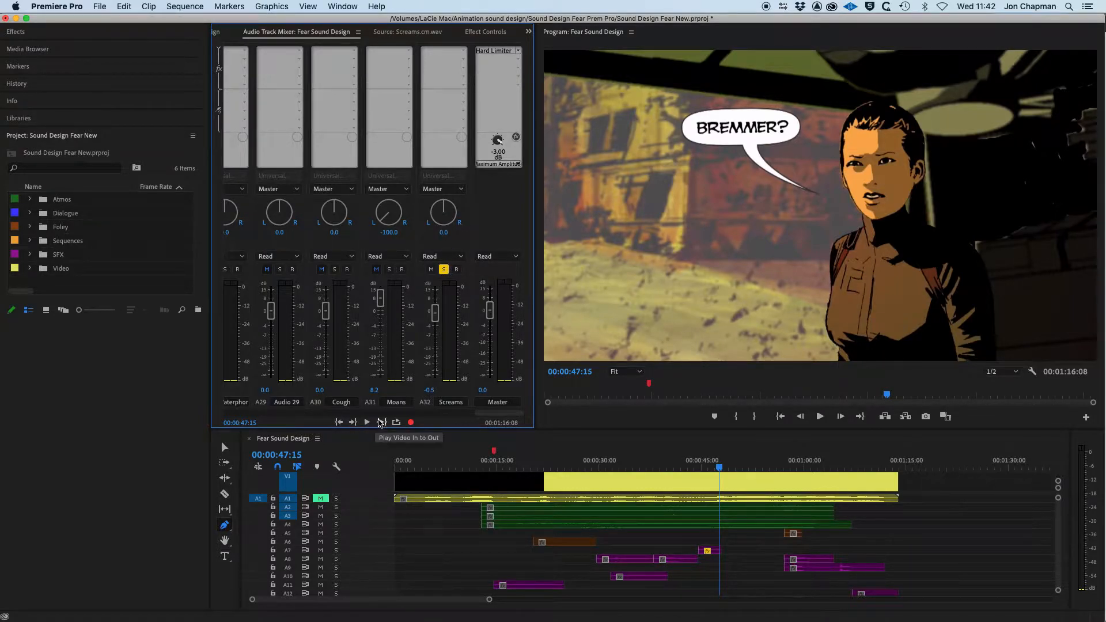
mouse_move(464, 106)
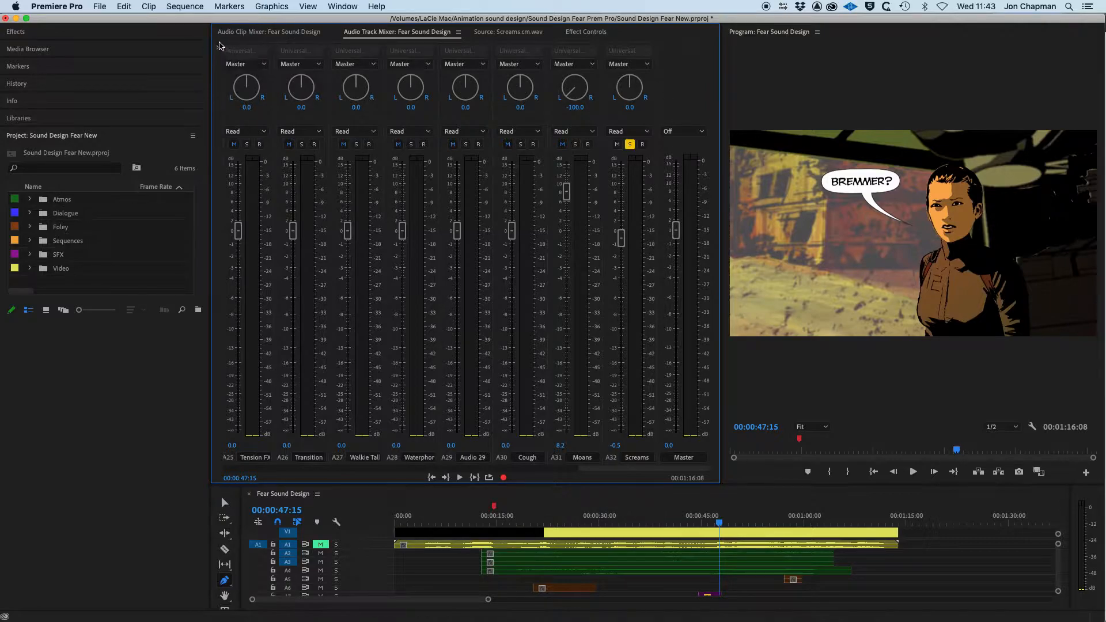
mouse_move(219, 48)
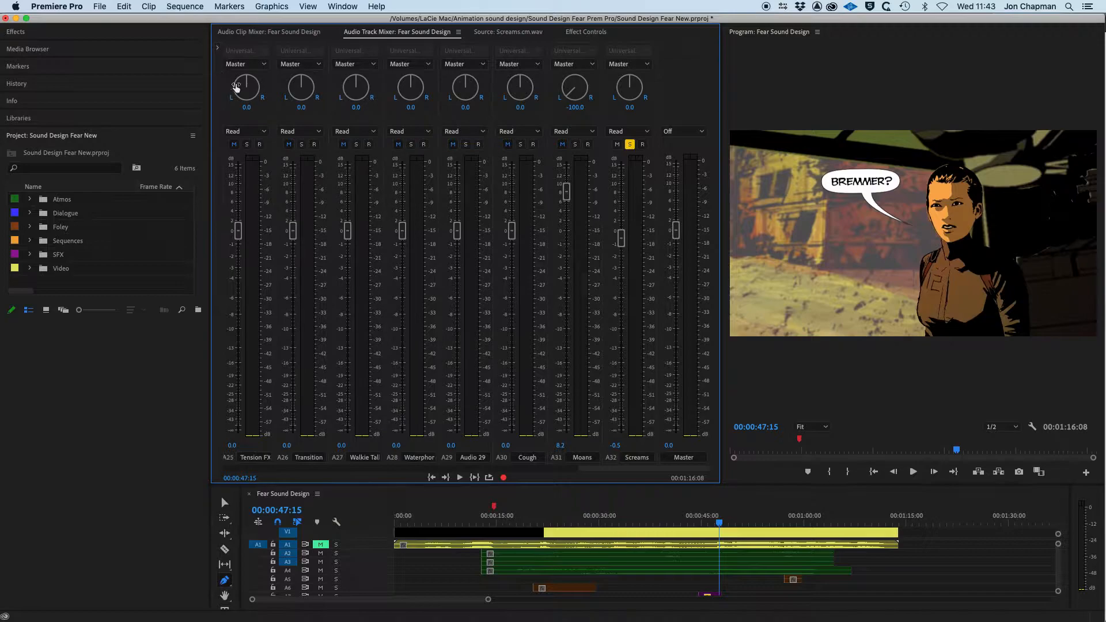
mouse_move(219, 51)
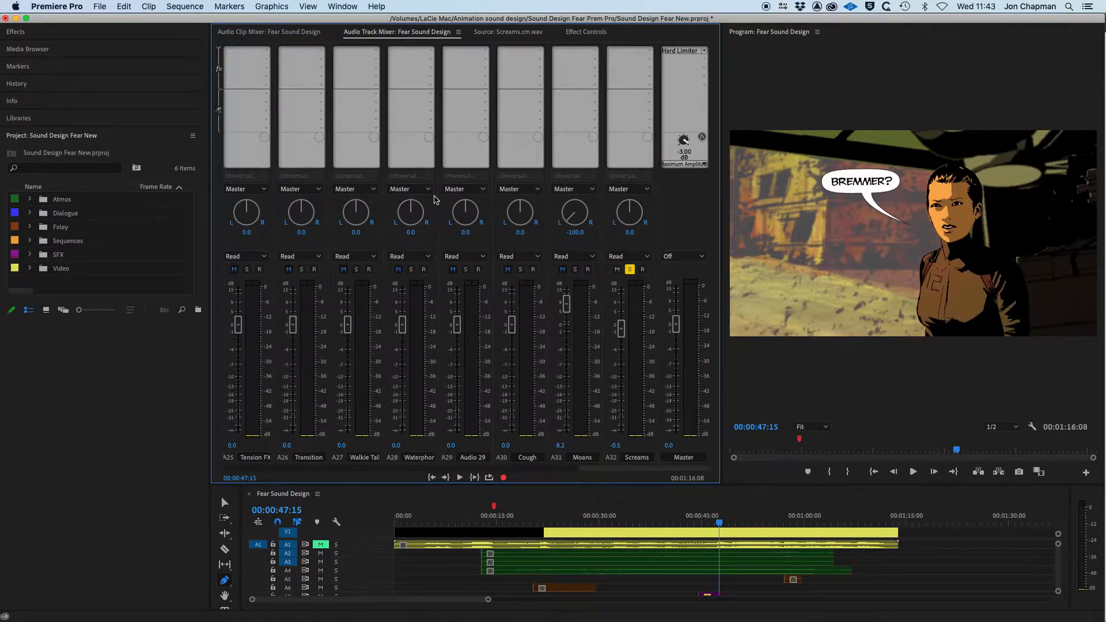
mouse_move(594, 53)
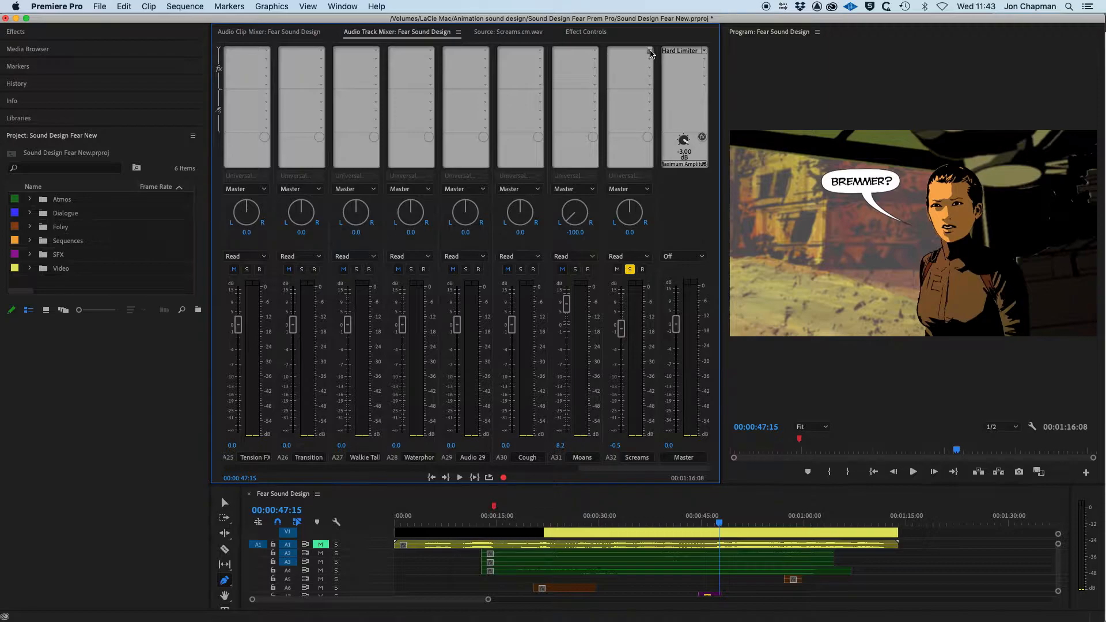
mouse_move(659, 57)
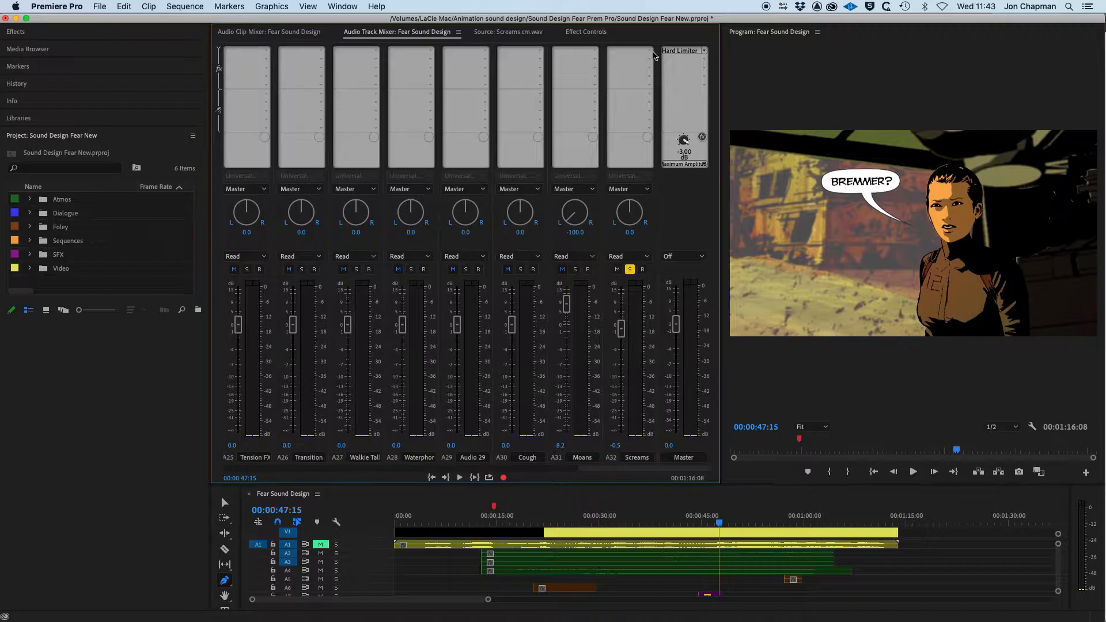
mouse_move(648, 54)
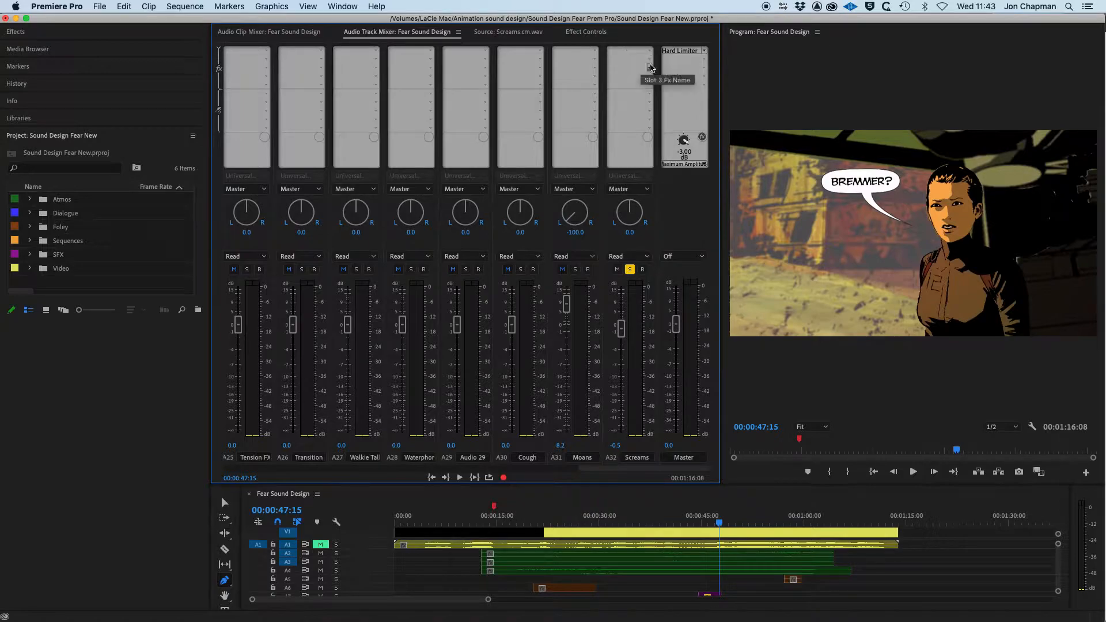
mouse_move(633, 58)
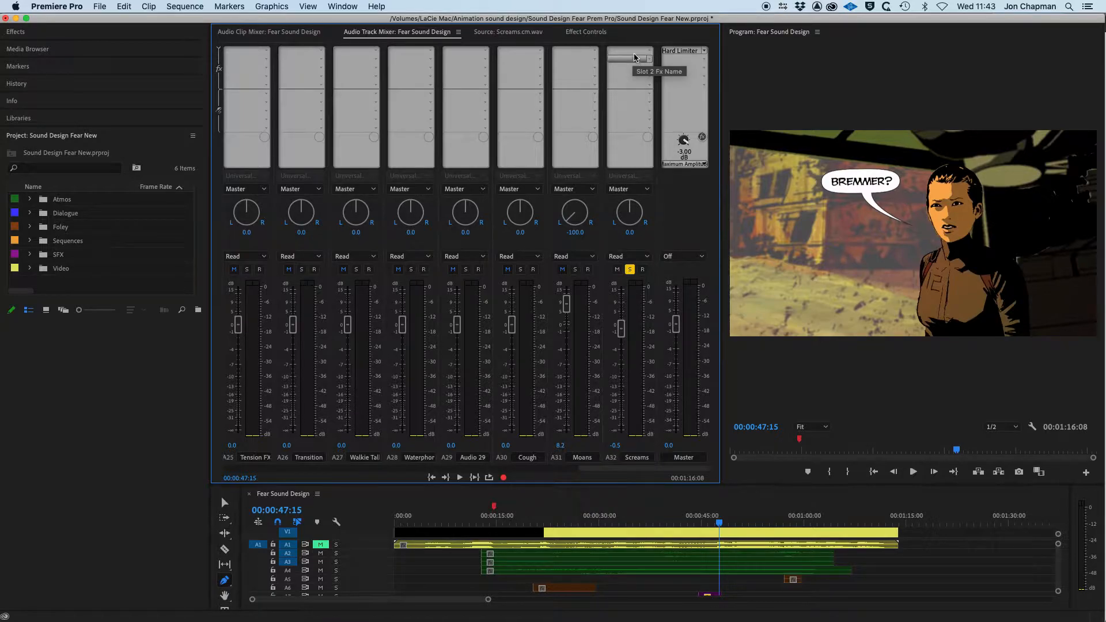
mouse_move(630, 58)
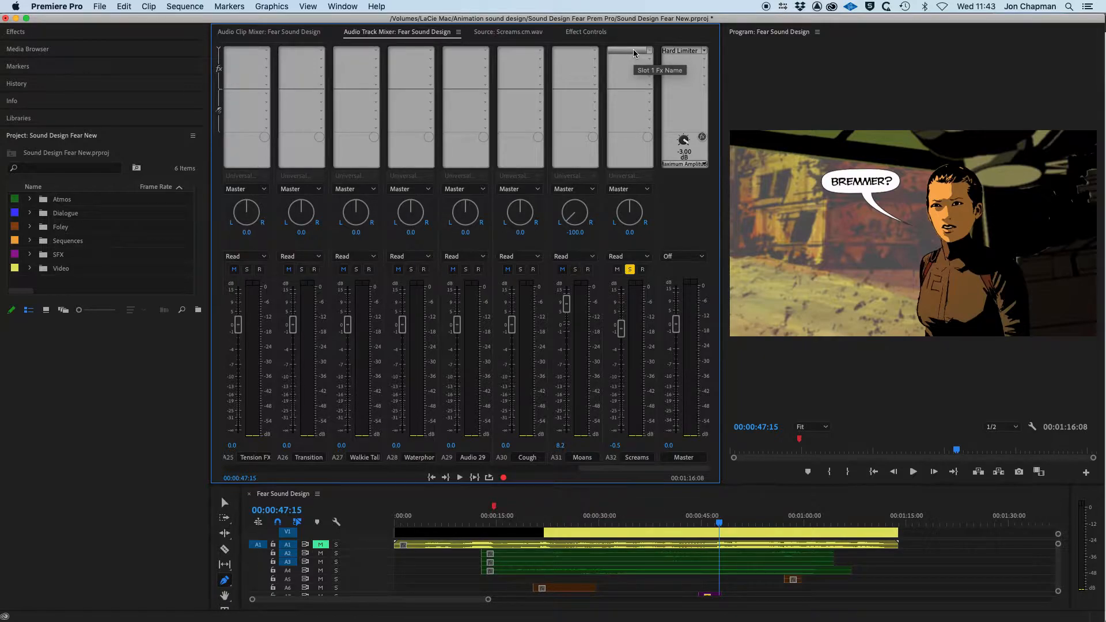
mouse_move(627, 66)
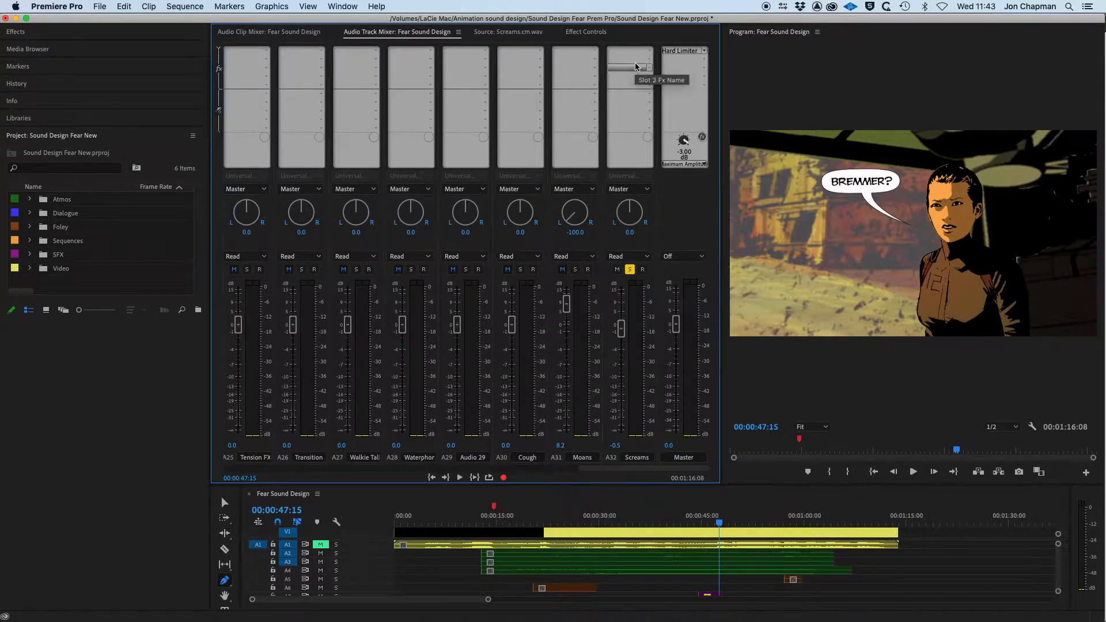
mouse_move(631, 100)
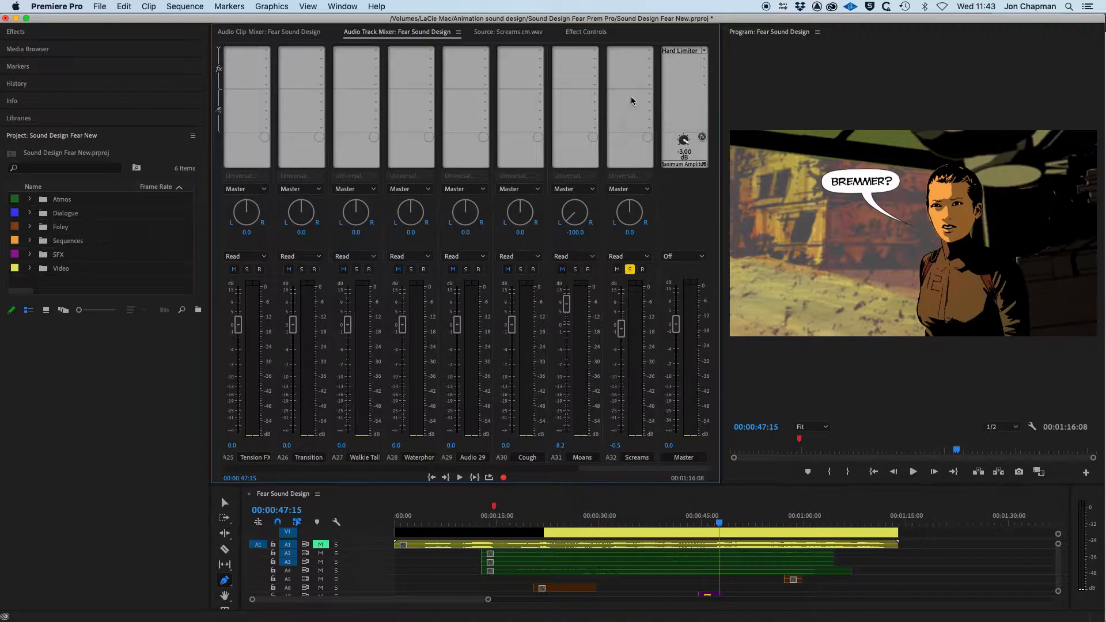
mouse_move(630, 101)
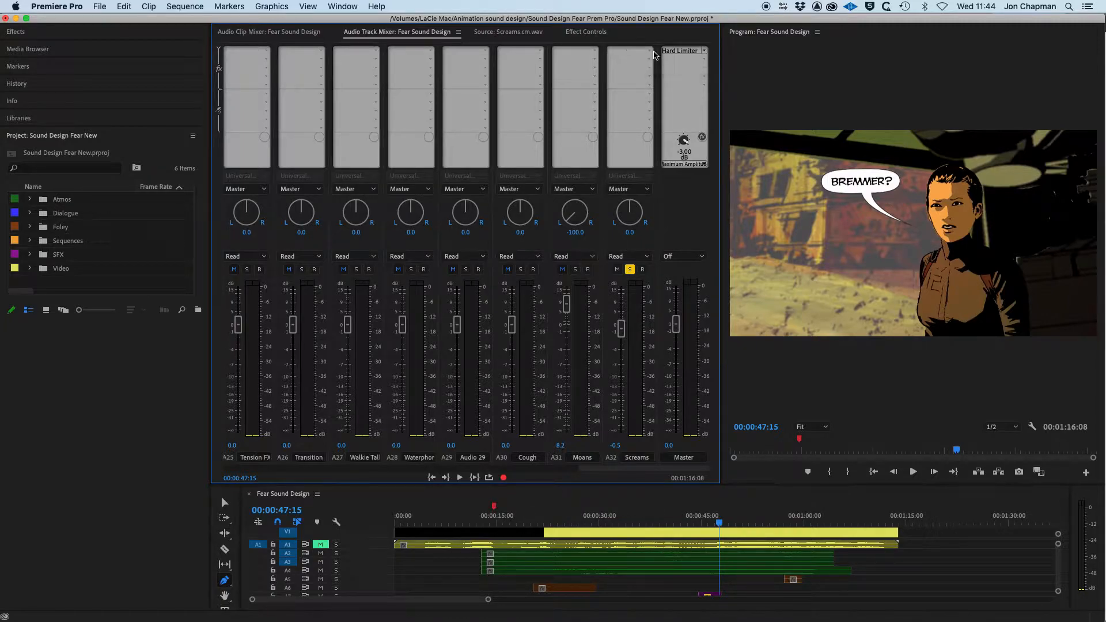
mouse_move(627, 53)
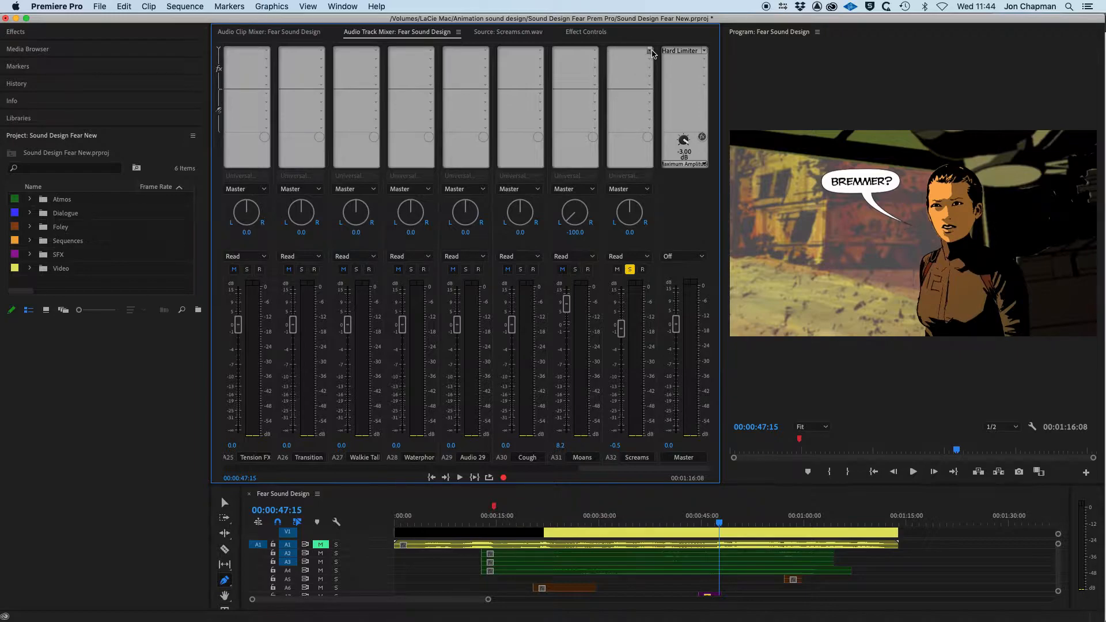
Add Reverb > Convolution Reverb to an effects slot on the Screams channel
left_click(647, 50)
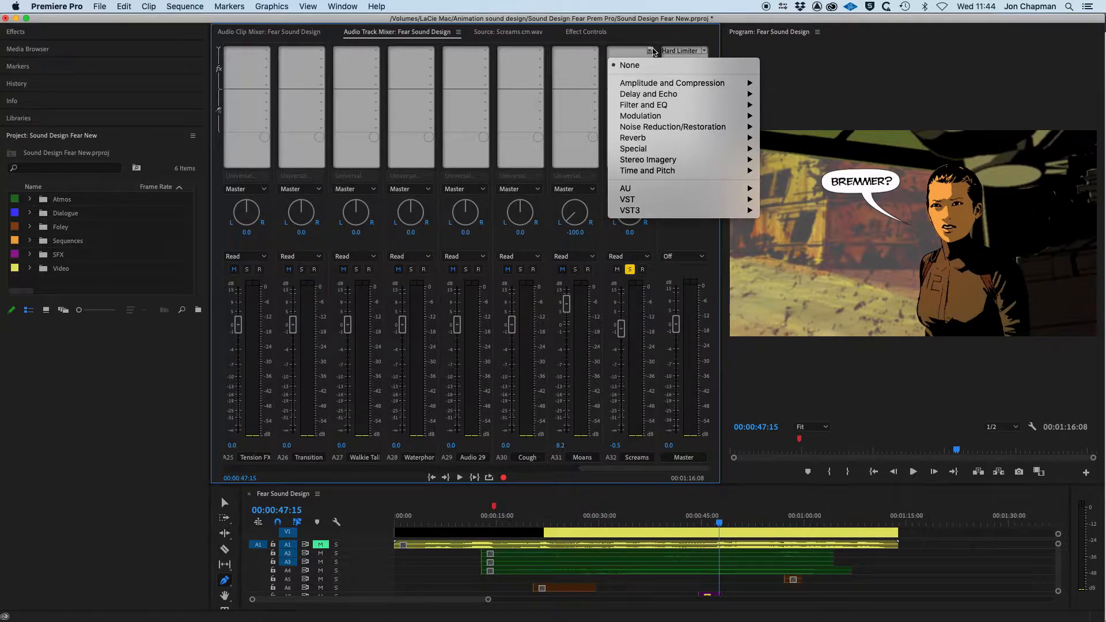
mouse_move(641, 105)
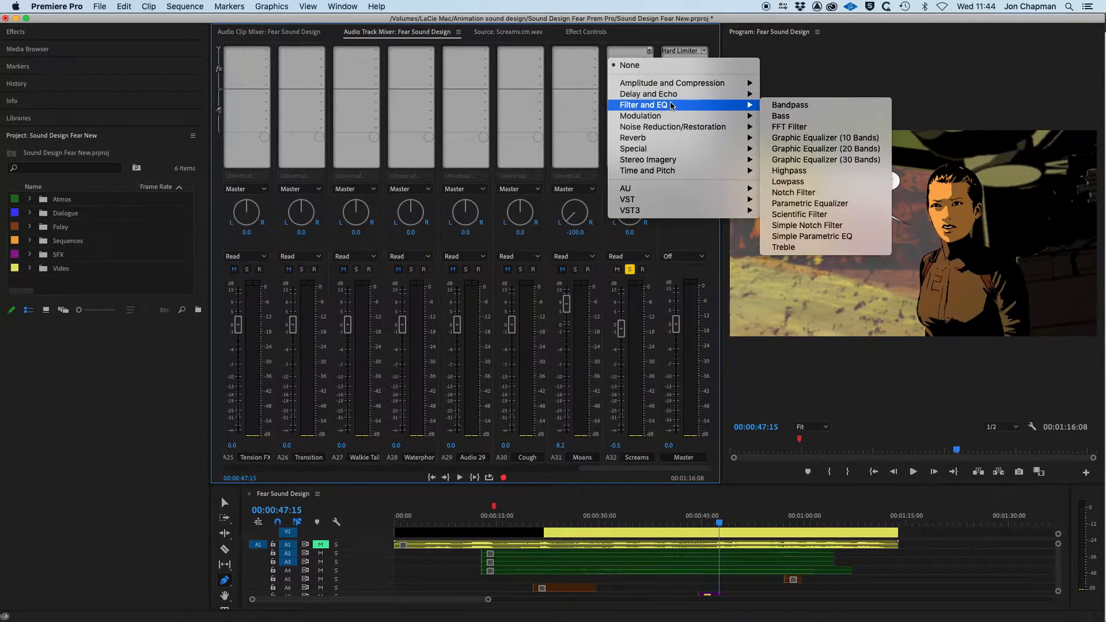
mouse_move(670, 83)
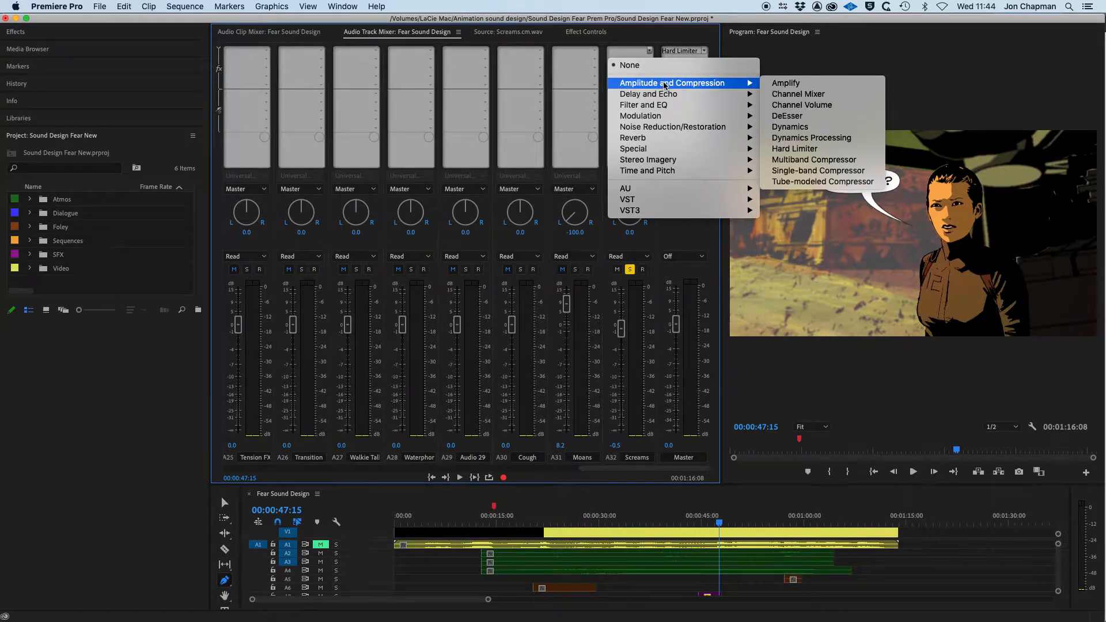
mouse_move(647, 94)
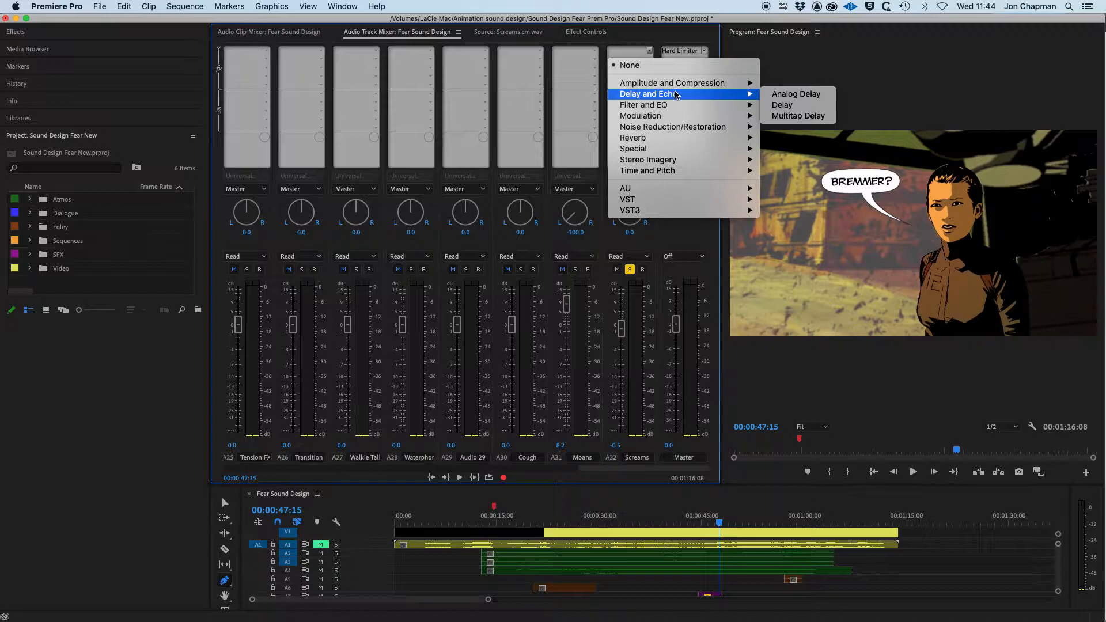
mouse_move(672, 127)
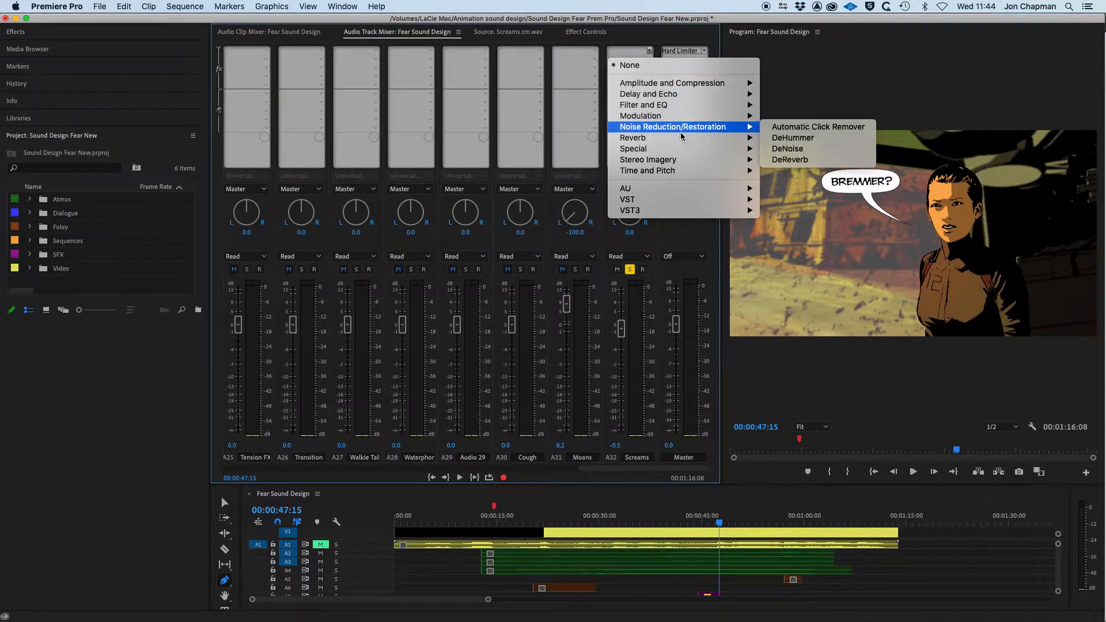
mouse_move(632, 138)
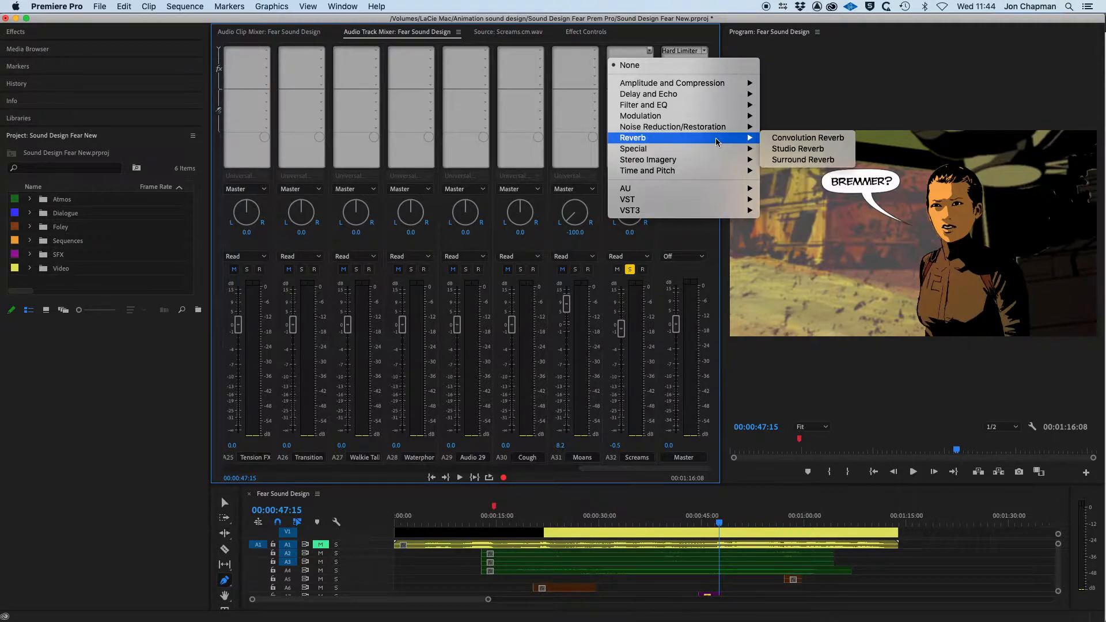
left_click(809, 137)
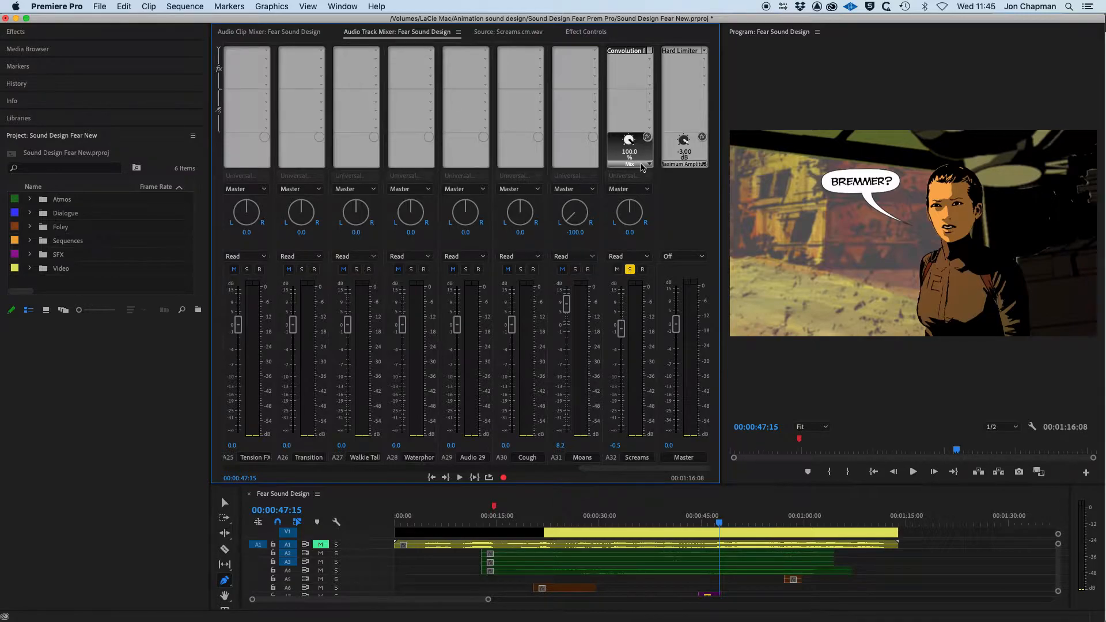
mouse_move(626, 50)
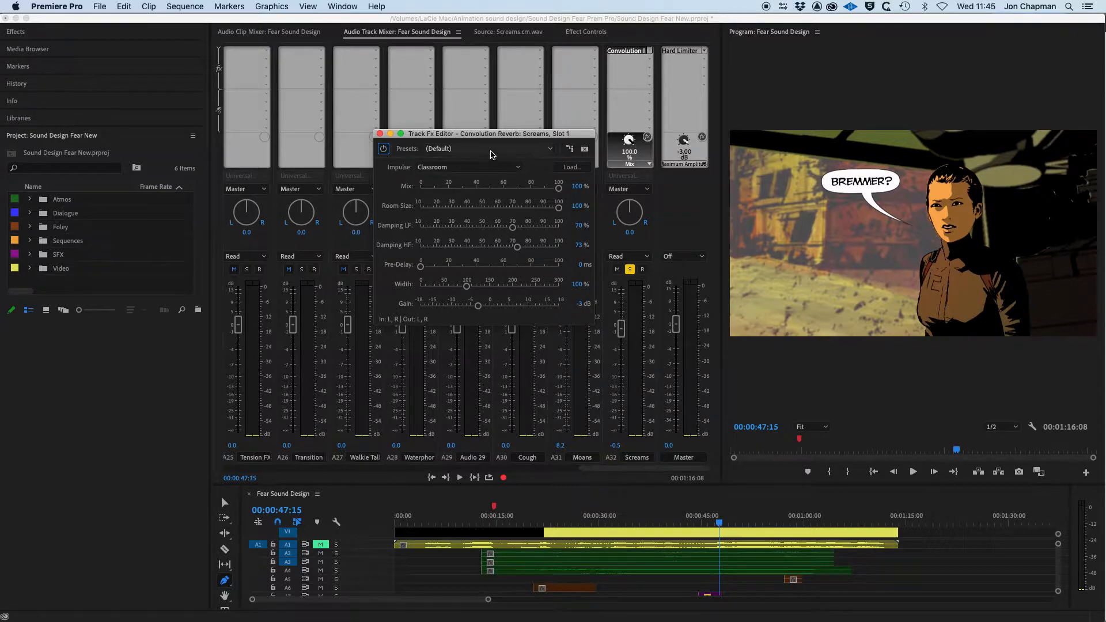
Set Convolution Reverb to the Massive Cavern impulse and lower its Mix to 0%
left_click(468, 167)
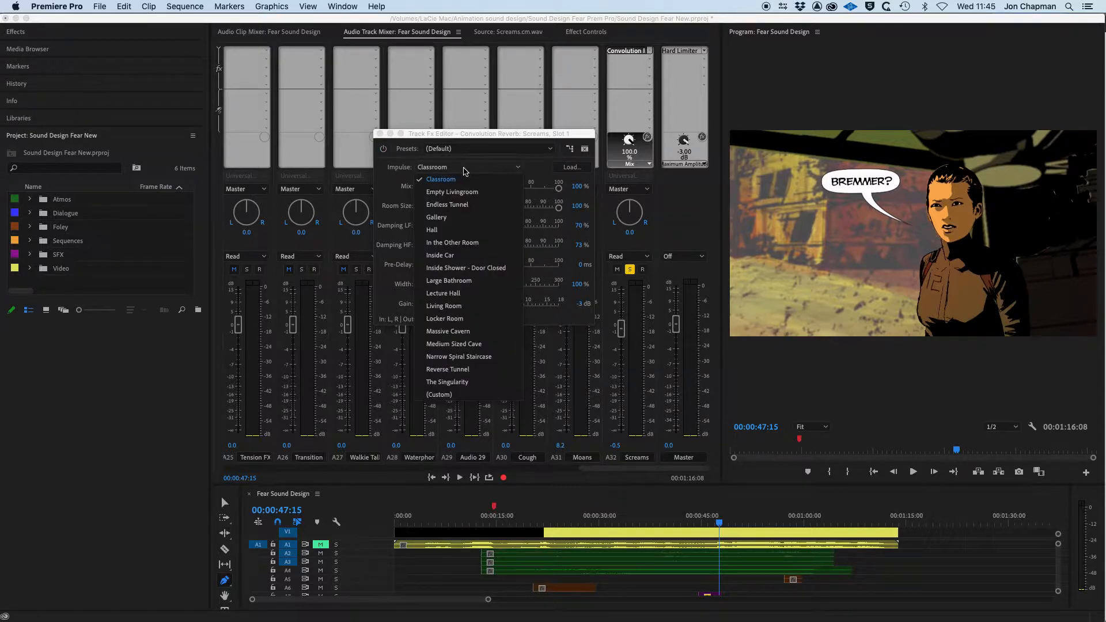
mouse_move(447, 331)
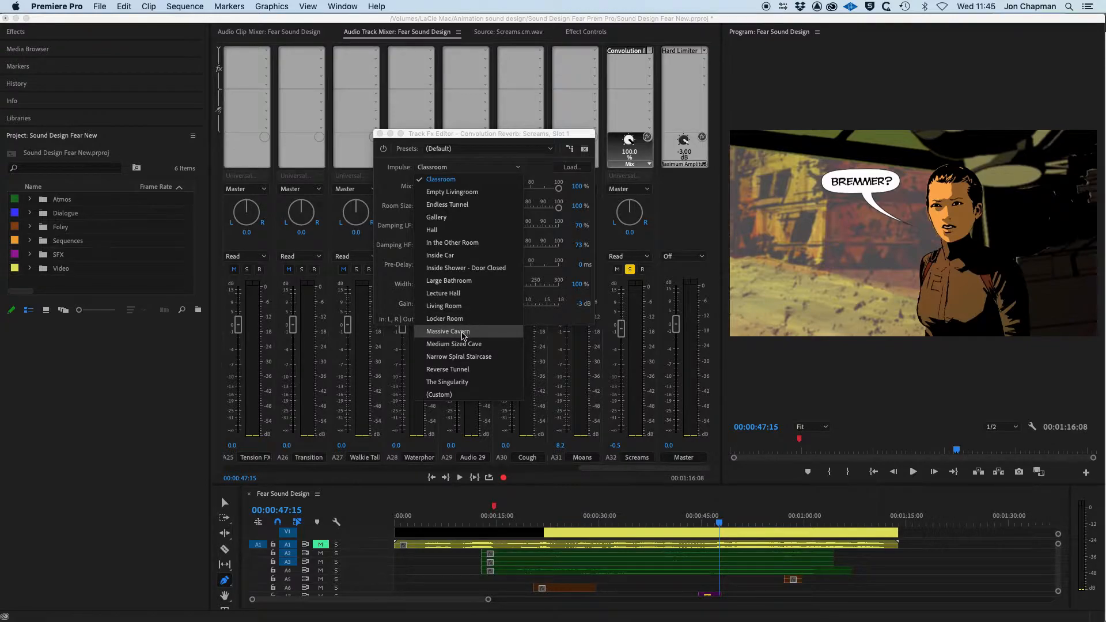
left_click(447, 331)
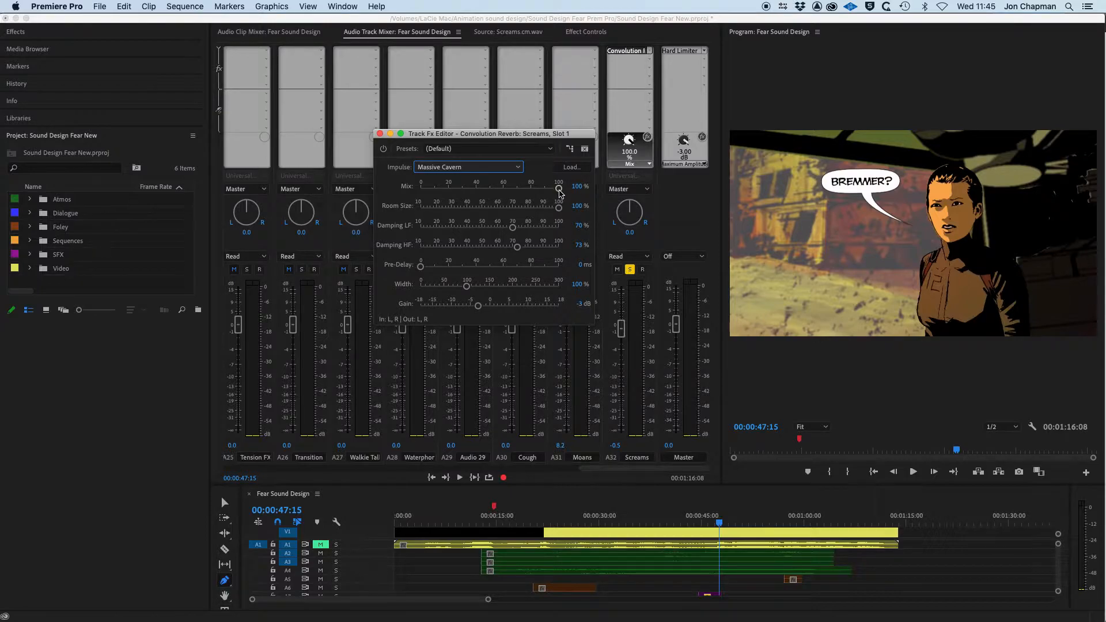
left_click_drag(560, 190, 406, 190)
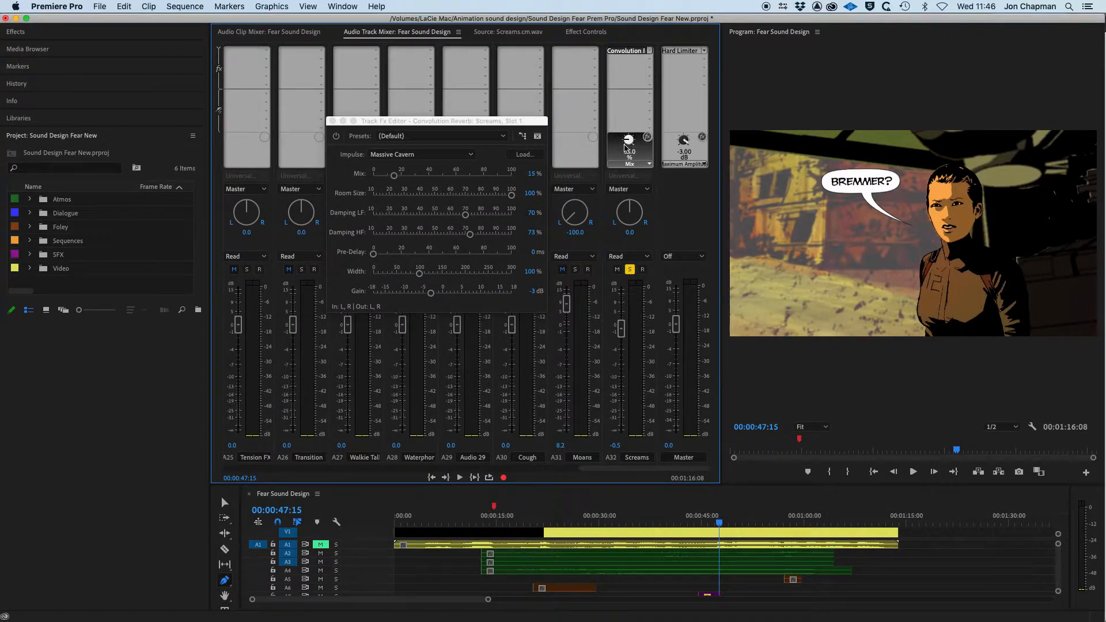
left_click_drag(628, 149, 619, 166)
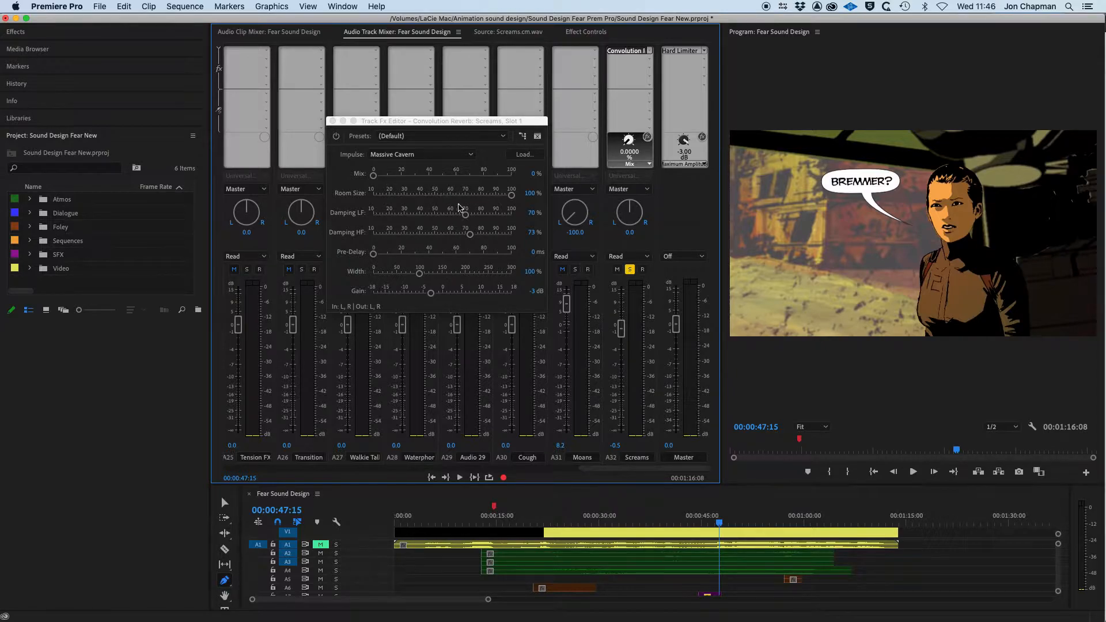
mouse_move(471, 197)
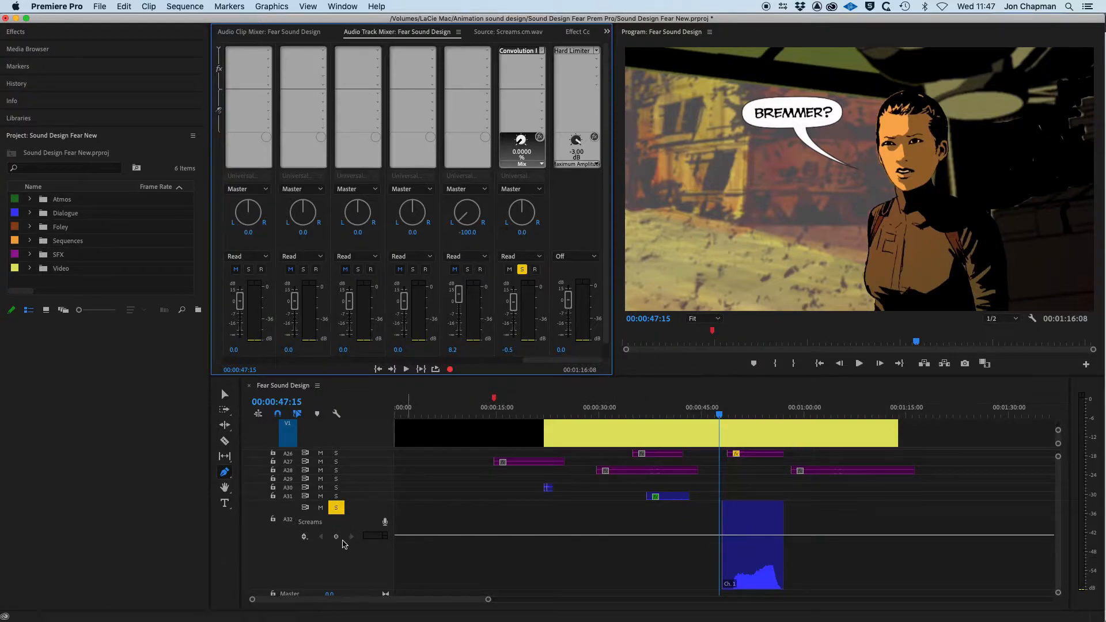
mouse_move(739, 541)
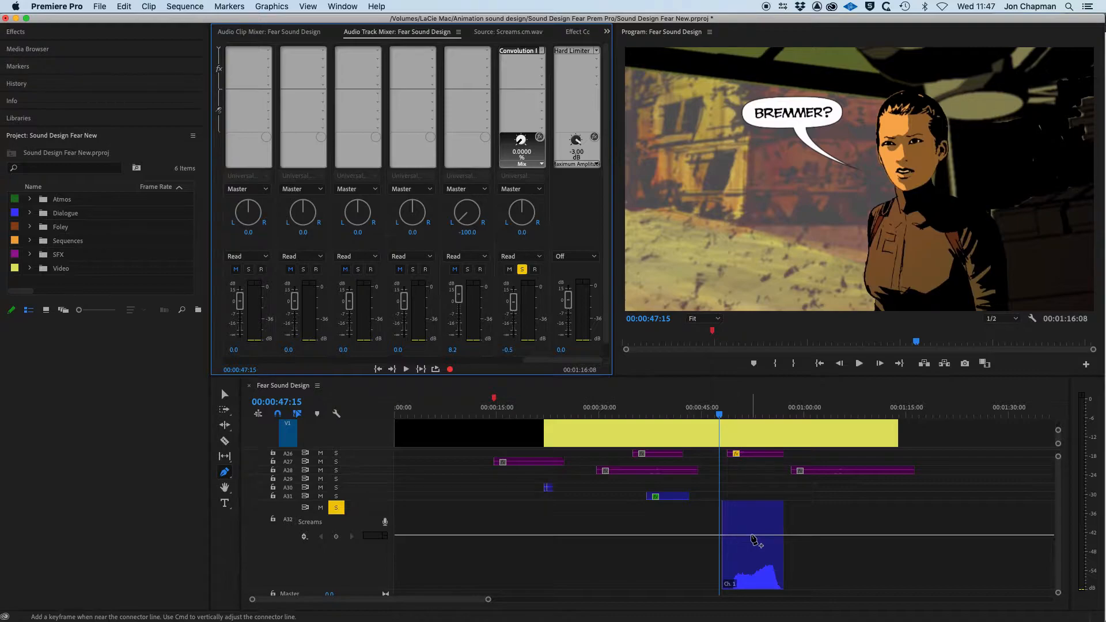
mouse_move(225, 395)
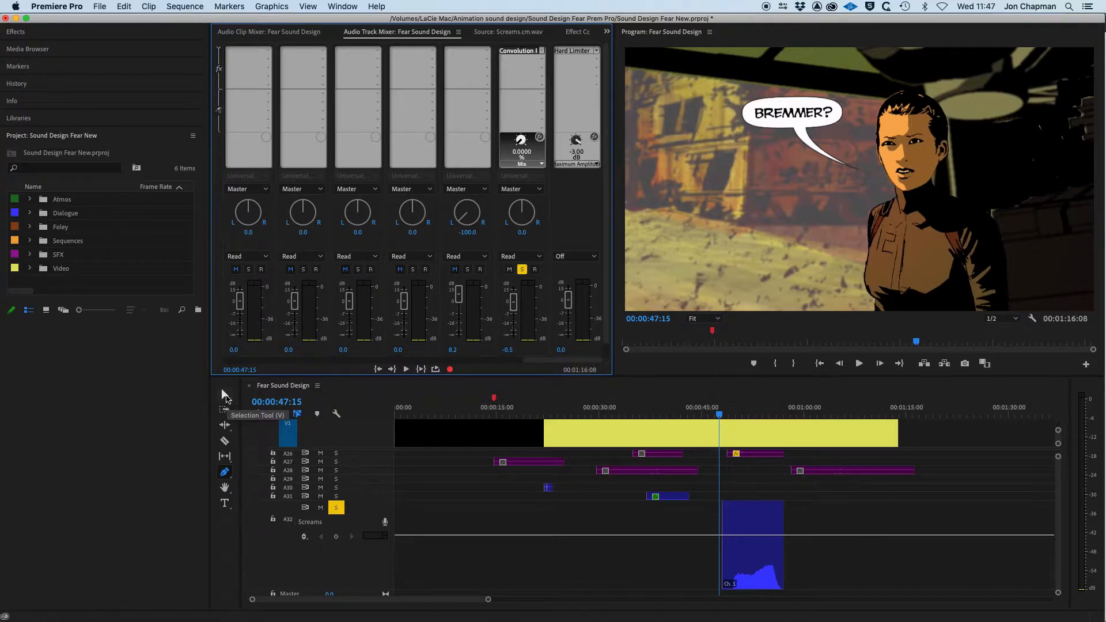
mouse_move(548, 263)
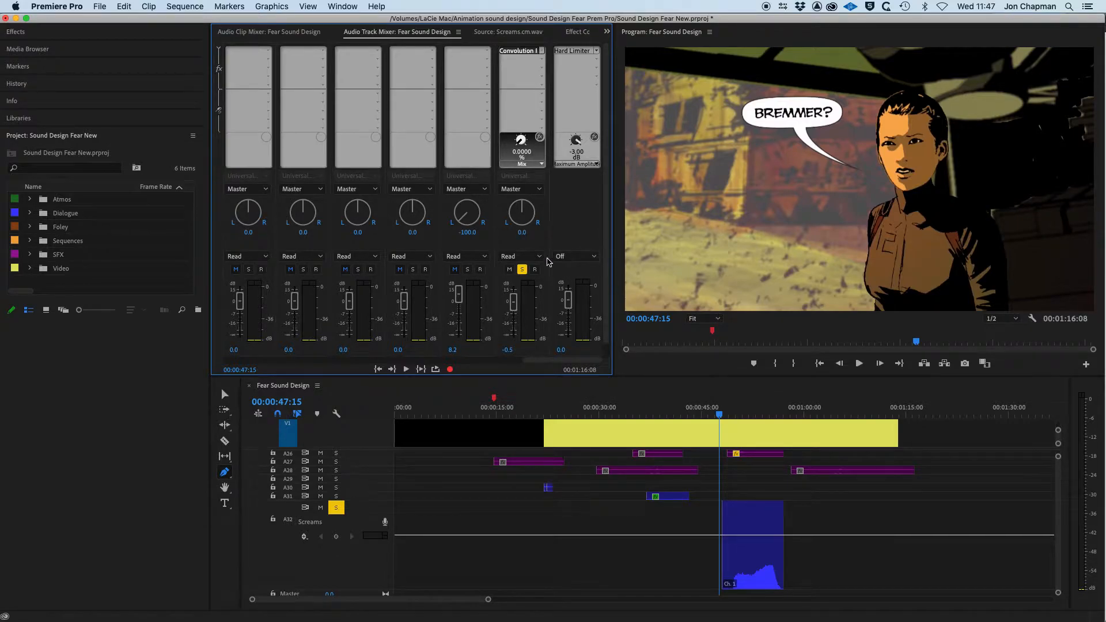
mouse_move(533, 313)
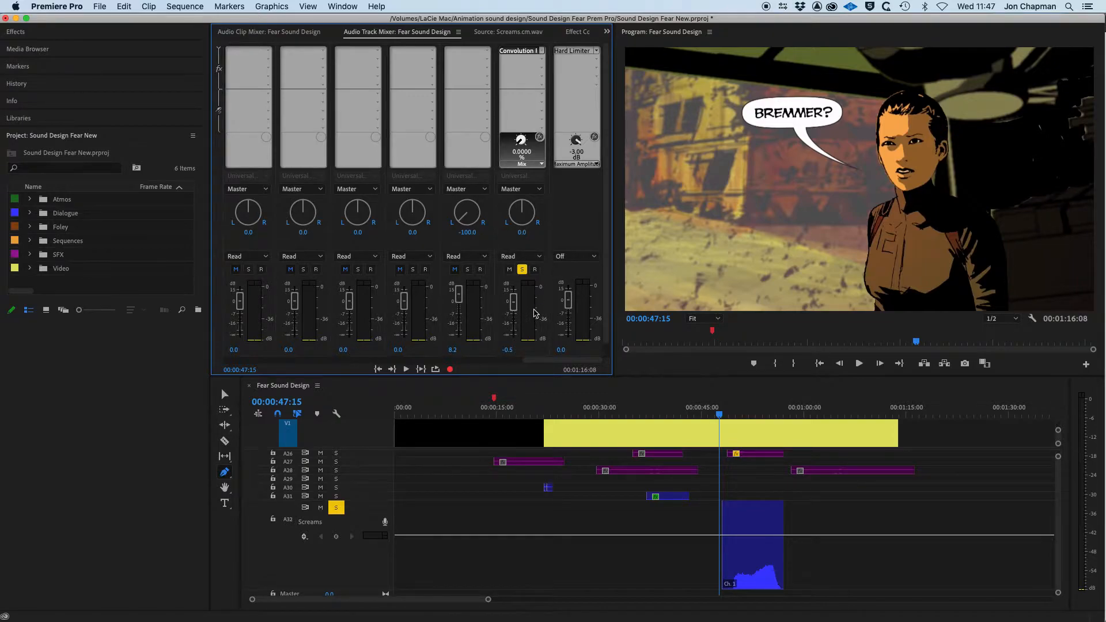
mouse_move(520, 139)
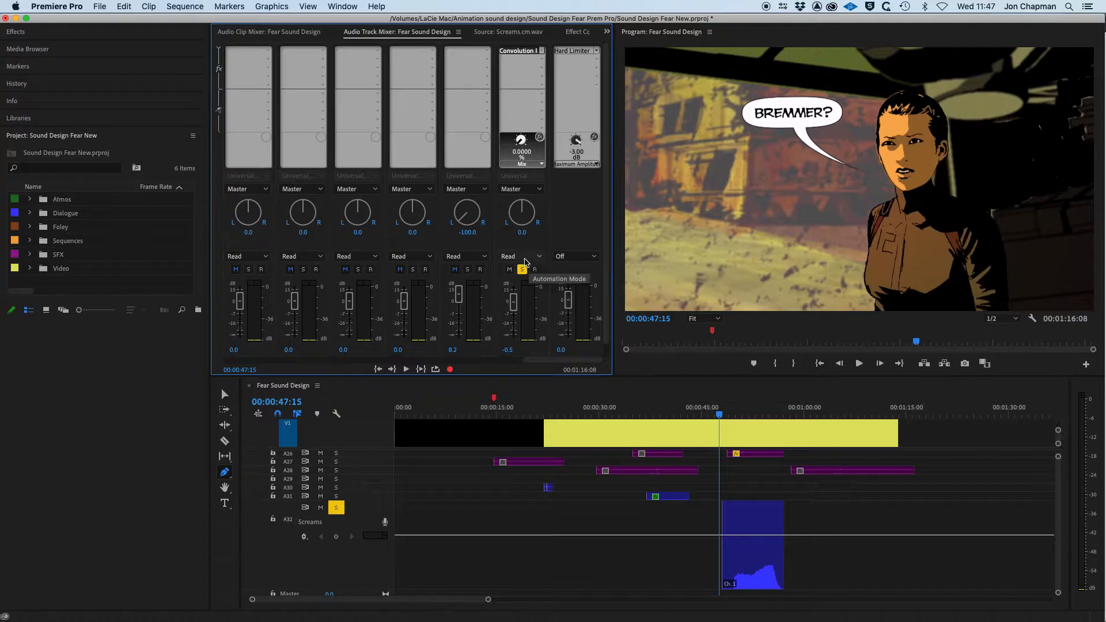
mouse_move(535, 259)
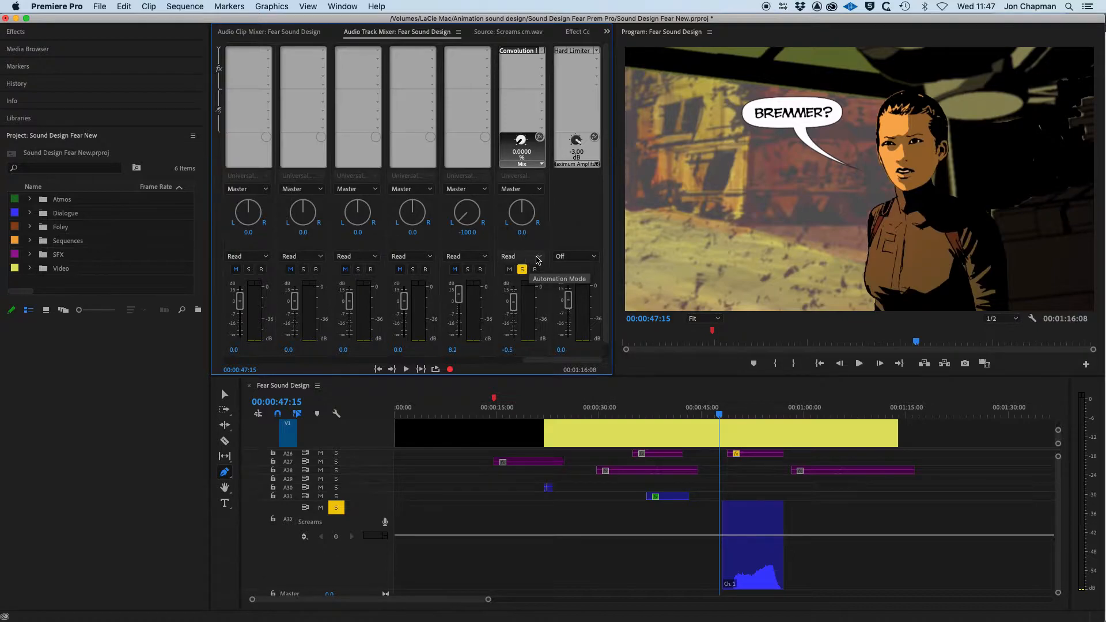
mouse_move(522, 269)
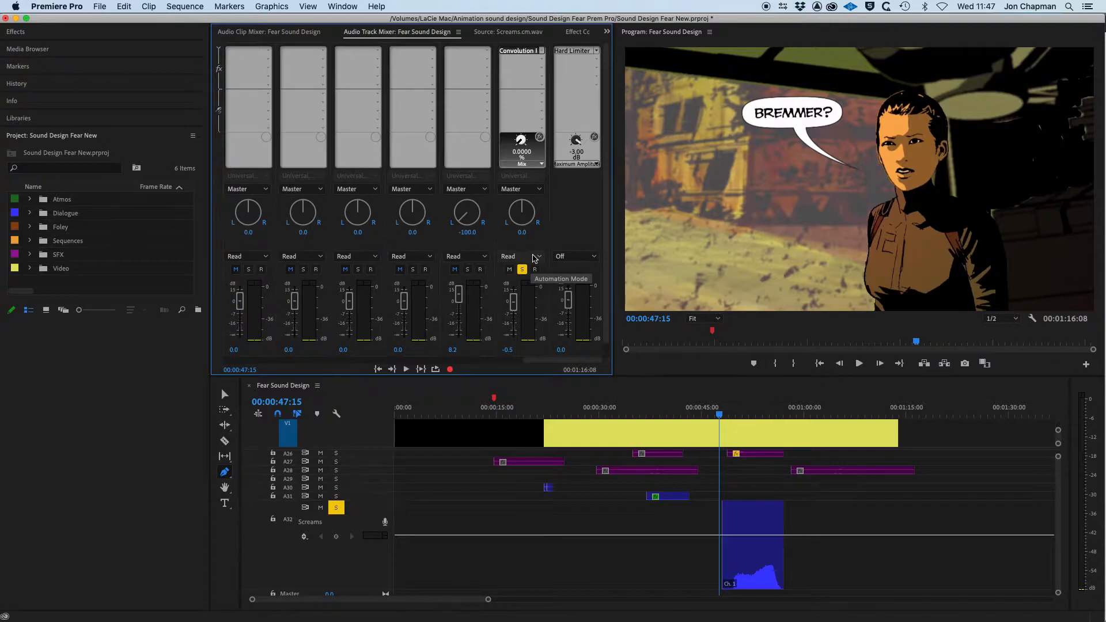
mouse_move(539, 263)
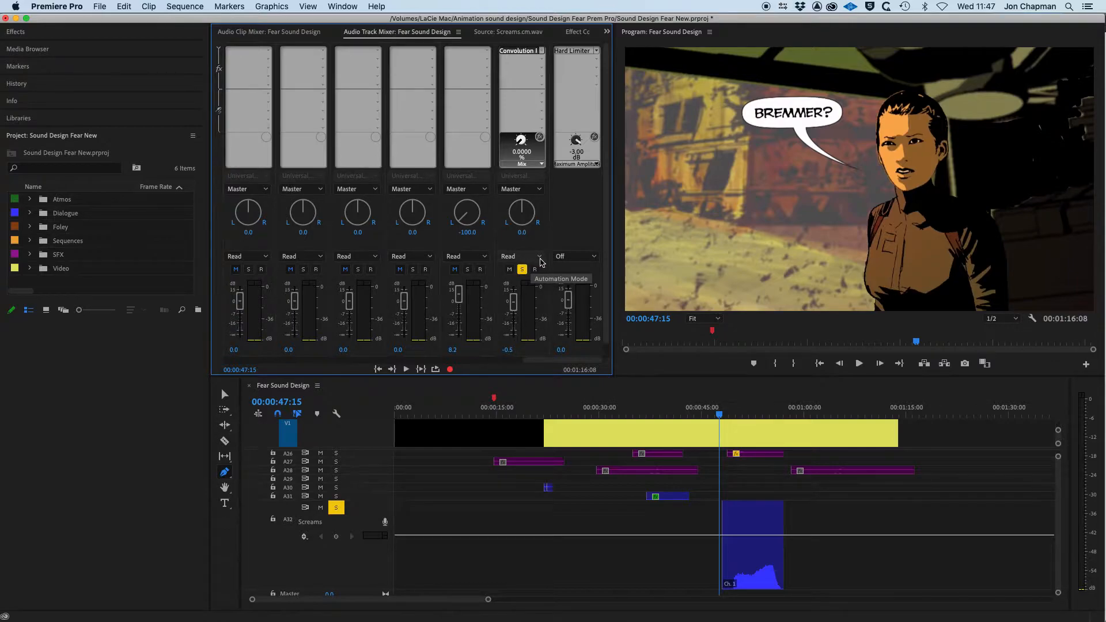
Set the Screams track to Write automation and turn the reverb Mix up during playback
left_click(520, 255)
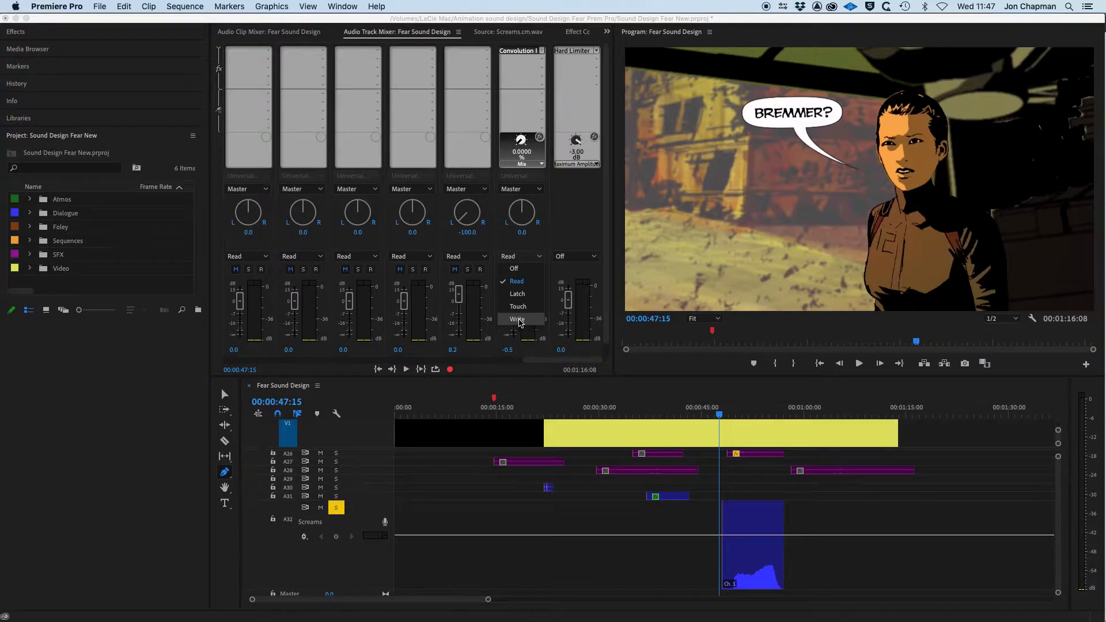
left_click(519, 319)
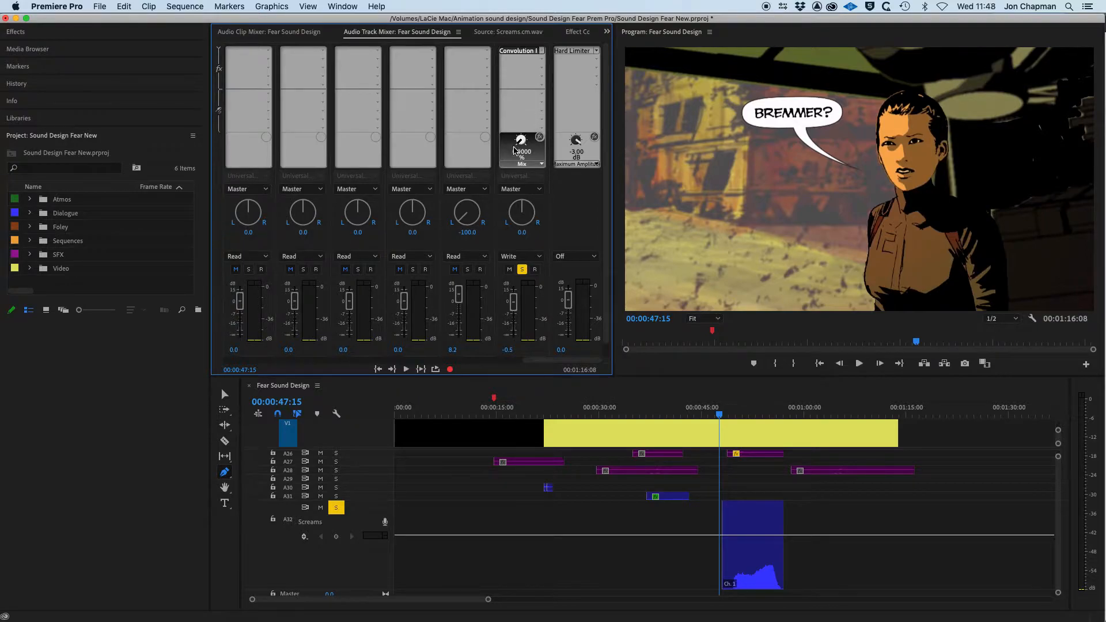
mouse_move(512, 307)
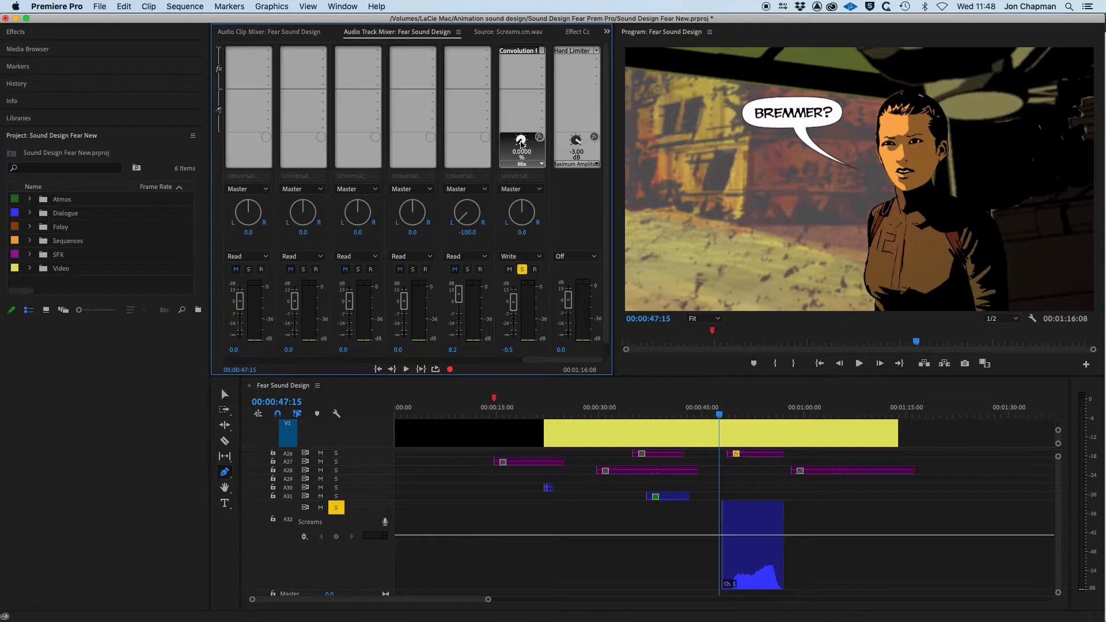
mouse_move(521, 140)
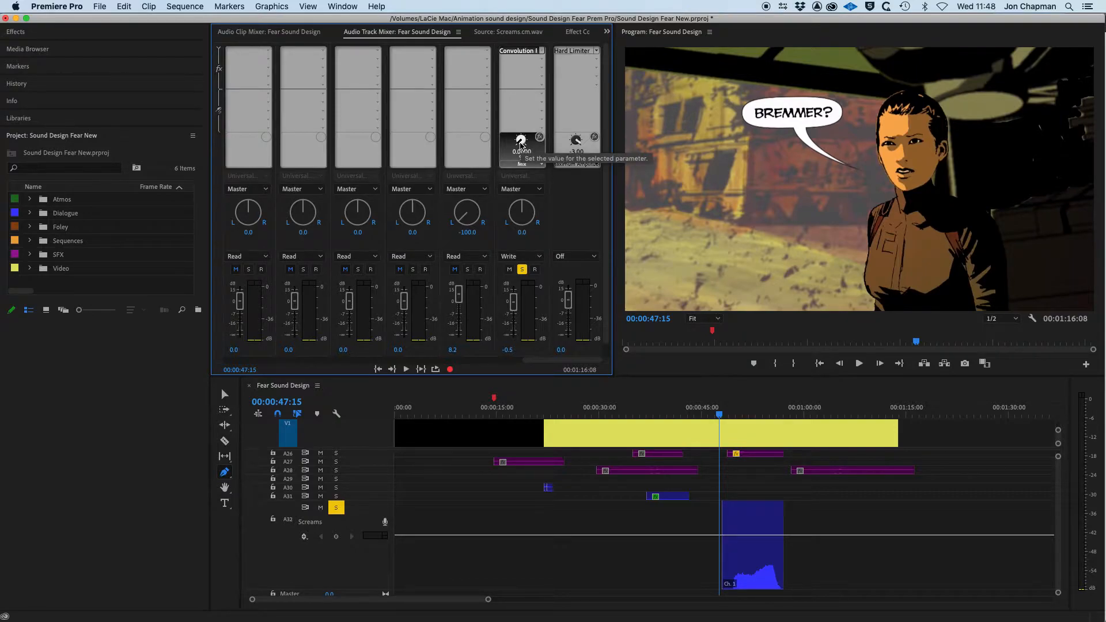
left_click(404, 368)
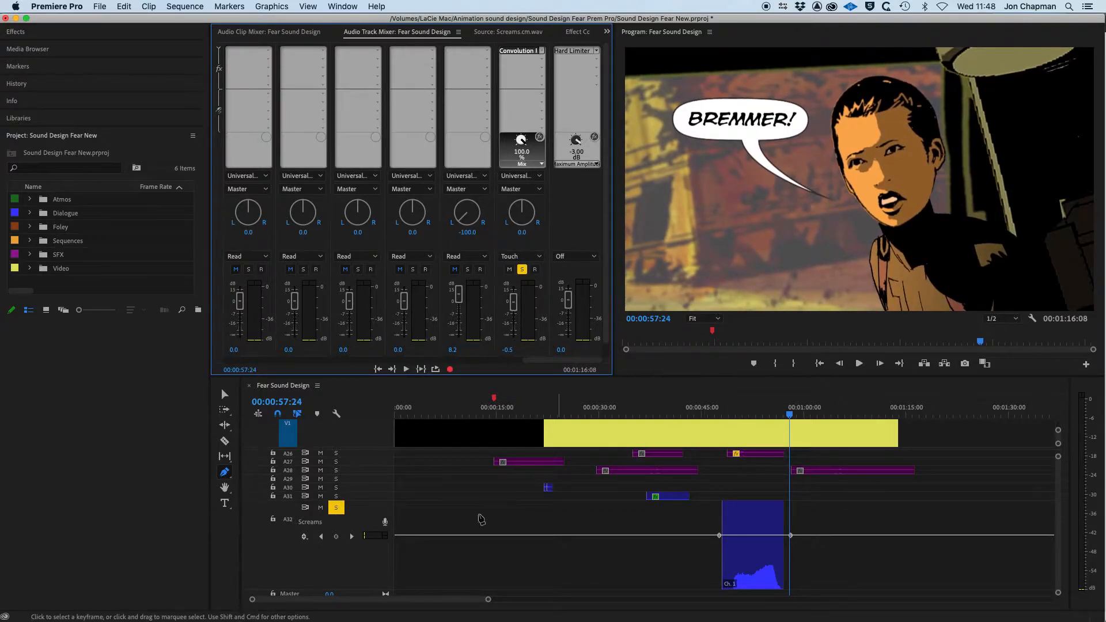
mouse_move(732, 549)
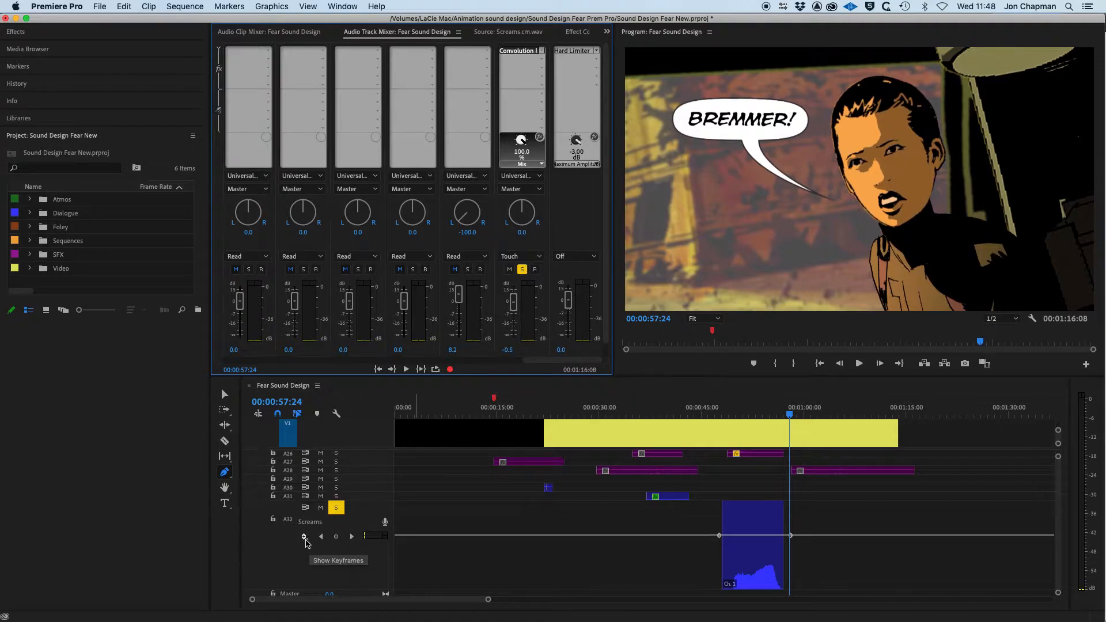
Choose Track Fx Slot 1: Convolution Reverb > Mix as the keyframes shown on track A32
left_click(337, 537)
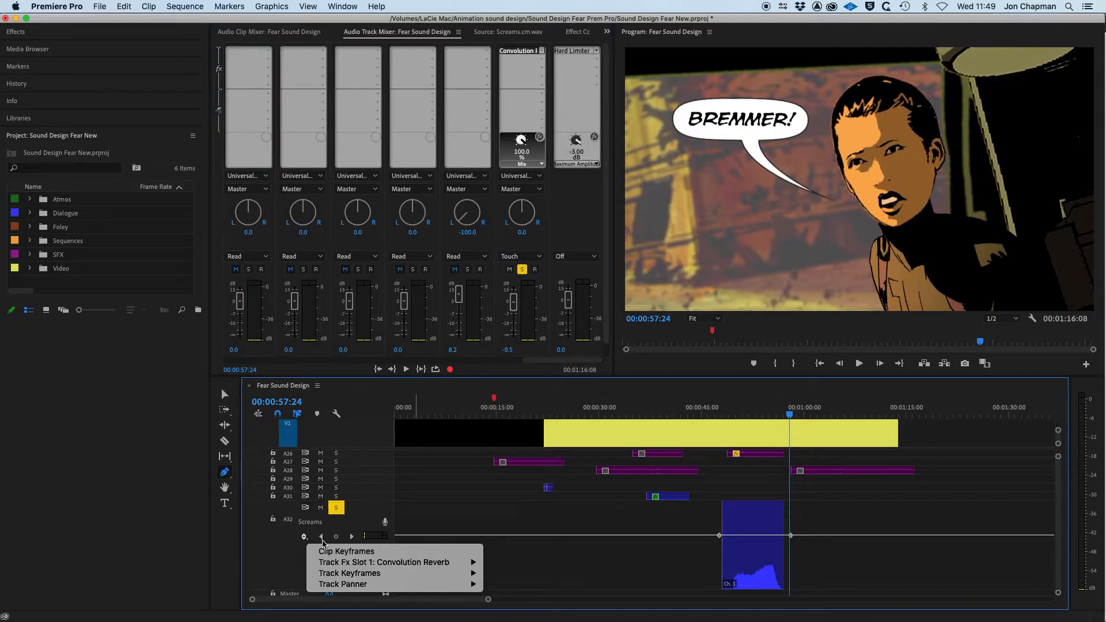
mouse_move(344, 551)
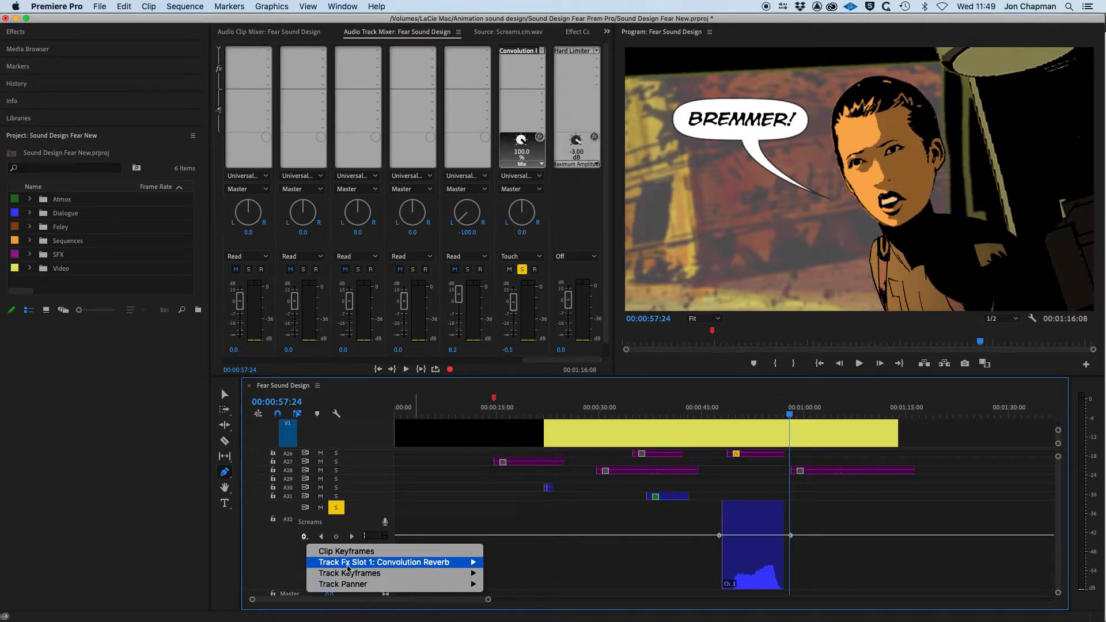
mouse_move(343, 584)
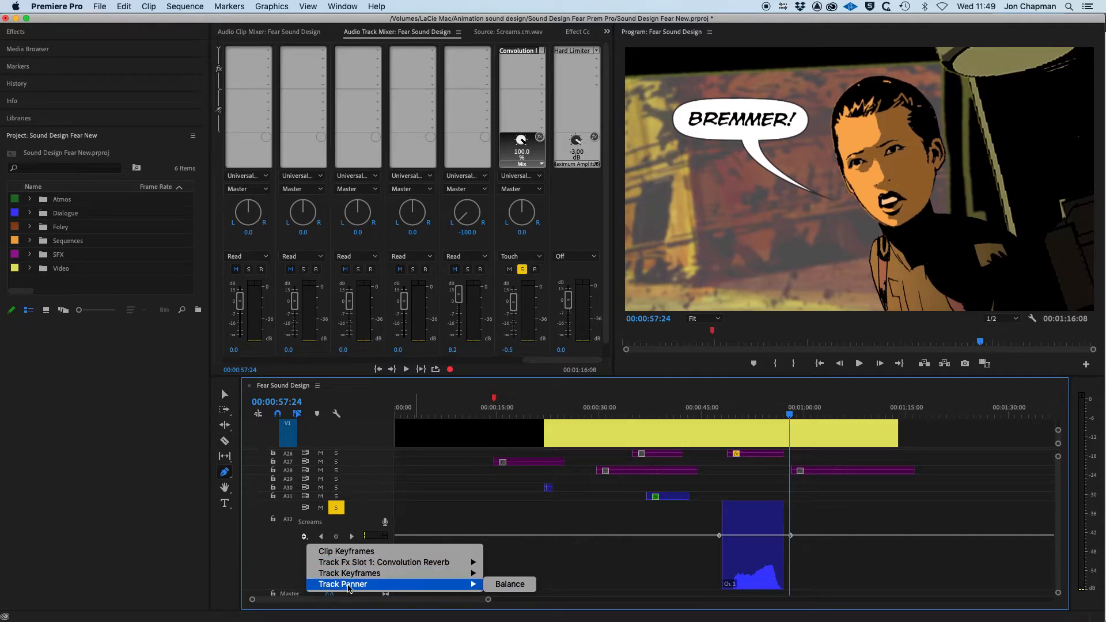
mouse_move(349, 572)
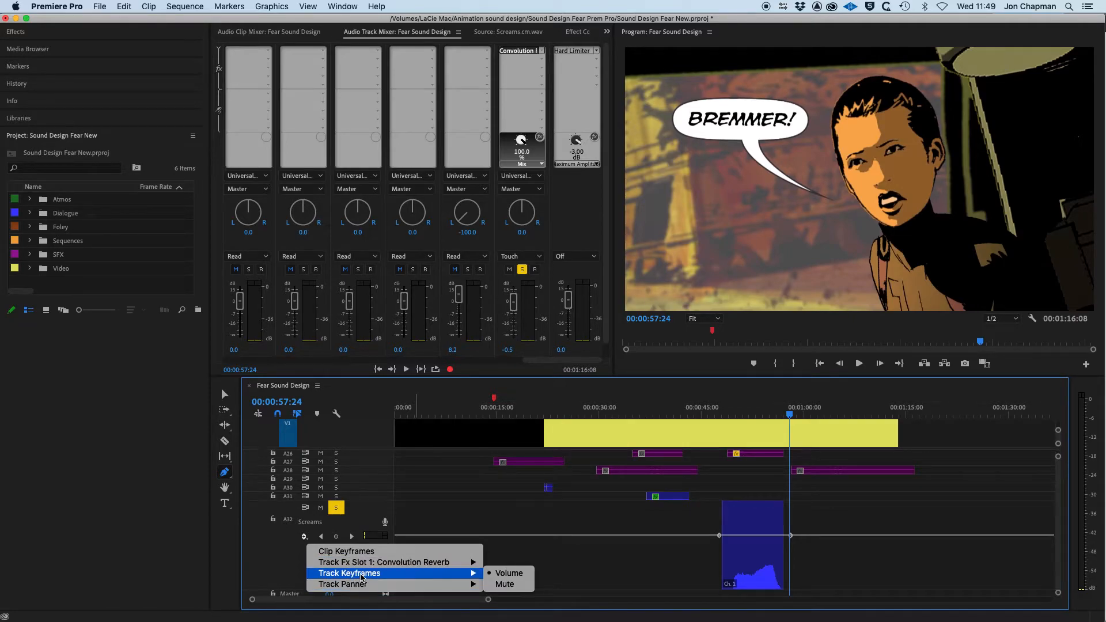
mouse_move(507, 584)
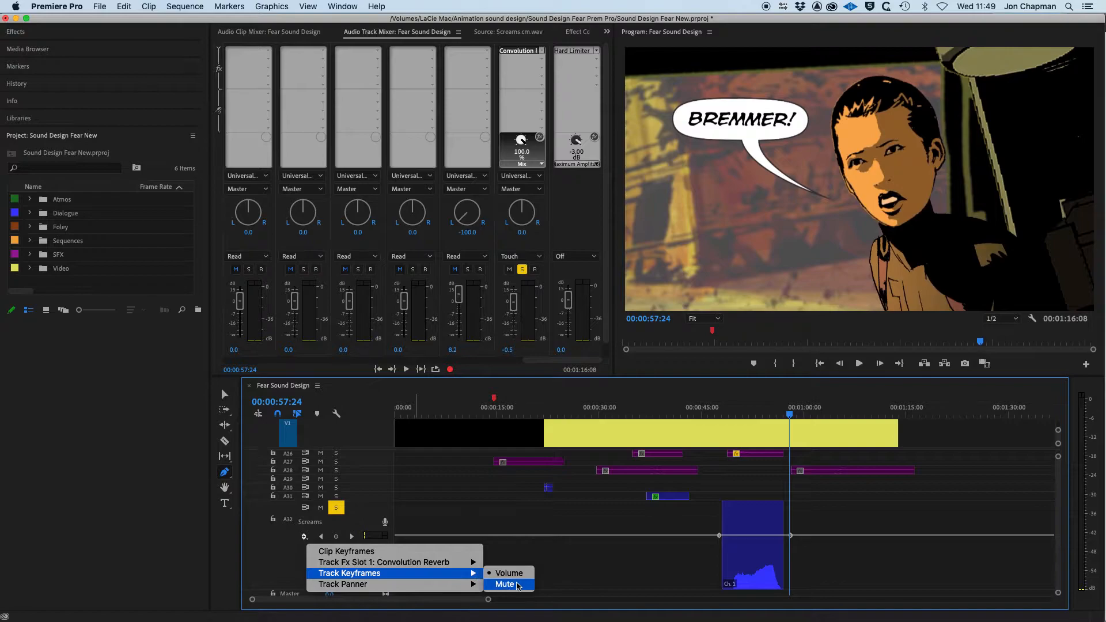
mouse_move(384, 562)
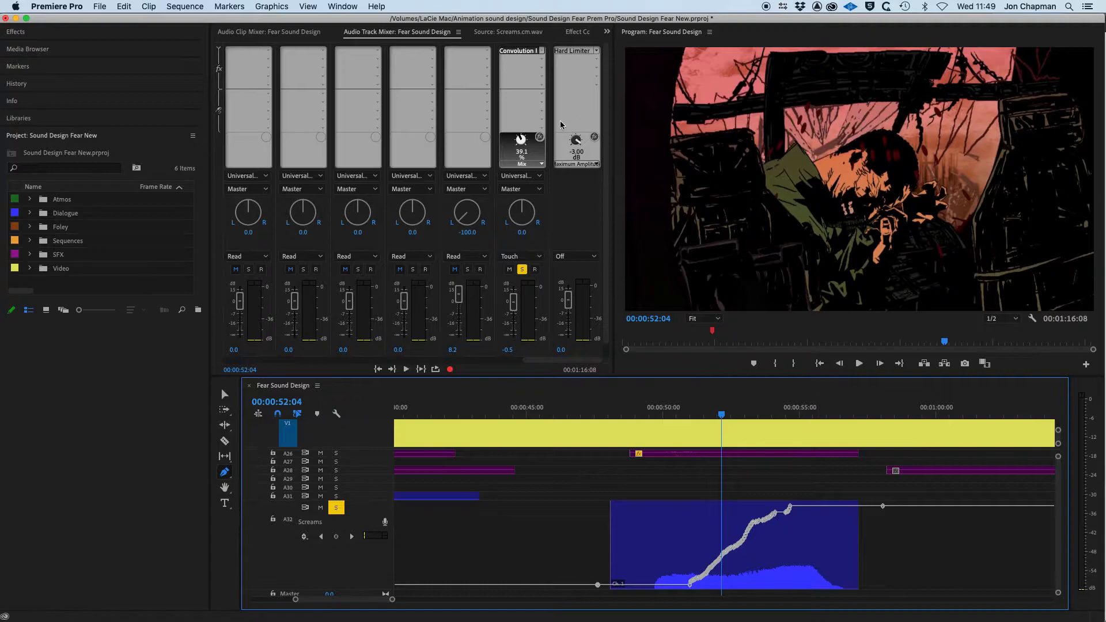
mouse_move(802, 313)
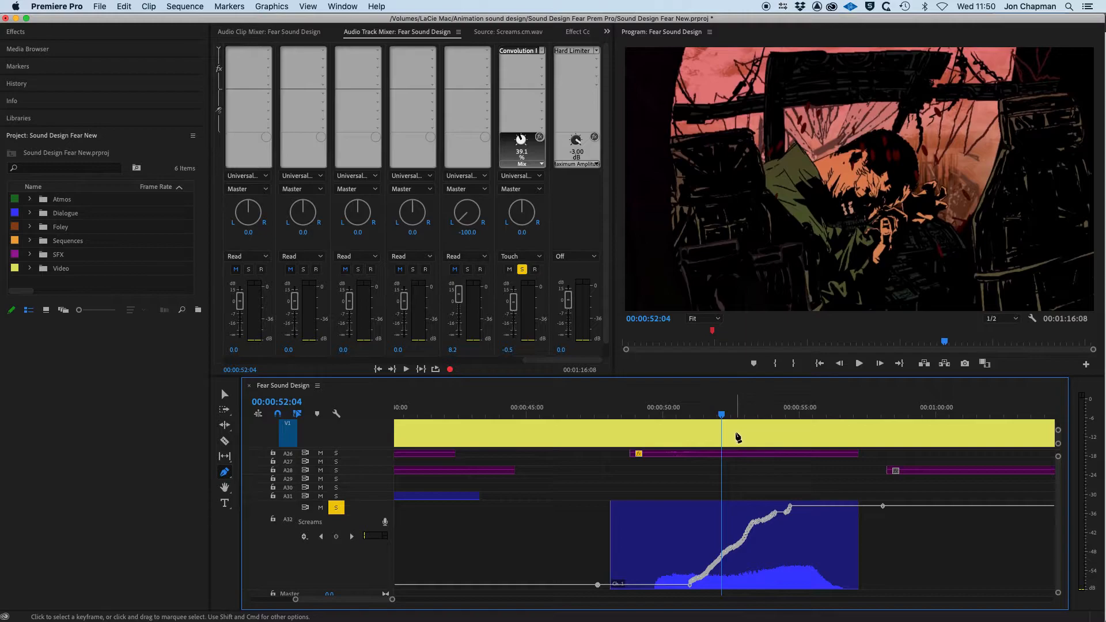
mouse_move(277, 413)
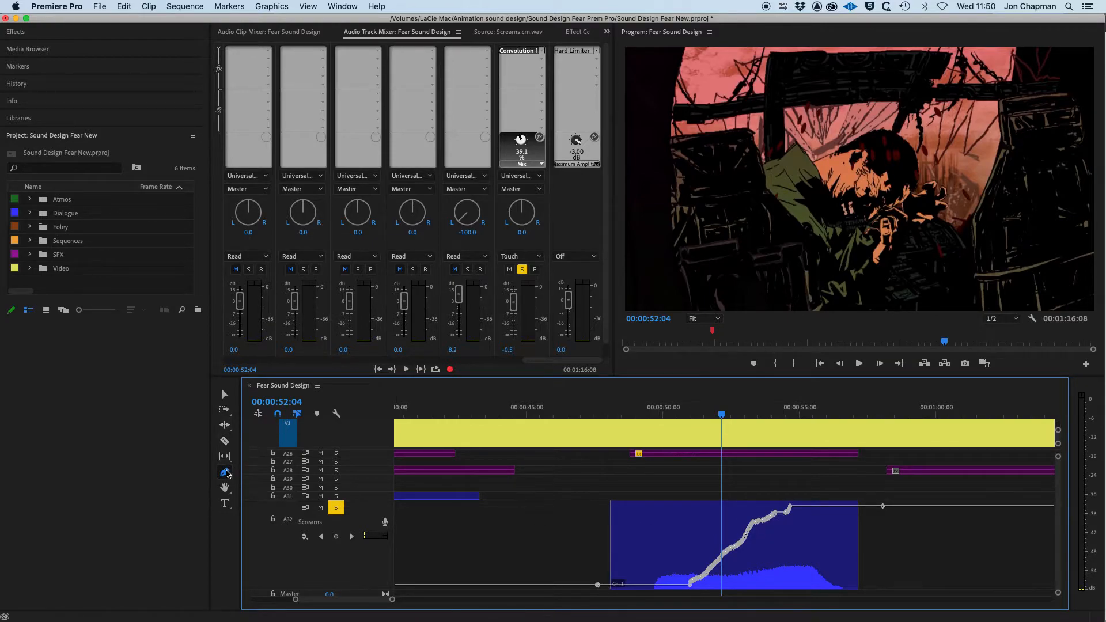
With the Pen tool, marquee-select the recorded reverb Mix keyframes and delete them
left_click(225, 471)
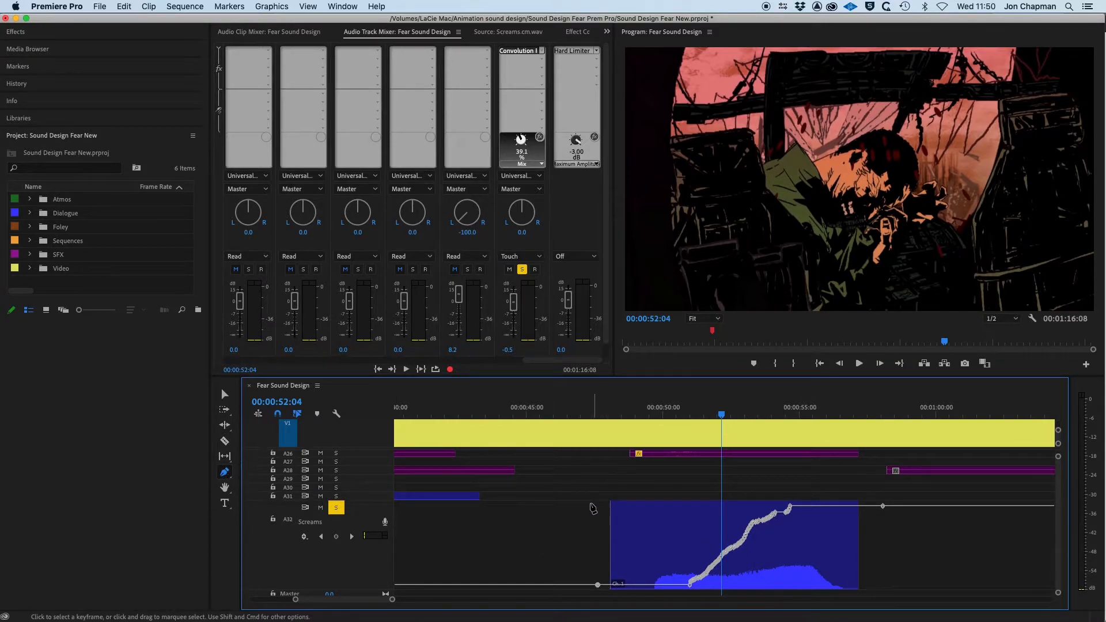
left_click_drag(592, 508, 901, 600)
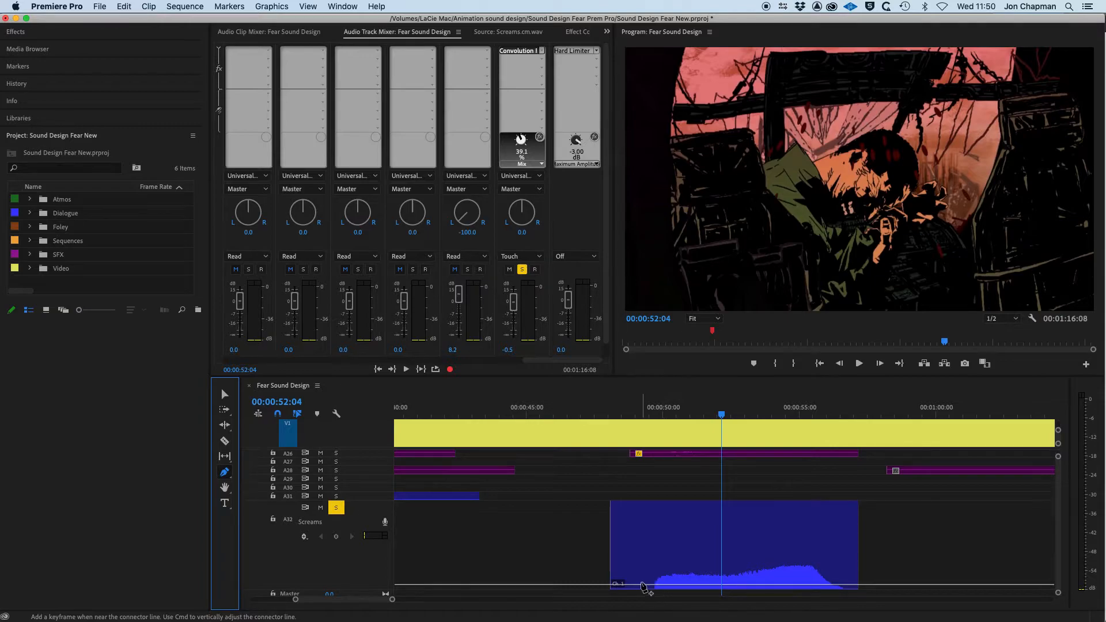
mouse_move(659, 589)
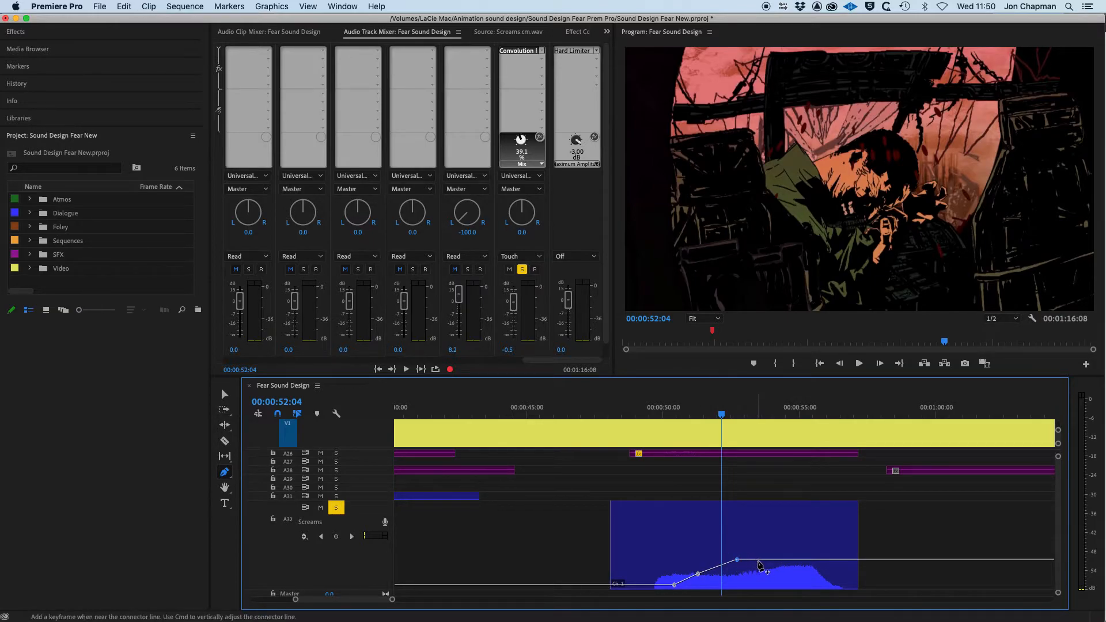
Drag the hand-placed Mix keyframes upward so the last reaches 100% reverb
left_click_drag(761, 564, 811, 532)
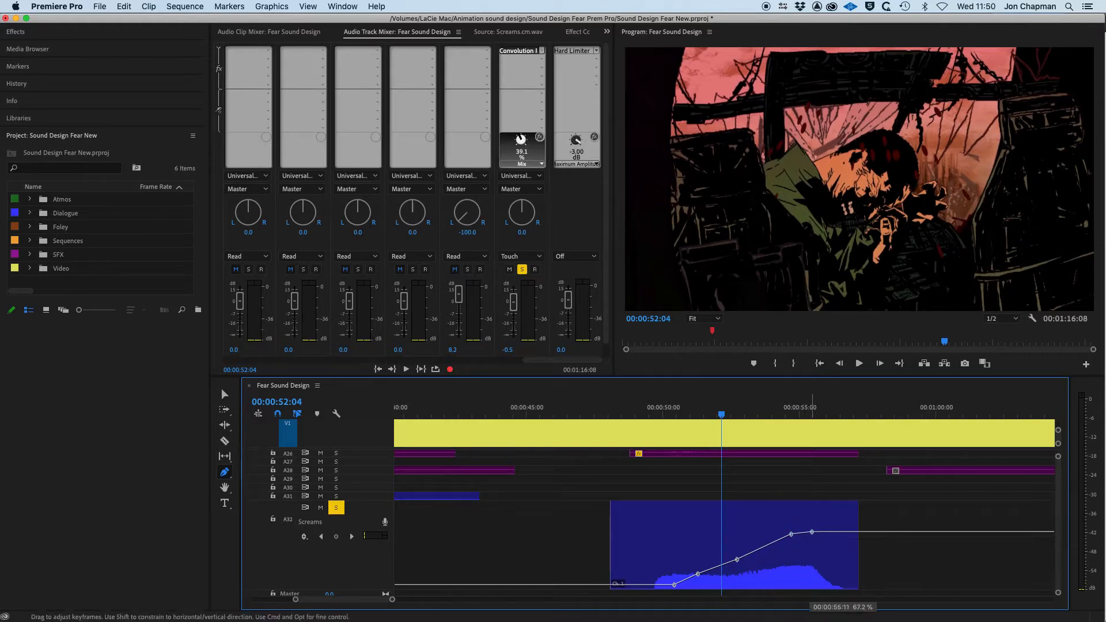
left_click_drag(811, 532, 820, 506)
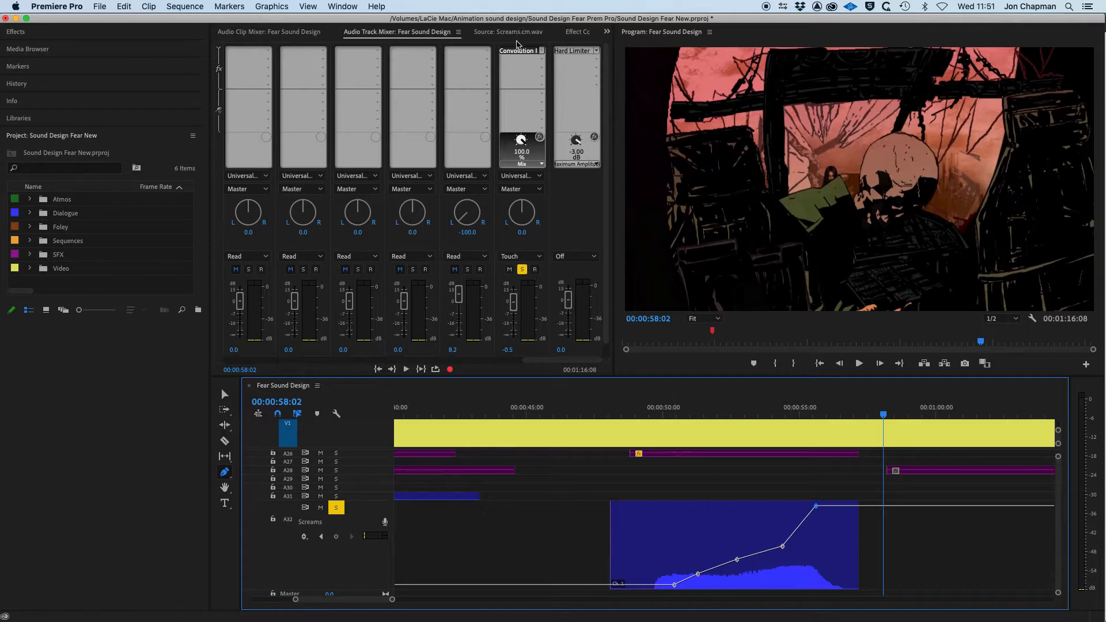
mouse_move(519, 51)
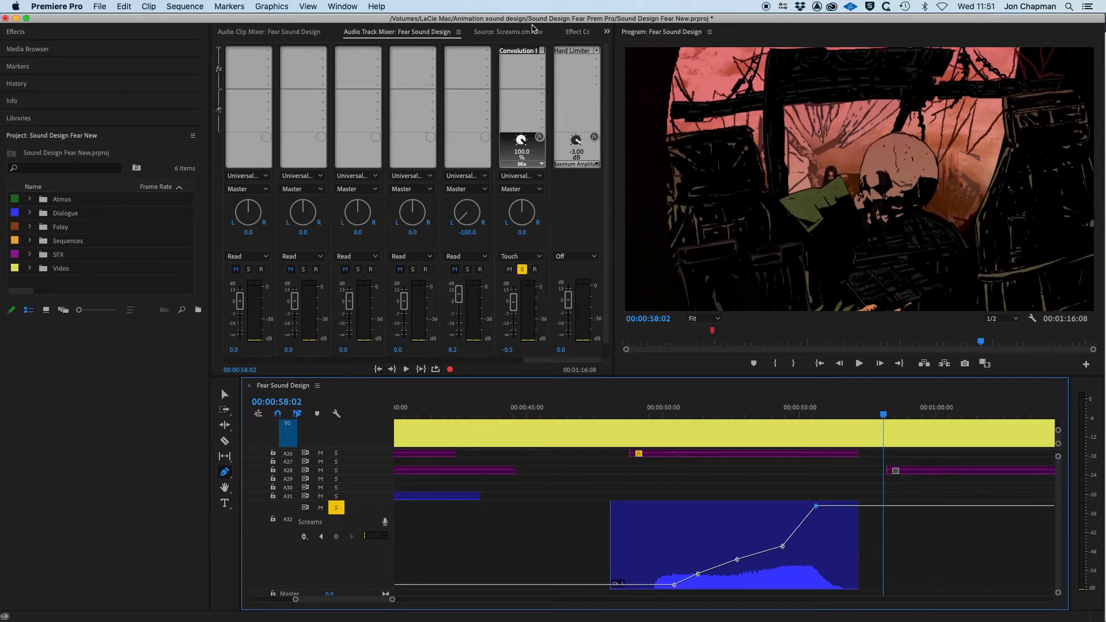
mouse_move(539, 51)
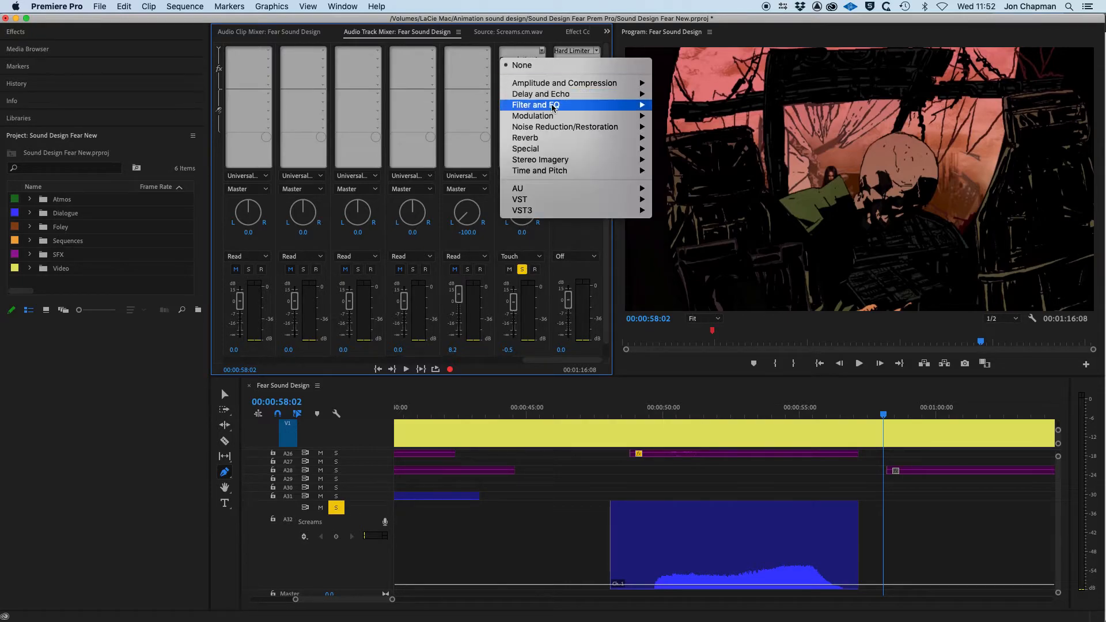
mouse_move(540, 94)
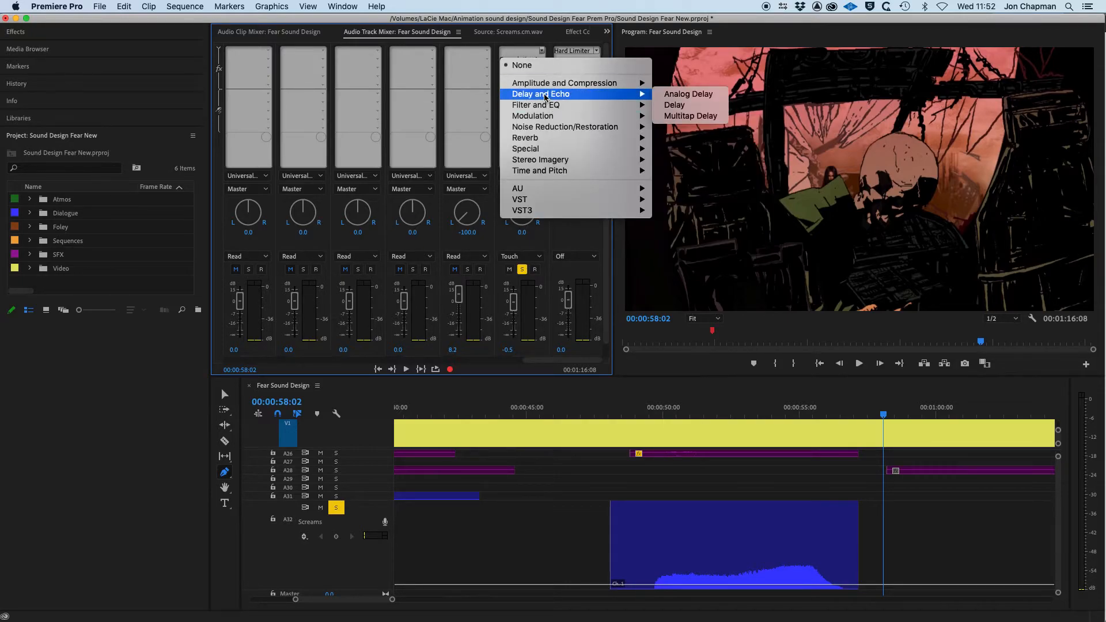
mouse_move(675, 105)
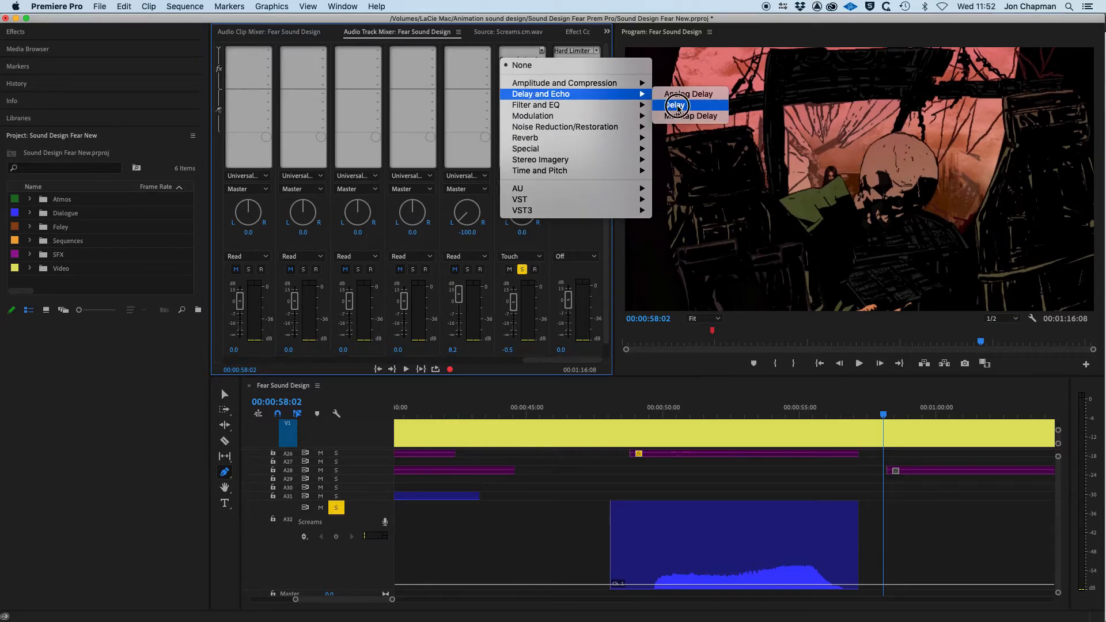
Add Delay and Echo > Delay to an empty effects slot on the Screams channel
left_click(675, 105)
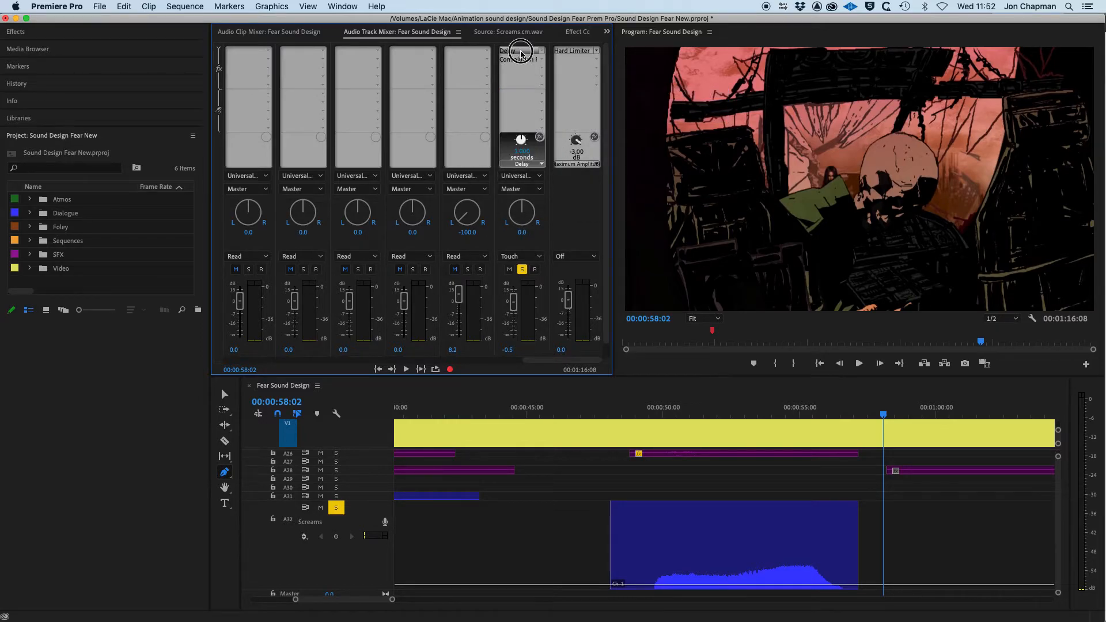
mouse_move(520, 54)
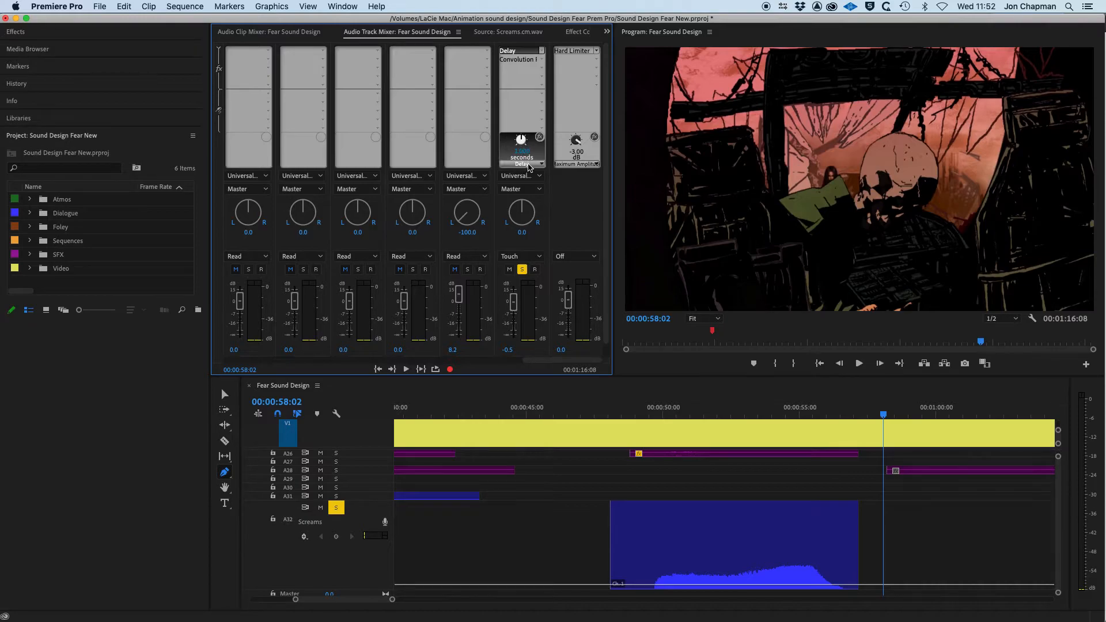
Switch the Delay's shown parameter to Mix, adjust it, then show Feedback instead
left_click(522, 163)
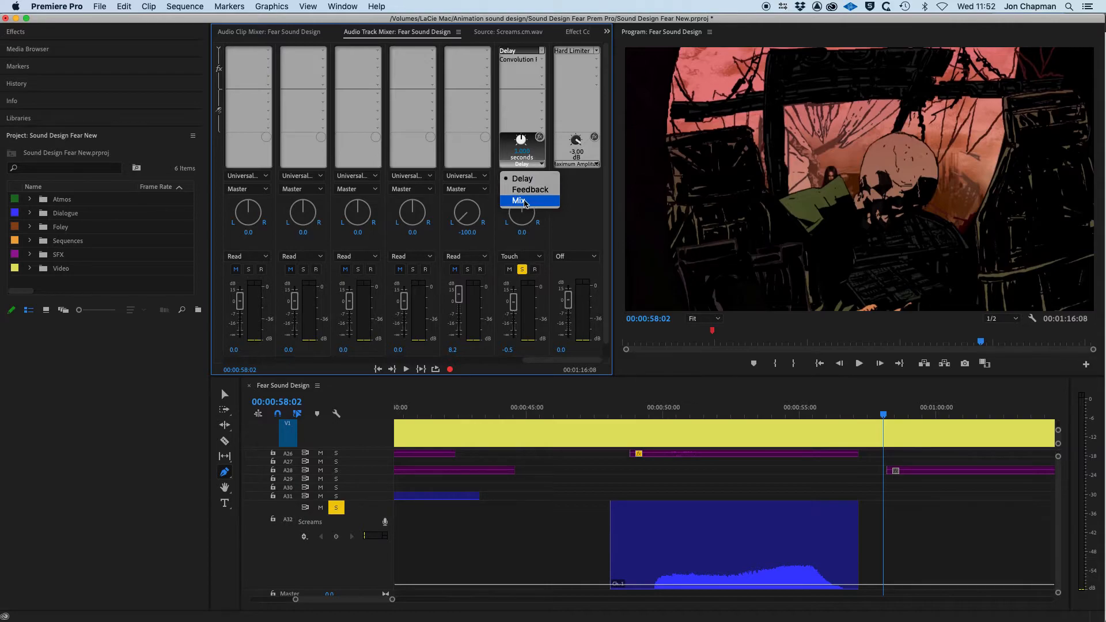
mouse_move(544, 204)
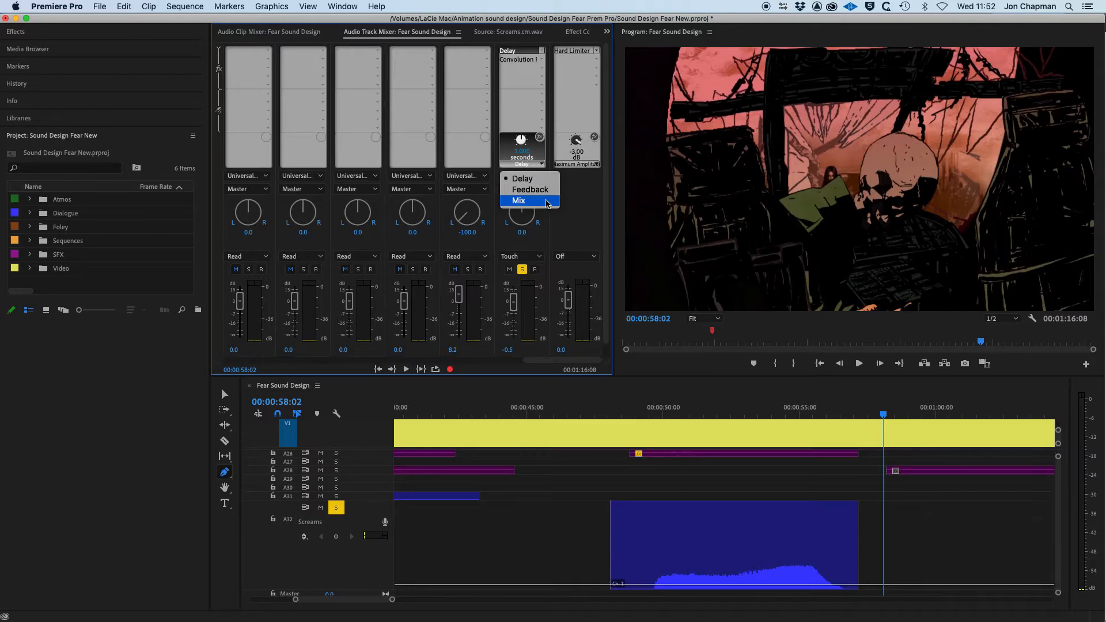
left_click(519, 200)
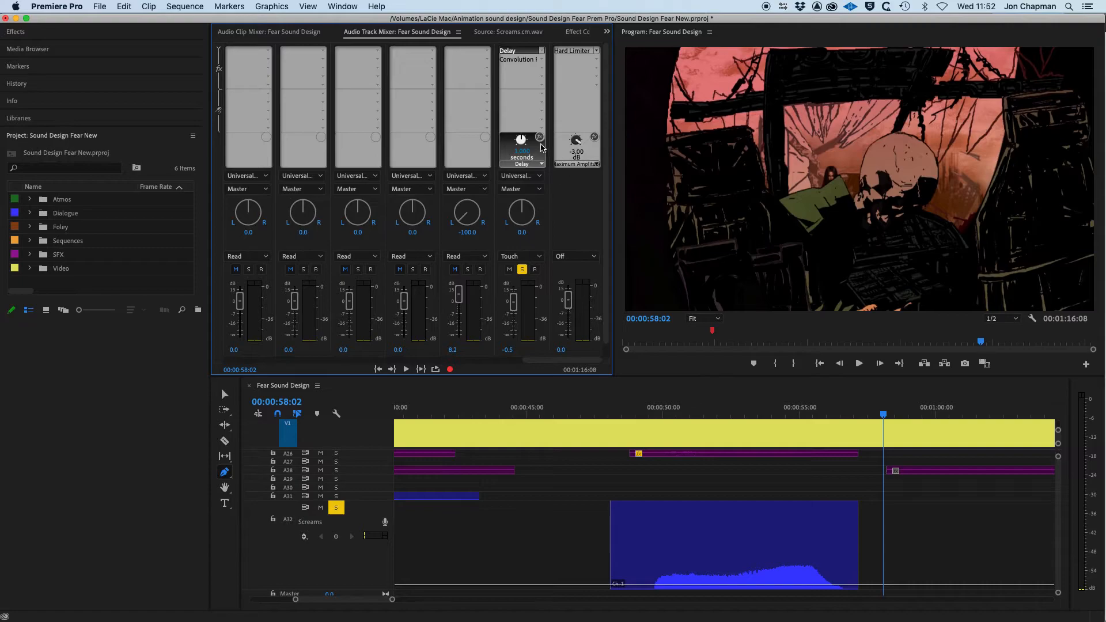
mouse_move(522, 139)
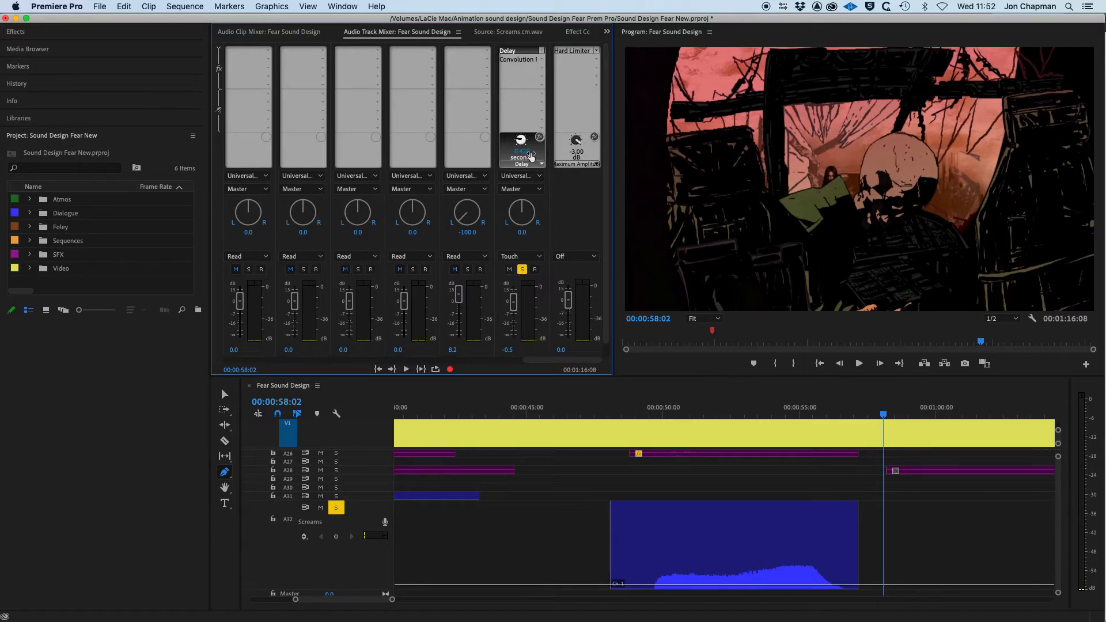
left_click(540, 165)
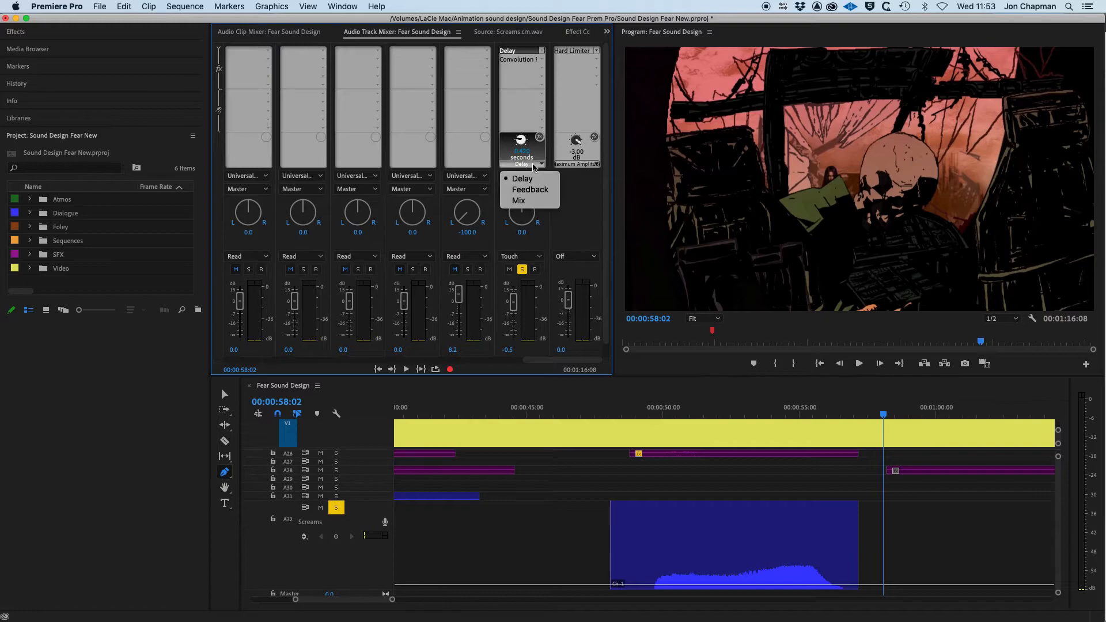
mouse_move(530, 189)
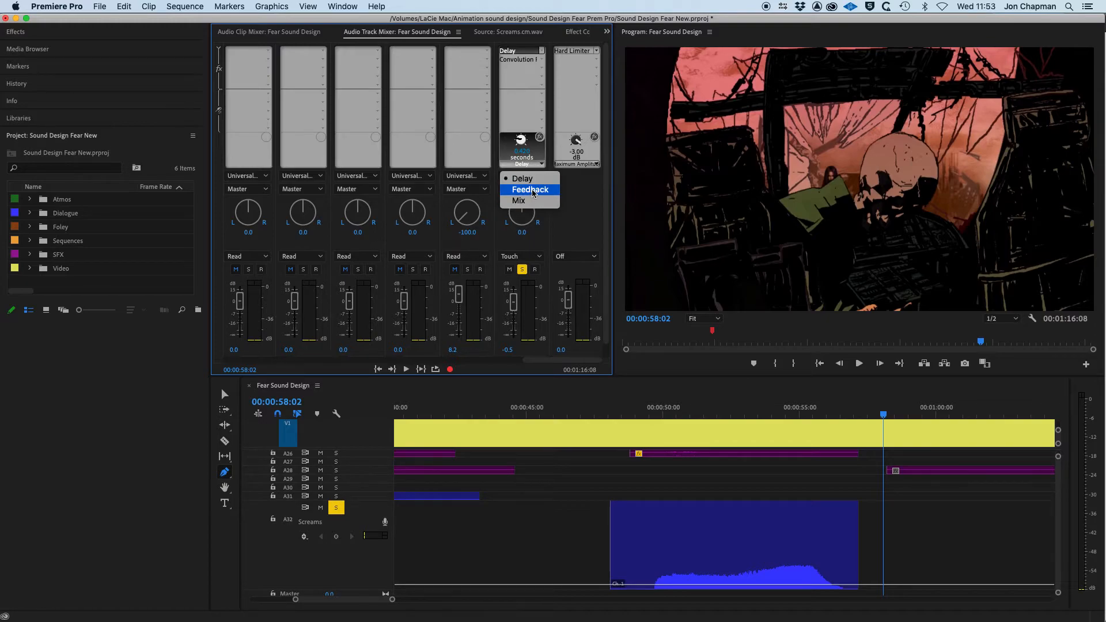
left_click(528, 189)
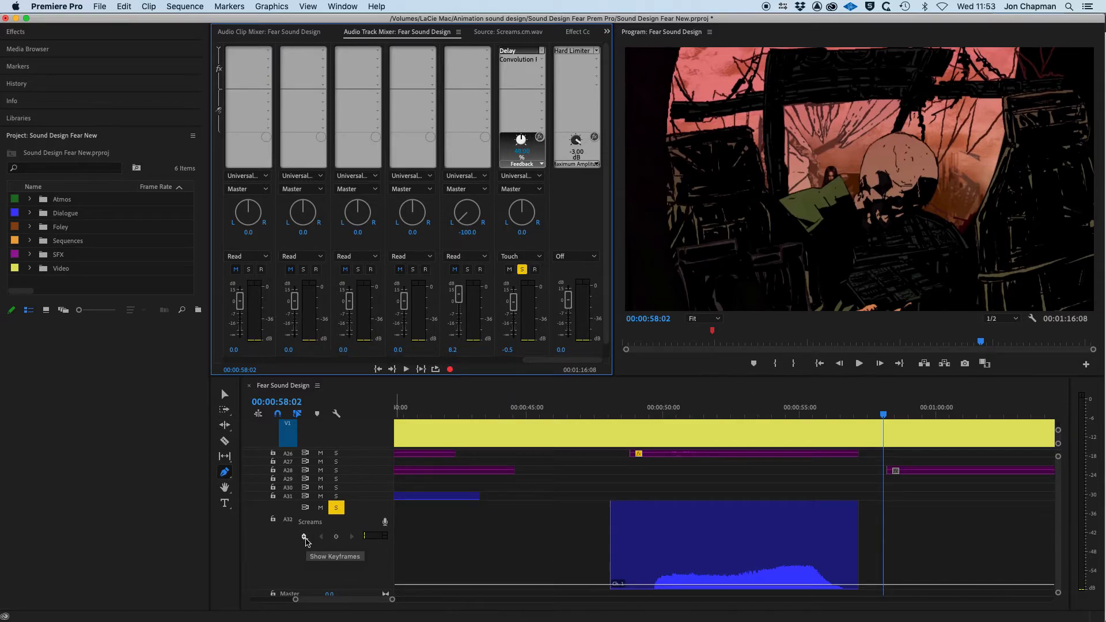
Show the Delay Mix keyframes on A32 and ramp three keyframes up to full mix across the scream
left_click(304, 538)
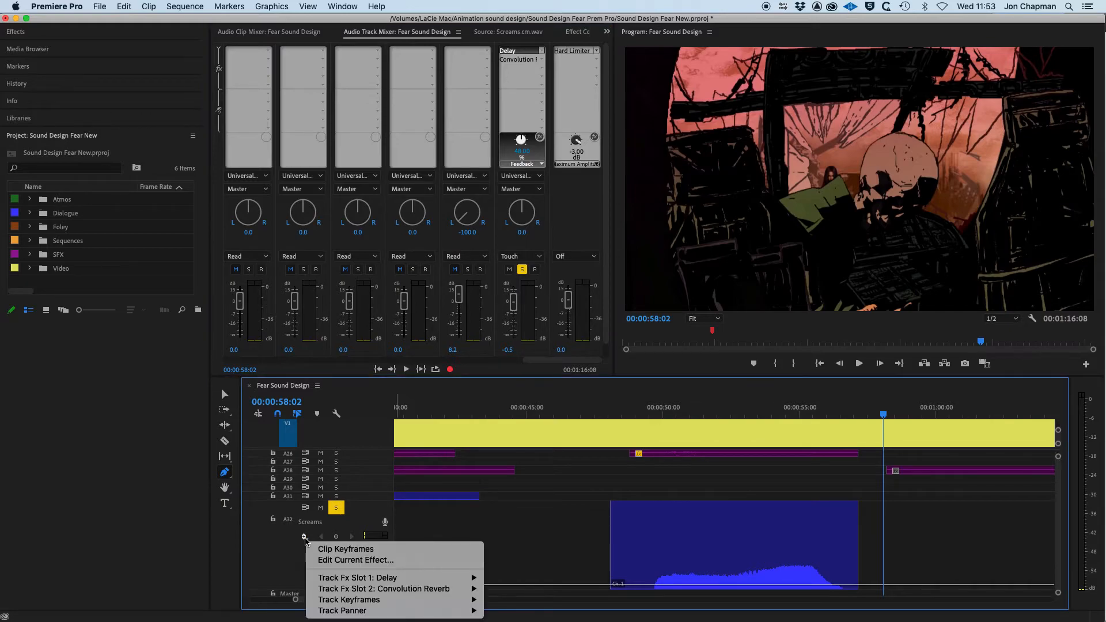
mouse_move(357, 577)
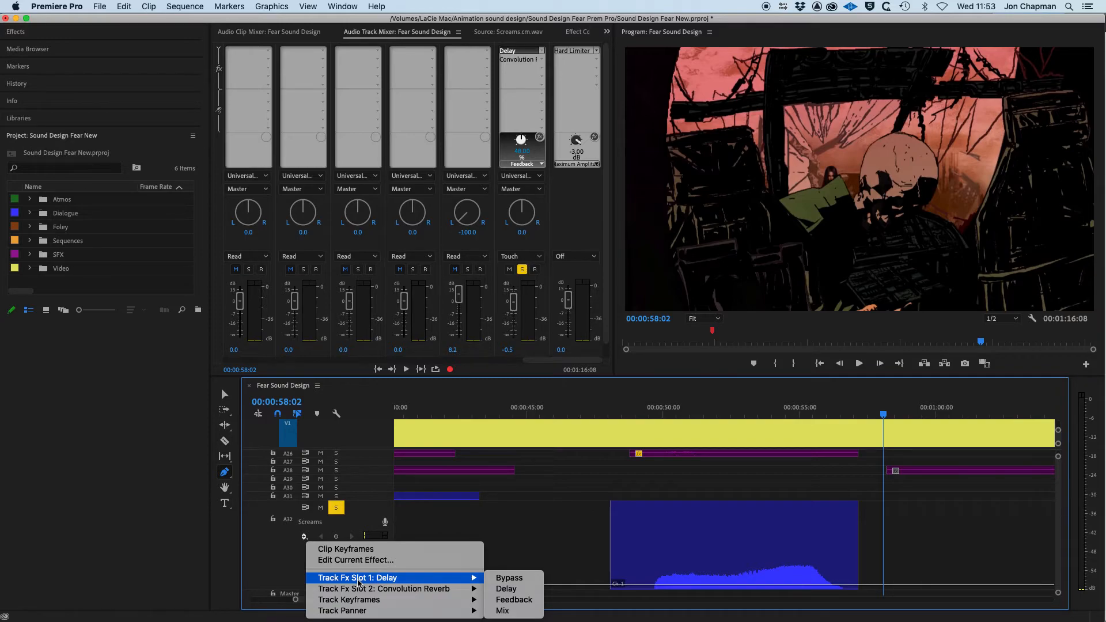
mouse_move(514, 599)
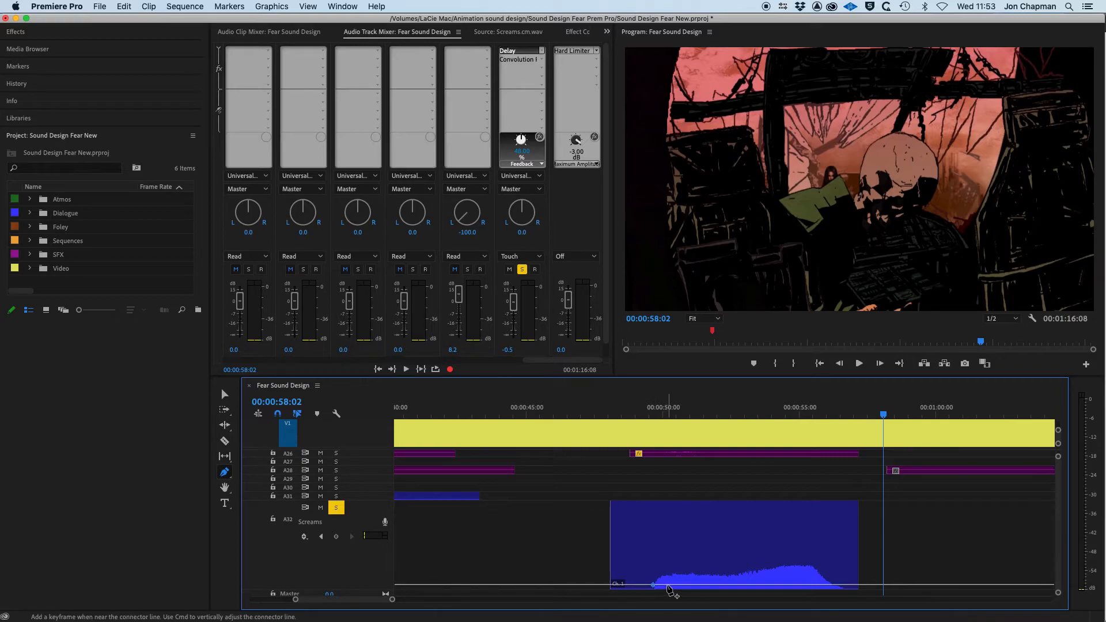
left_click_drag(652, 585, 711, 575)
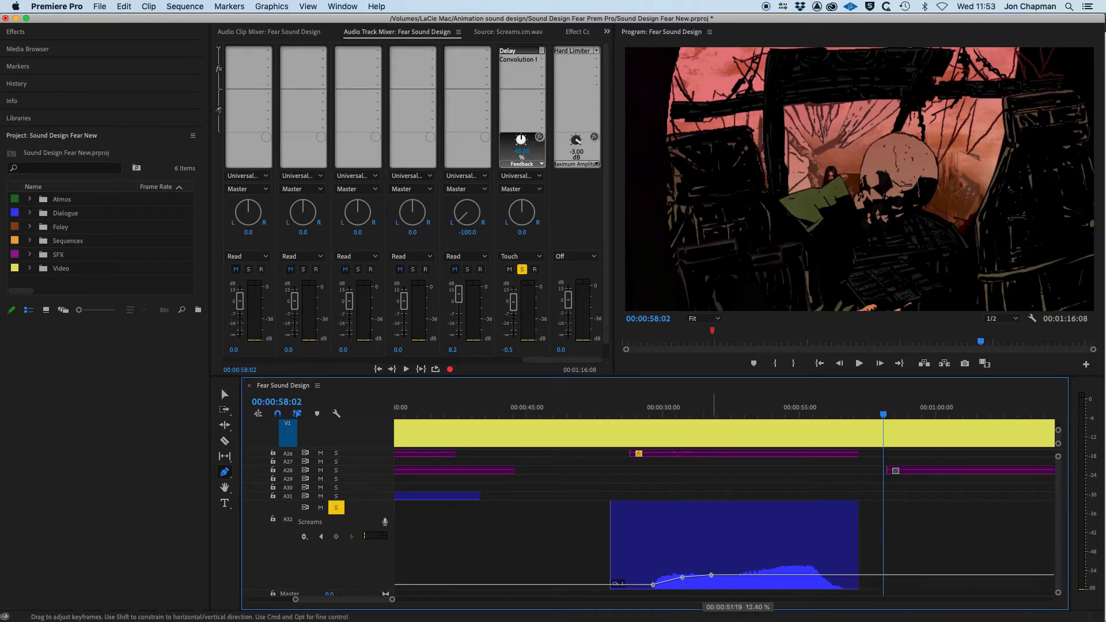
left_click_drag(711, 577, 788, 543)
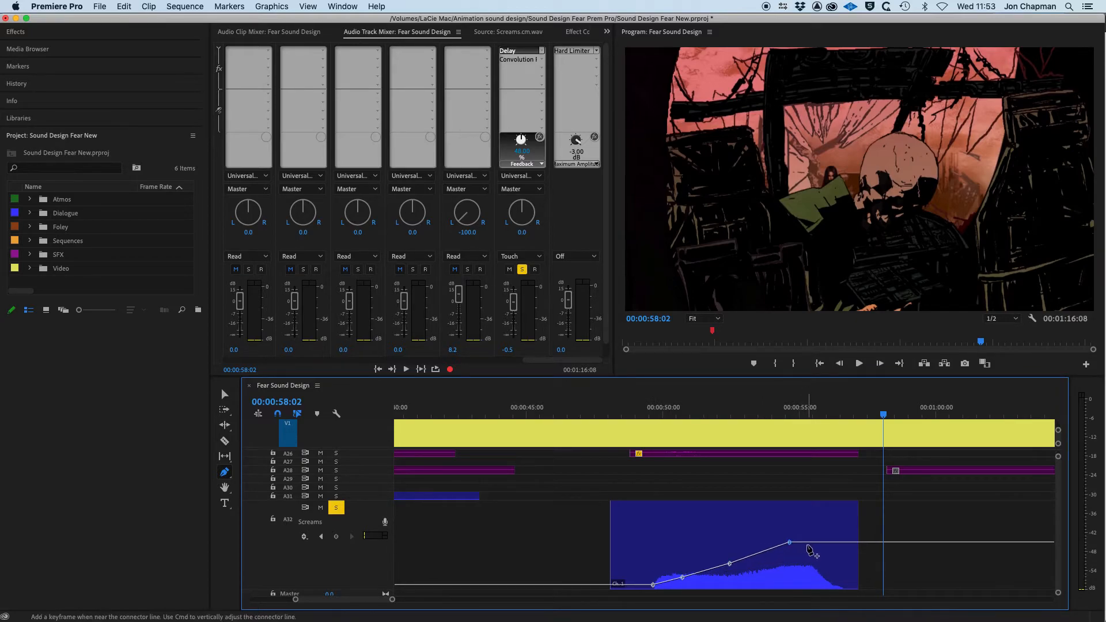
left_click_drag(788, 543, 814, 507)
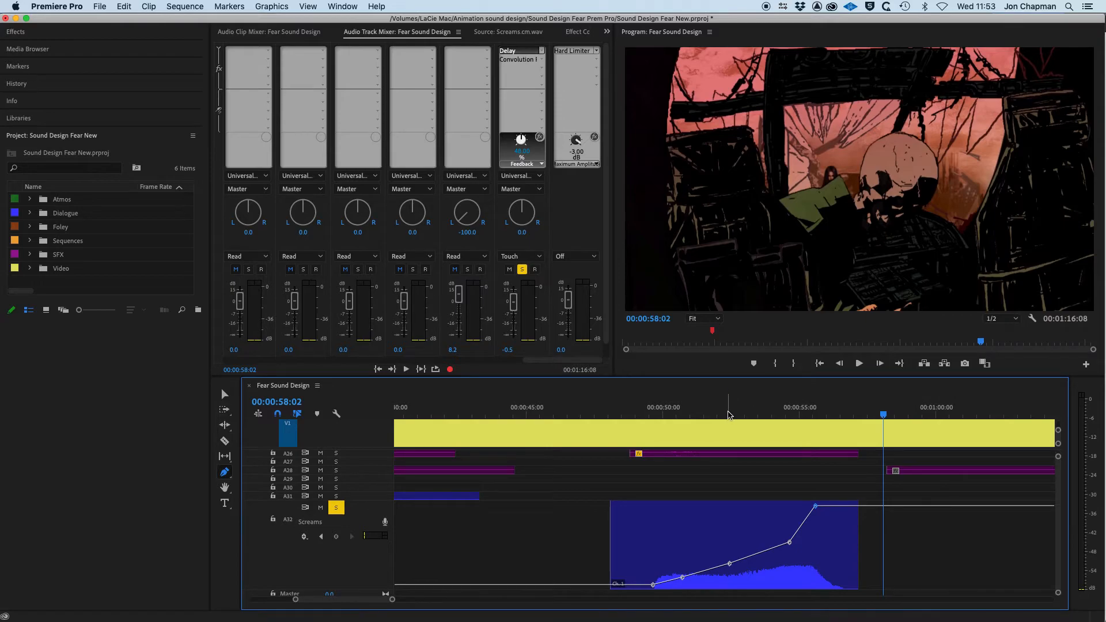
left_click(594, 407)
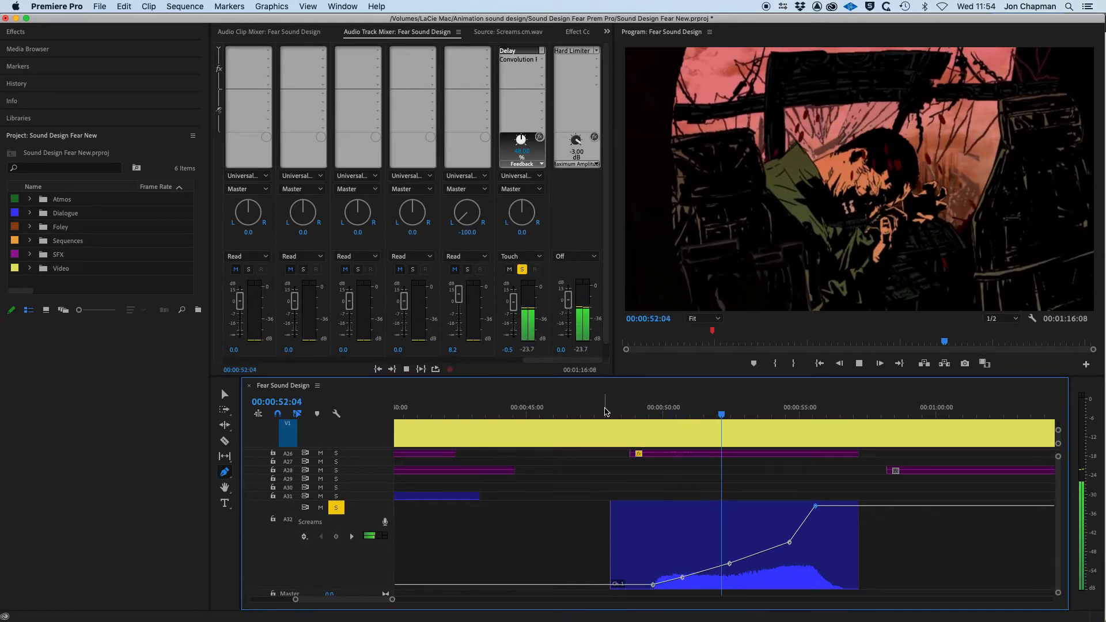
Enlarge the Audio Track Mixer so each channel's full fader and name are visible
left_click(879, 363)
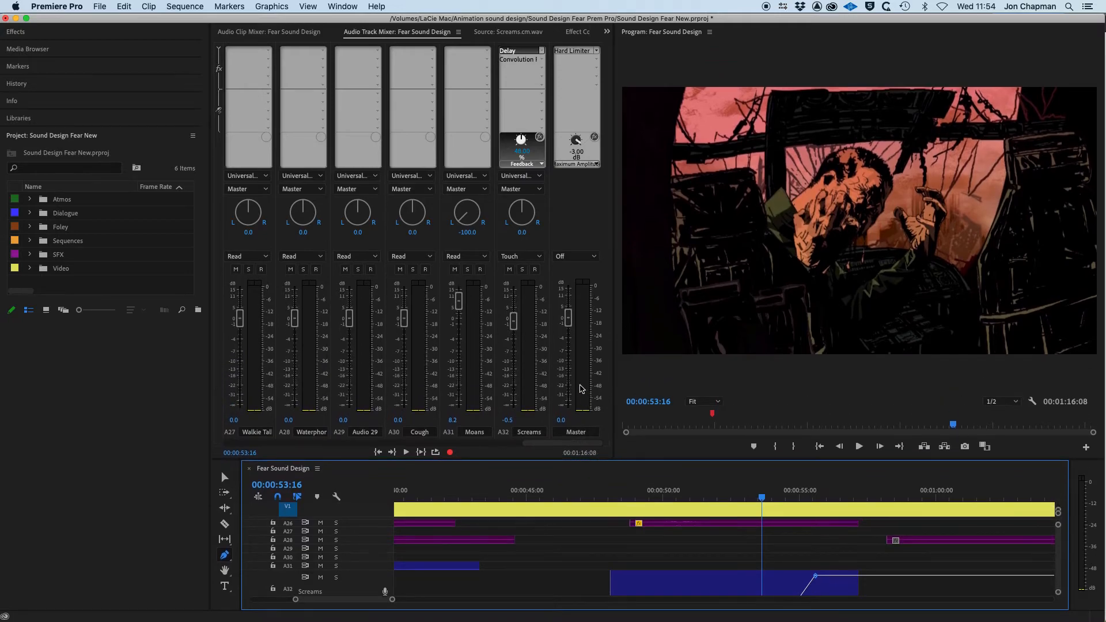
mouse_move(513, 322)
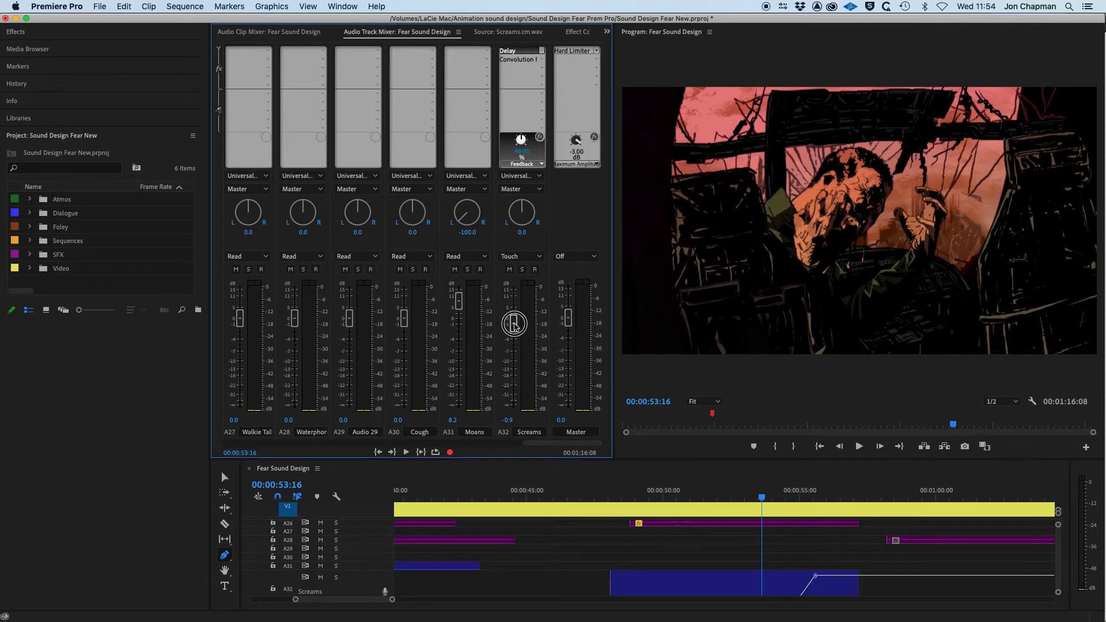
Raise the Screams (A32) channel fader to about +7.6 dB
left_click_drag(514, 325, 515, 306)
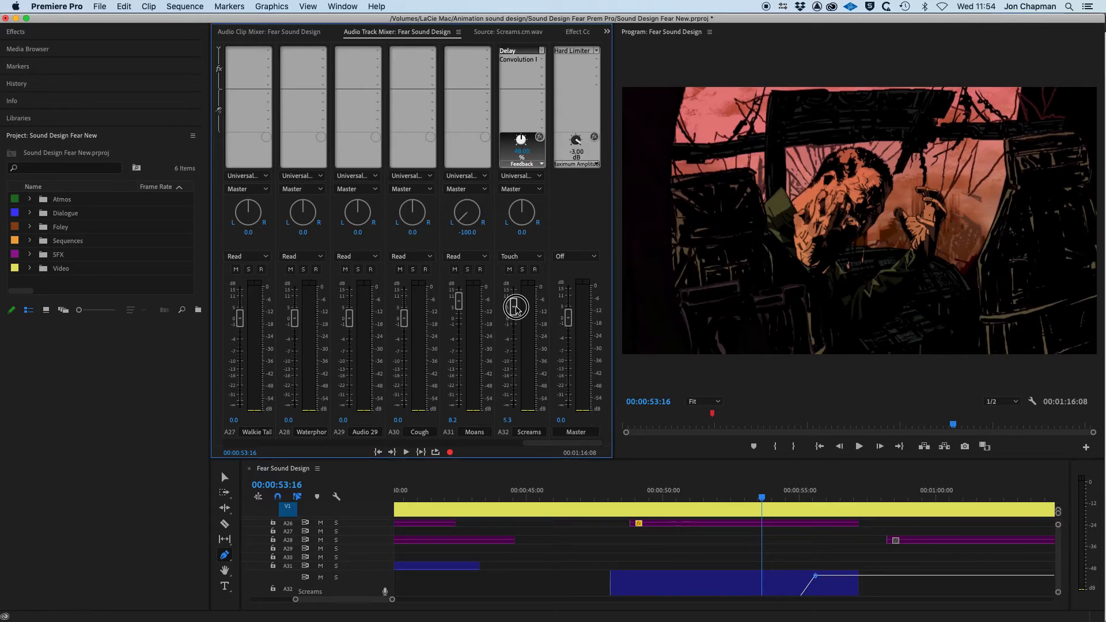
left_click_drag(516, 310, 516, 300)
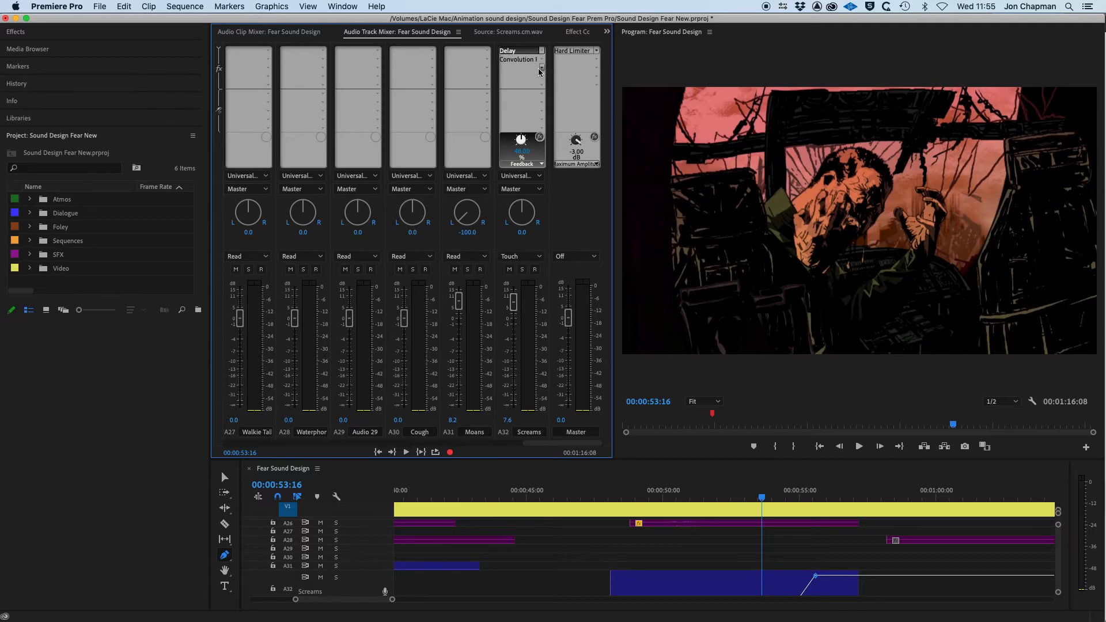
Add Amplitude and Compression > Dynamics to the Screams channel's third effect slot
left_click(539, 67)
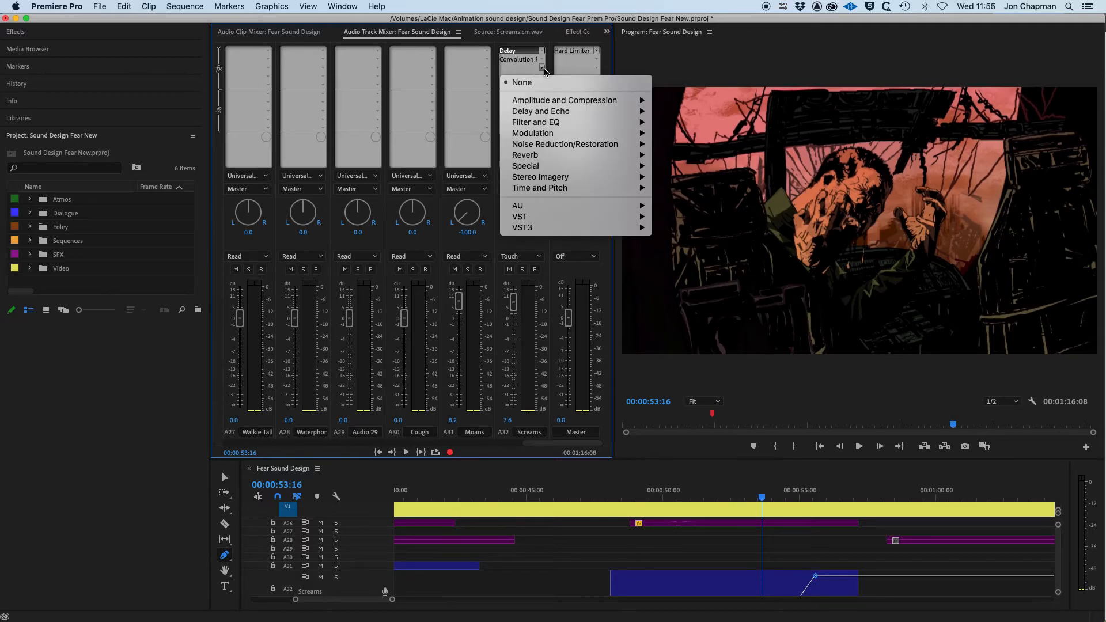
mouse_move(565, 99)
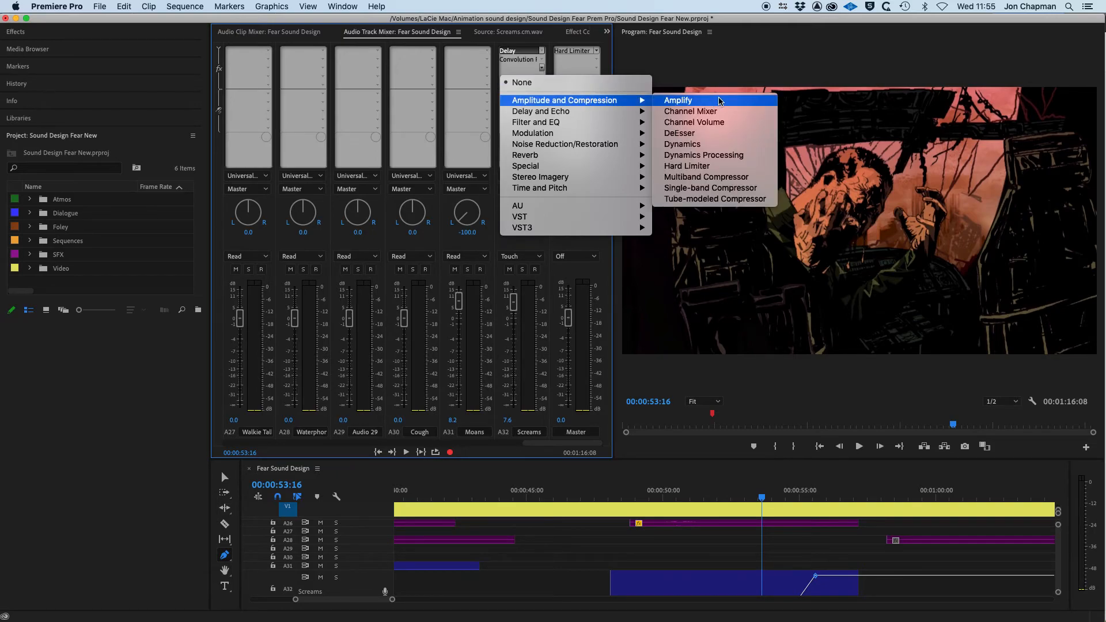
mouse_move(701, 146)
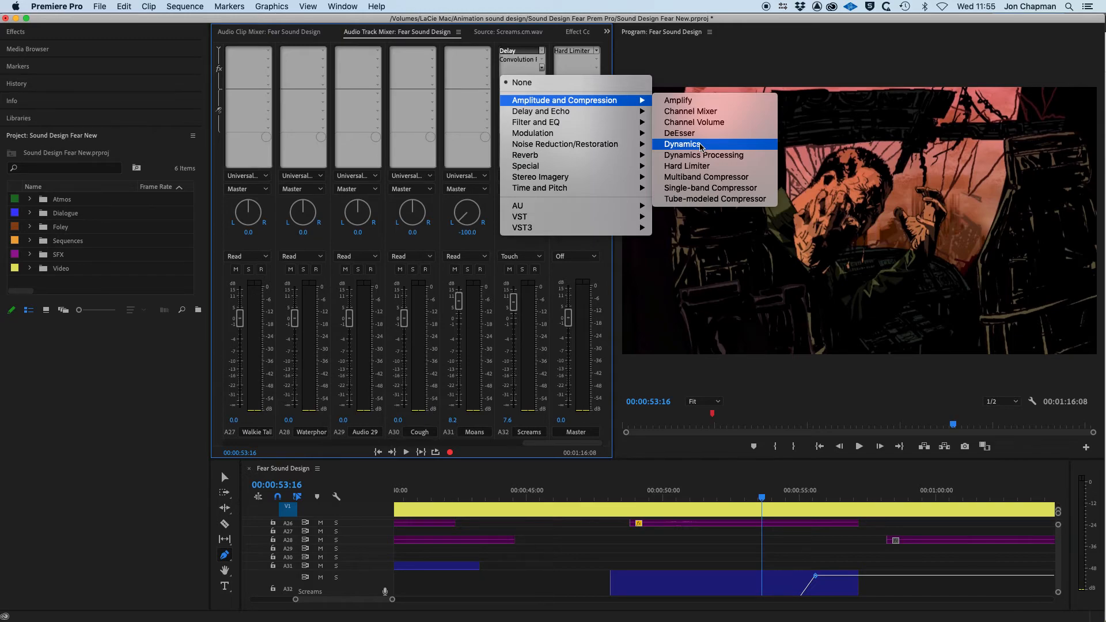
left_click(681, 144)
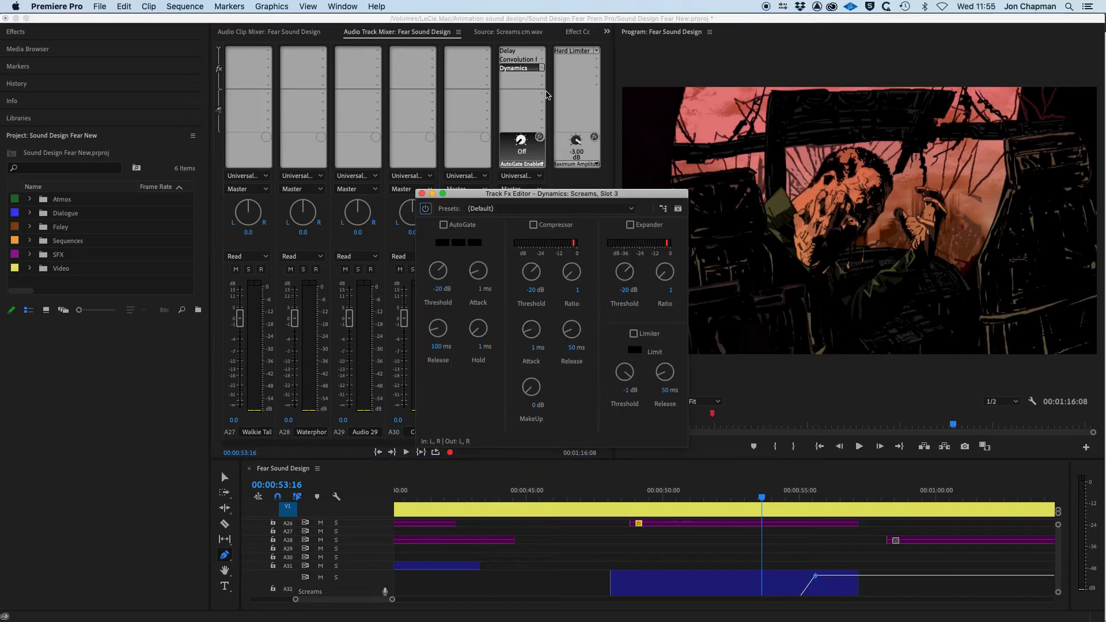
Enable the Dynamics compressor at ratio 2 and threshold -7 dB, then close the editor
left_click_drag(551, 193, 723, 93)
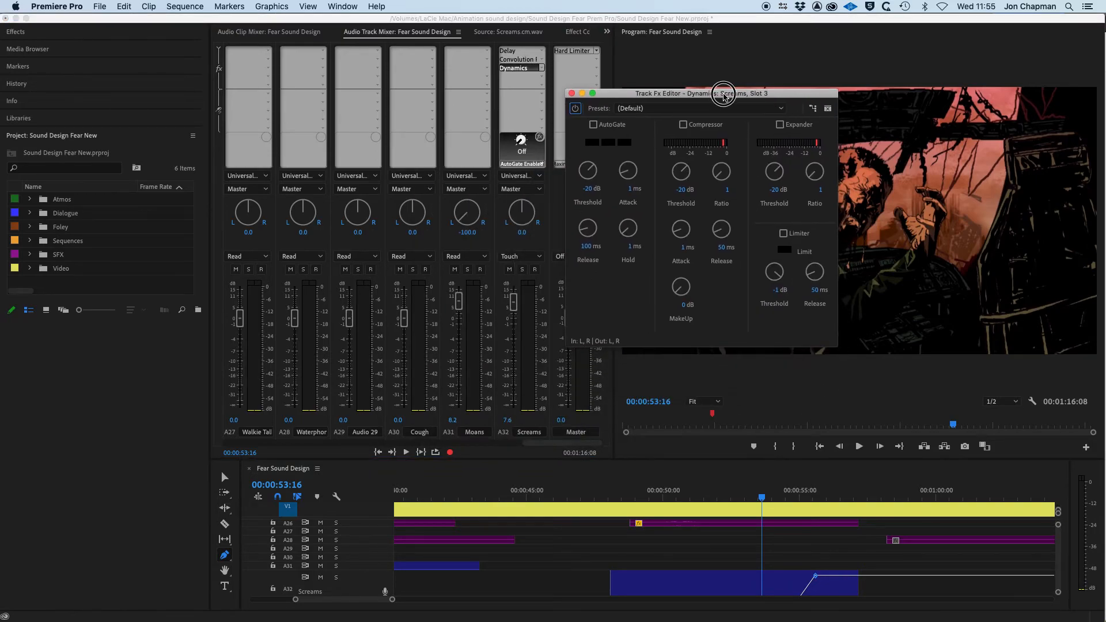
left_click_drag(722, 92, 694, 92)
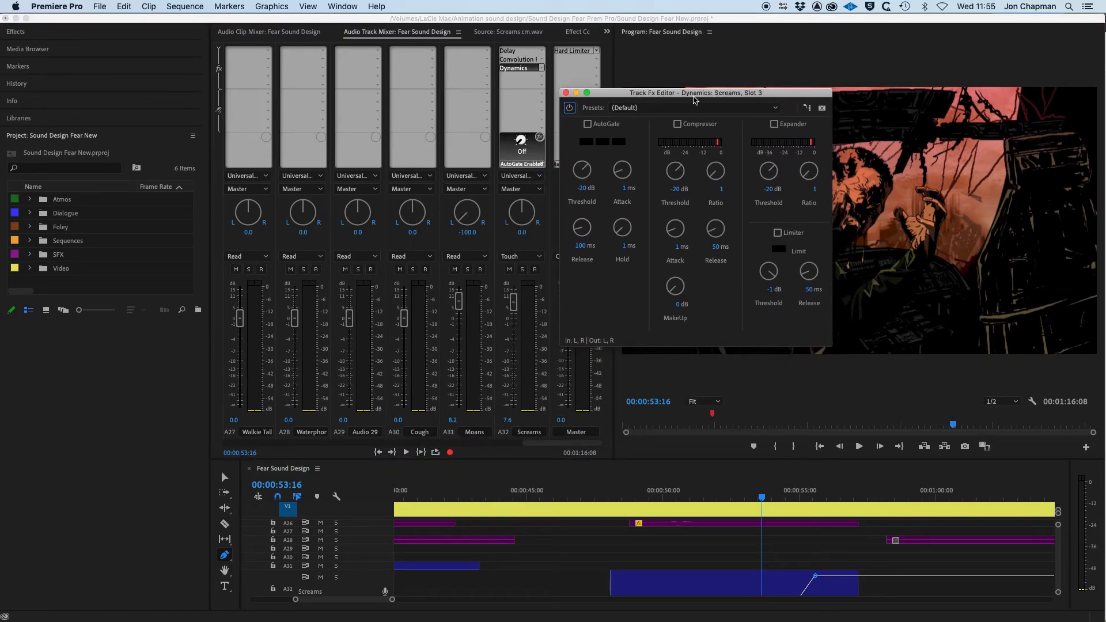
mouse_move(737, 132)
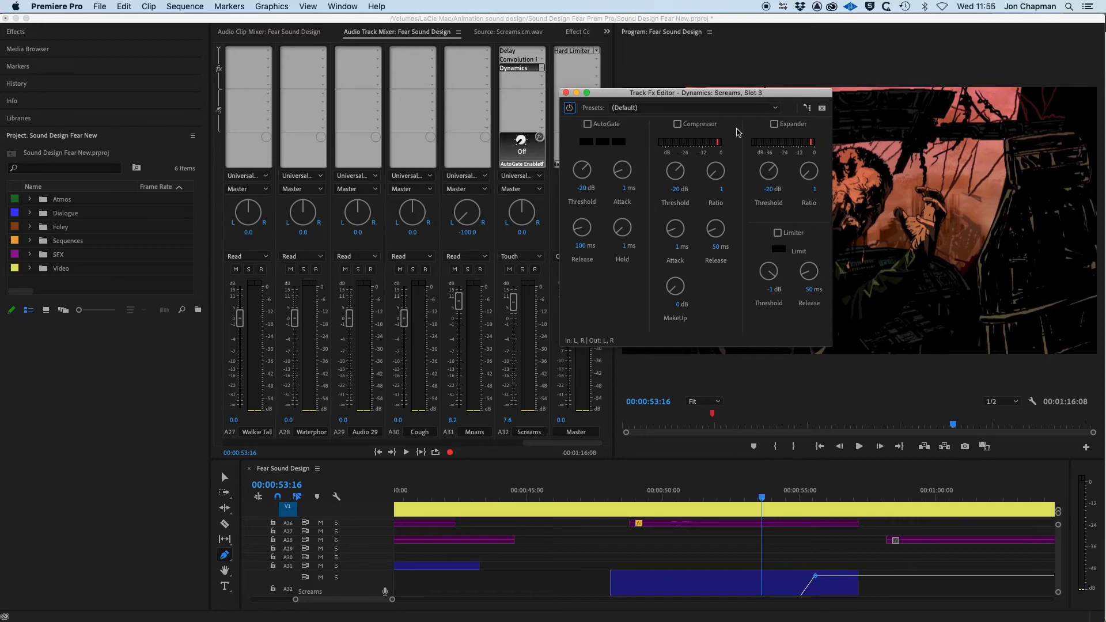
left_click(677, 123)
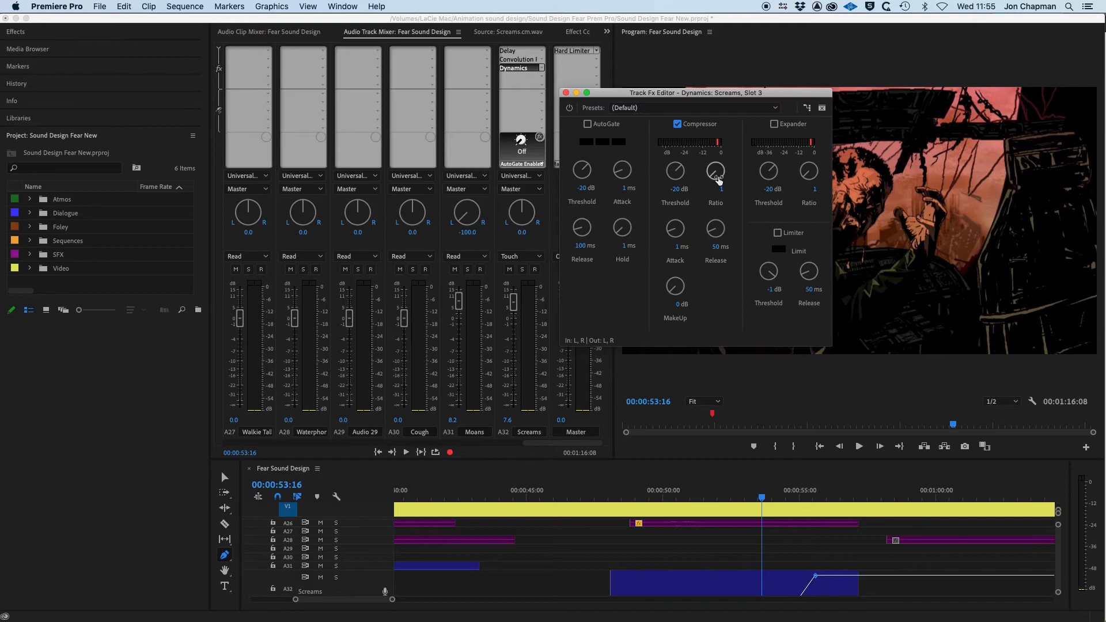
mouse_move(732, 232)
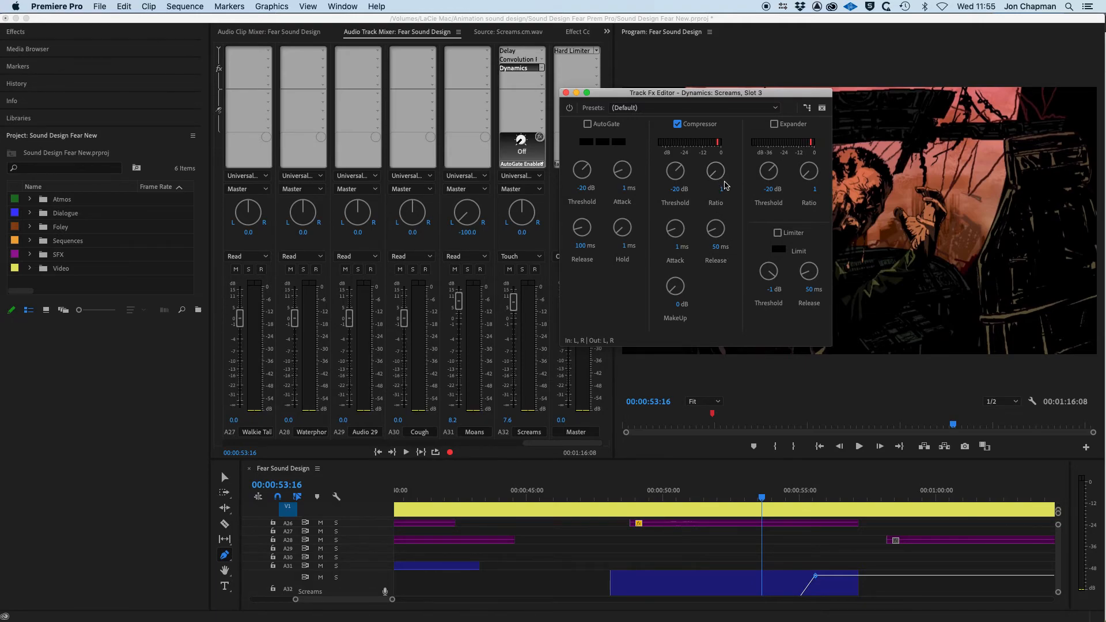
left_click_drag(714, 170, 714, 163)
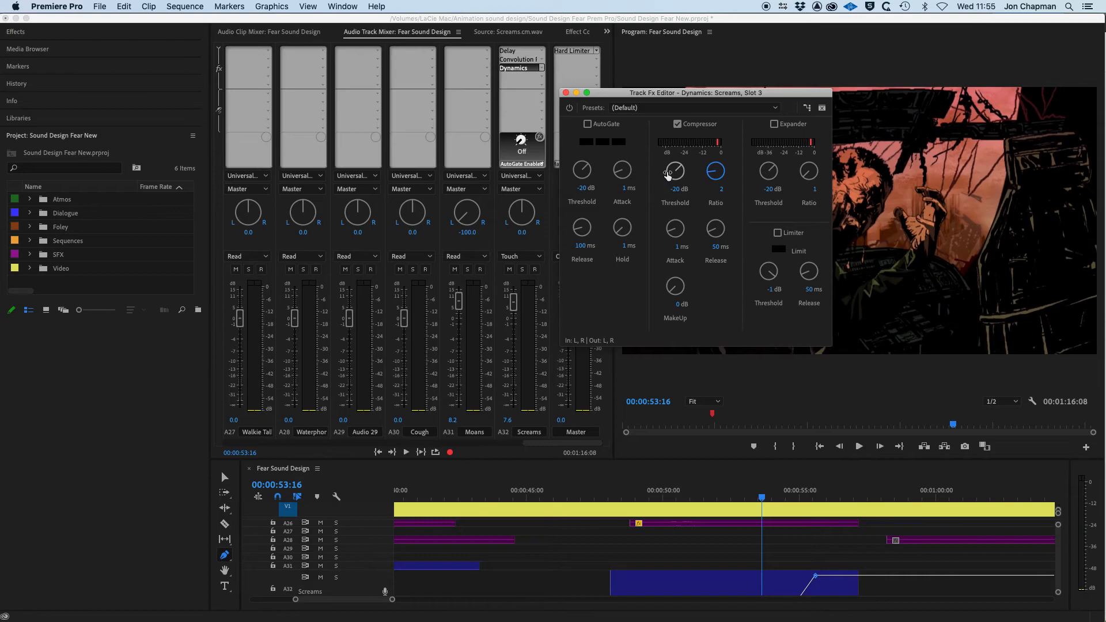
left_click_drag(672, 171, 650, 206)
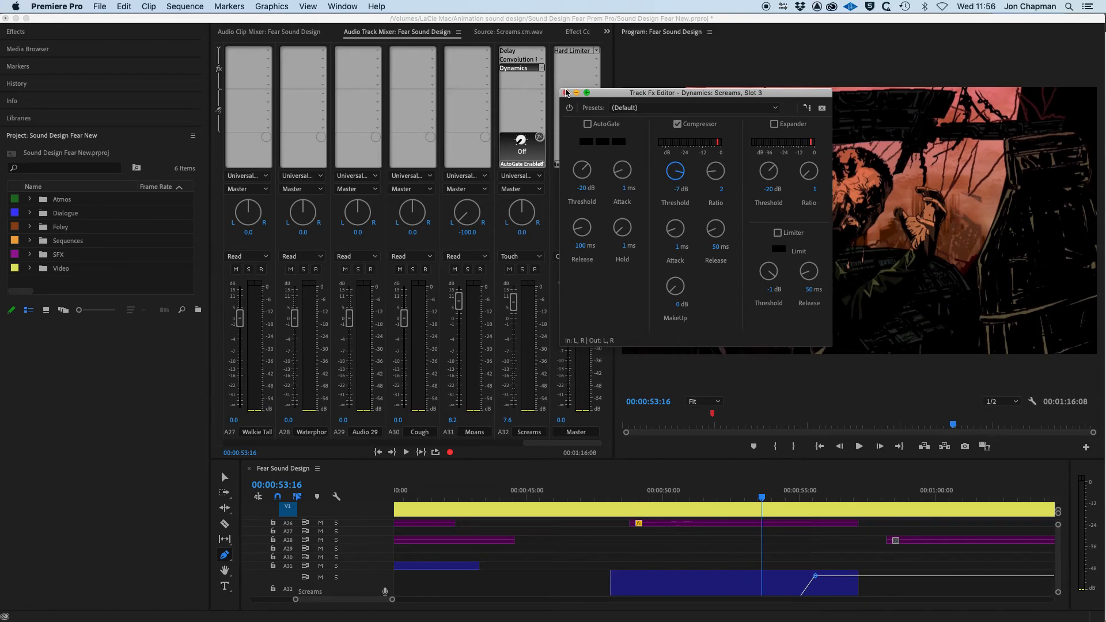
left_click(565, 92)
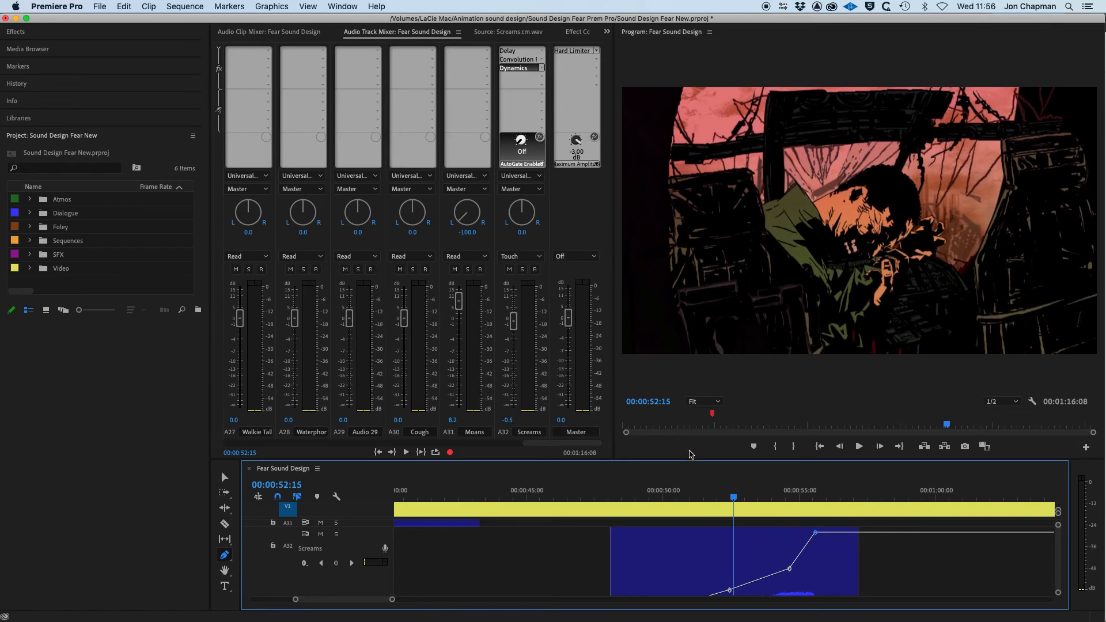
Display the Screams track's Volume keyframes on A32 and move the playhead to 00:00:47:23
left_click_drag(705, 457, 705, 351)
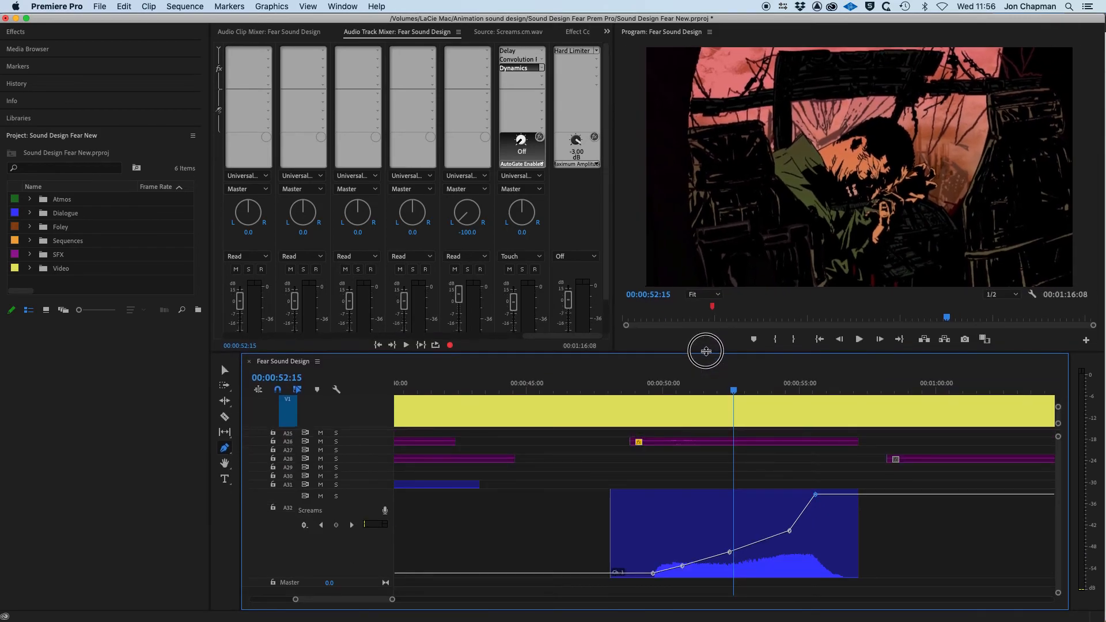
left_click(304, 525)
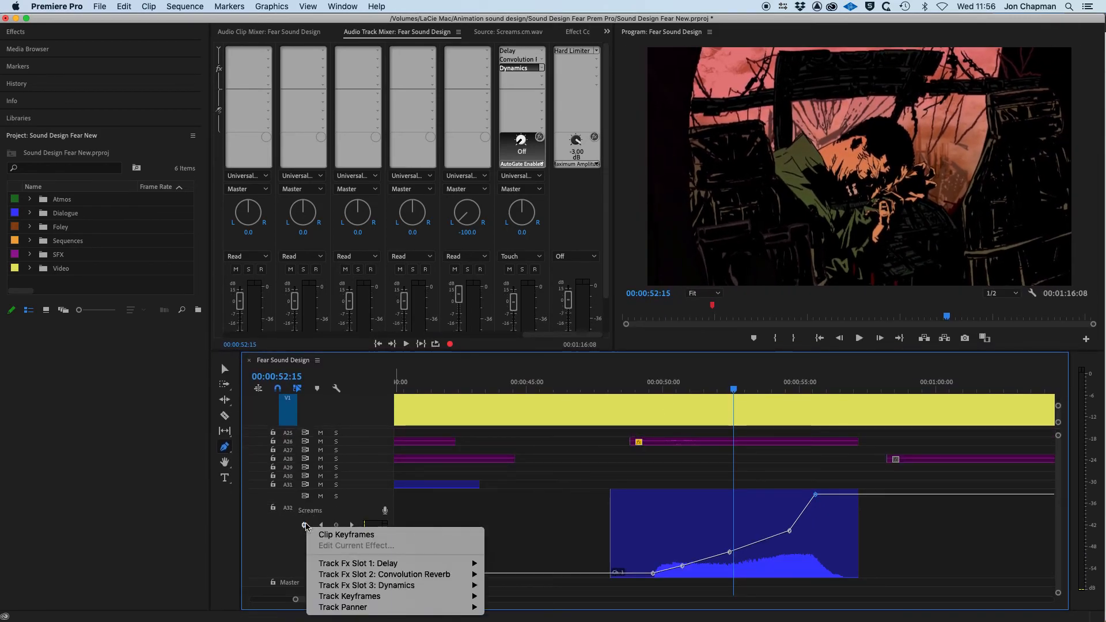
mouse_move(384, 574)
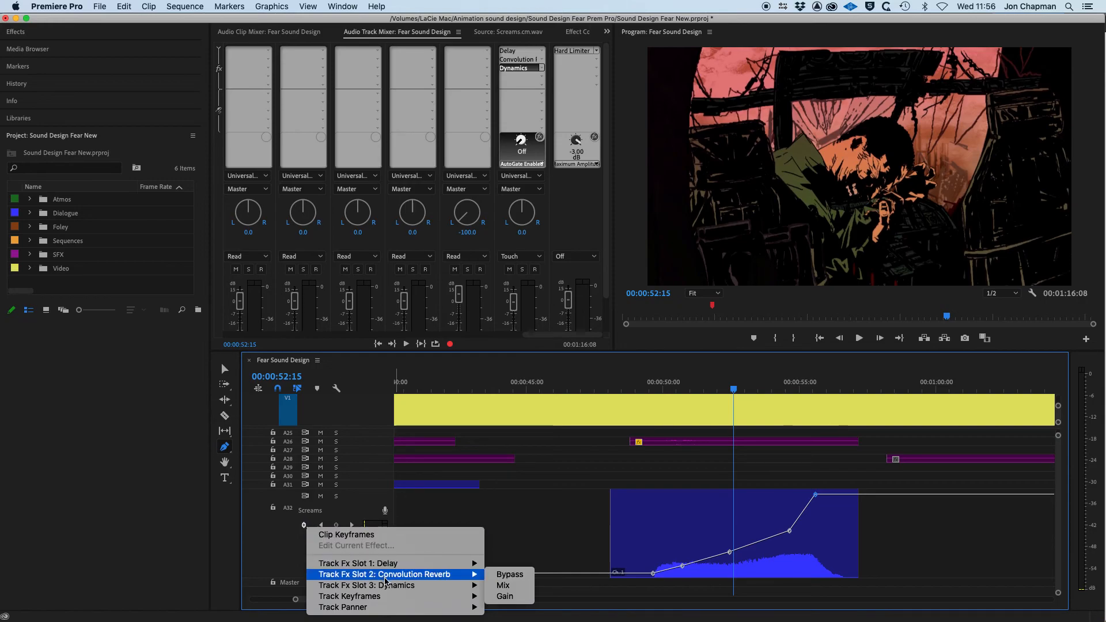
mouse_move(351, 595)
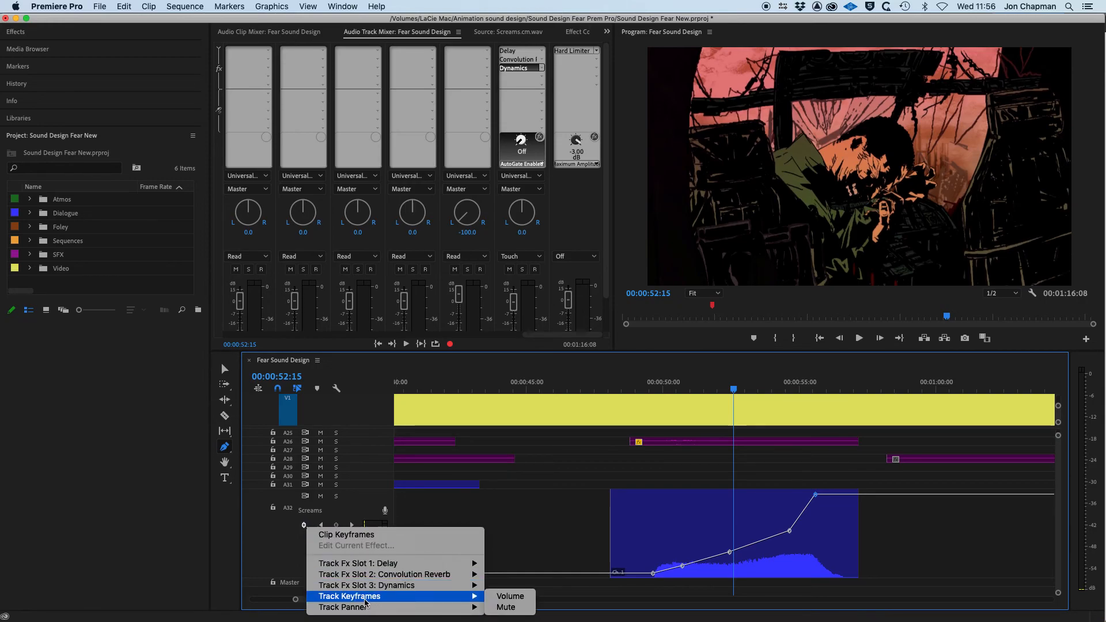
mouse_move(510, 595)
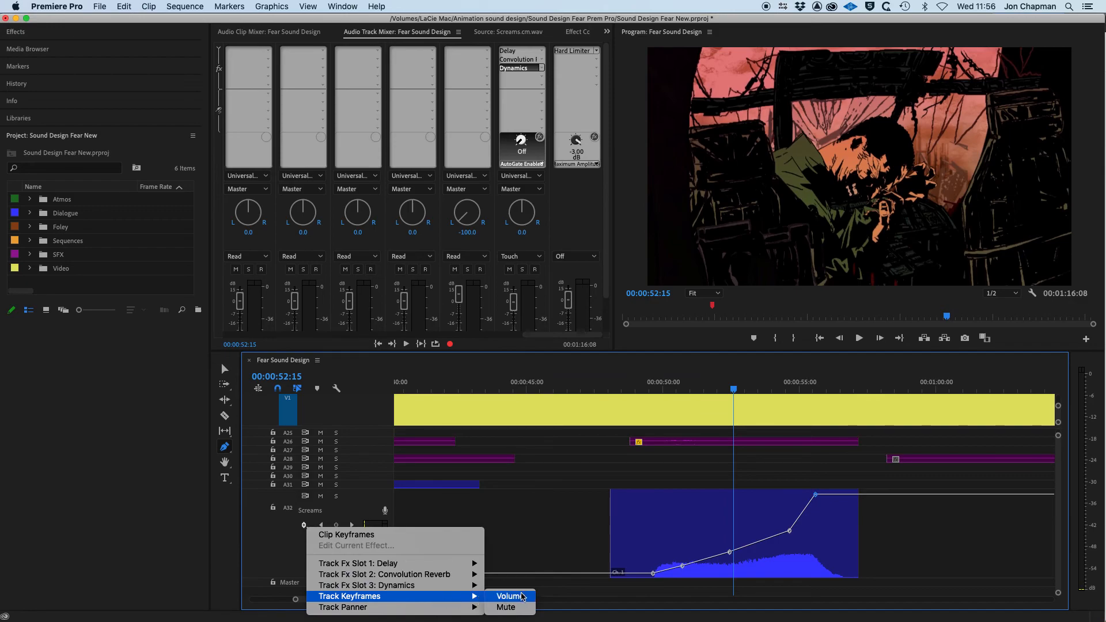
left_click(510, 597)
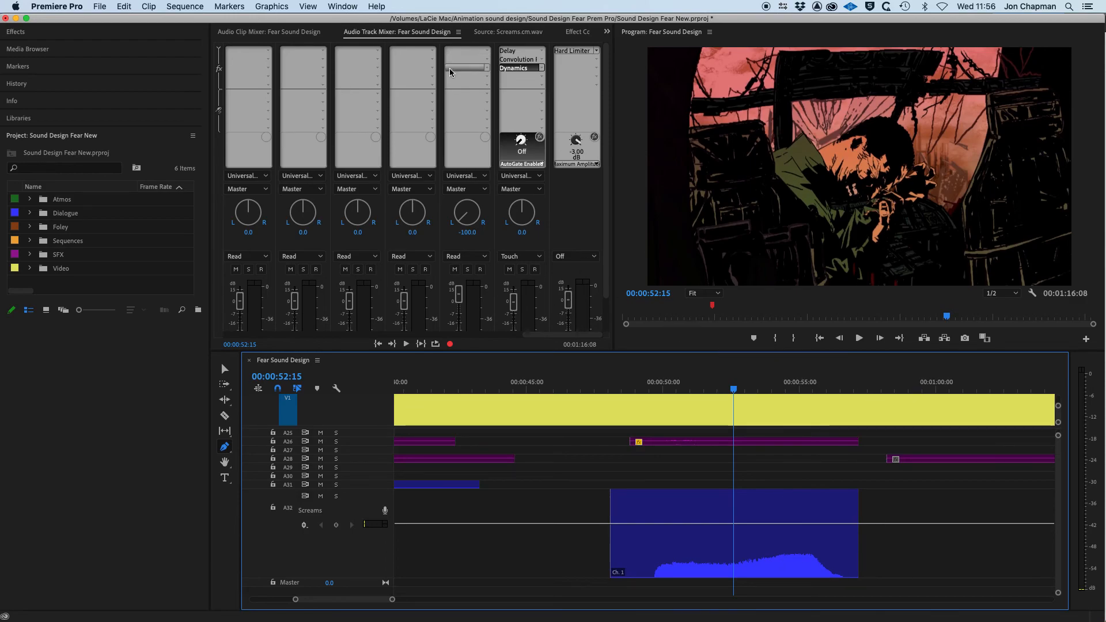
mouse_move(514, 306)
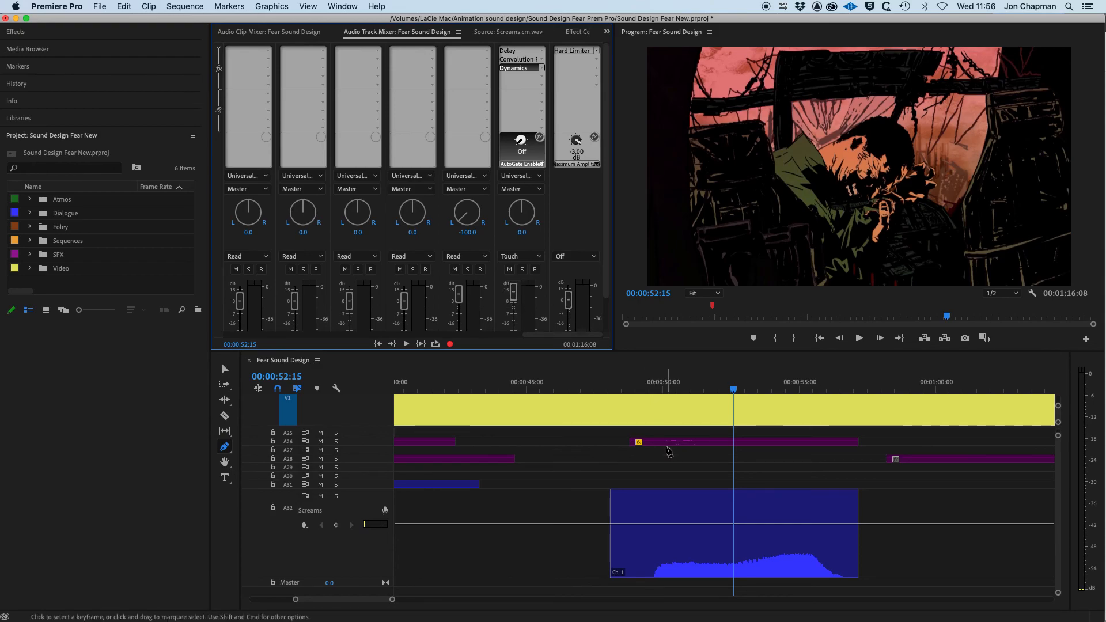
left_click(604, 382)
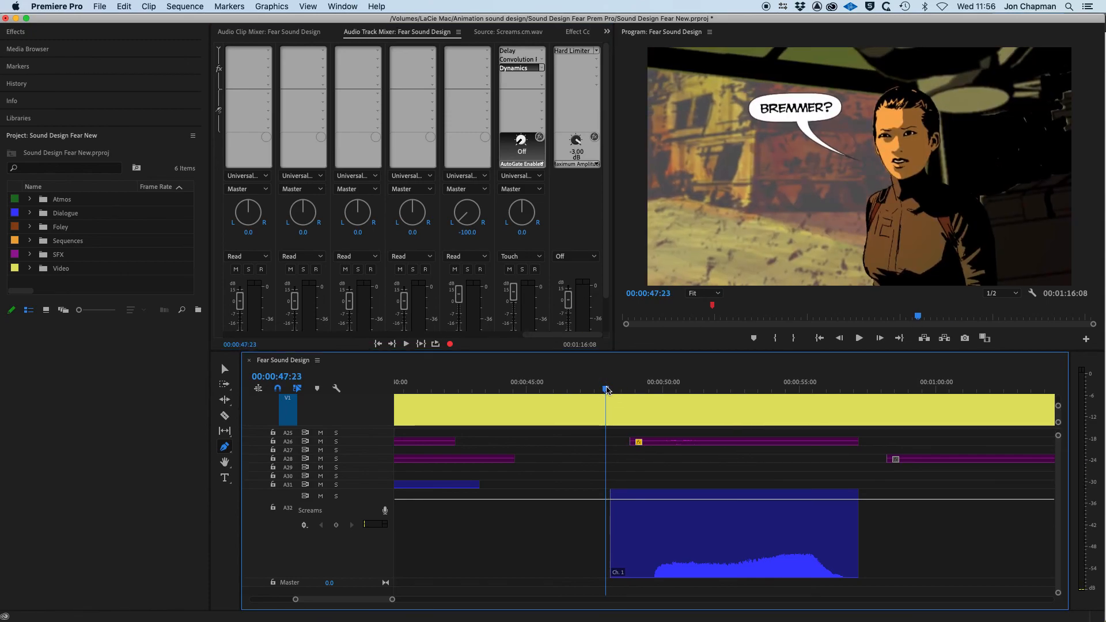